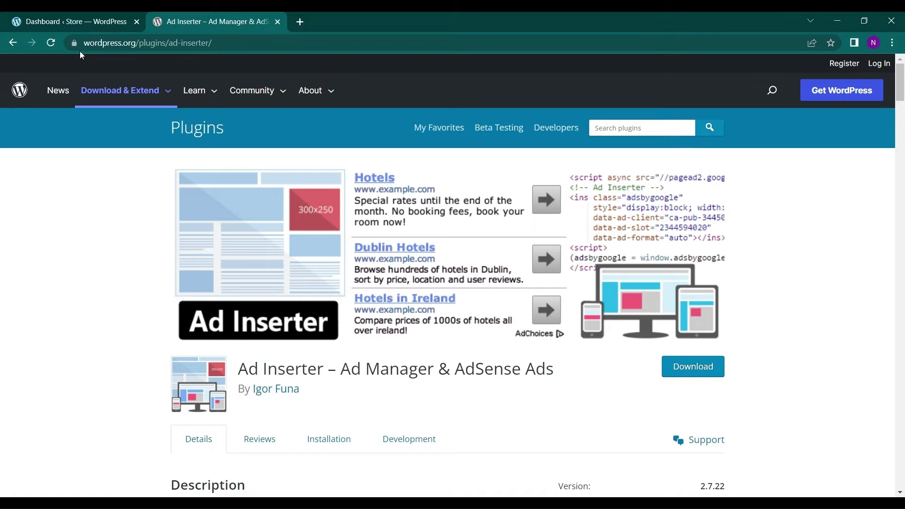
mouse_move(203, 348)
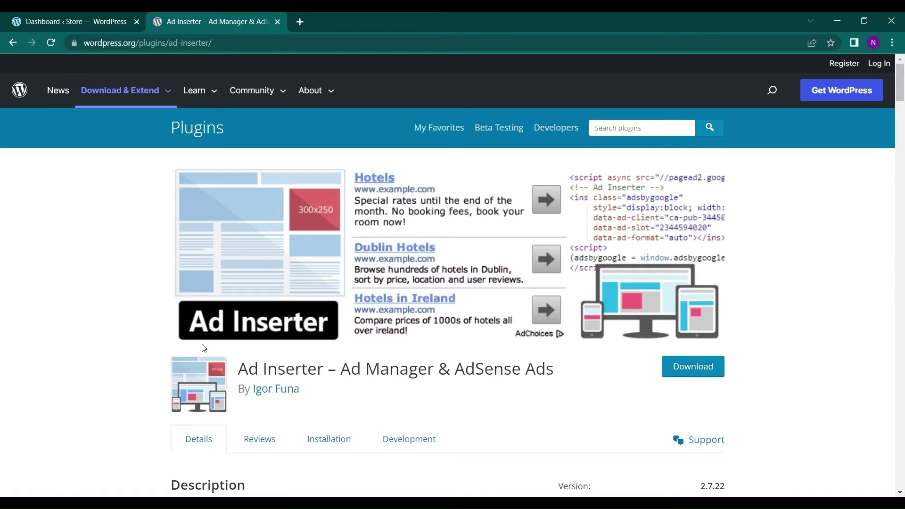
Step: Go to Plugins > Add New on the store site's dashboard
scroll("down", 3)
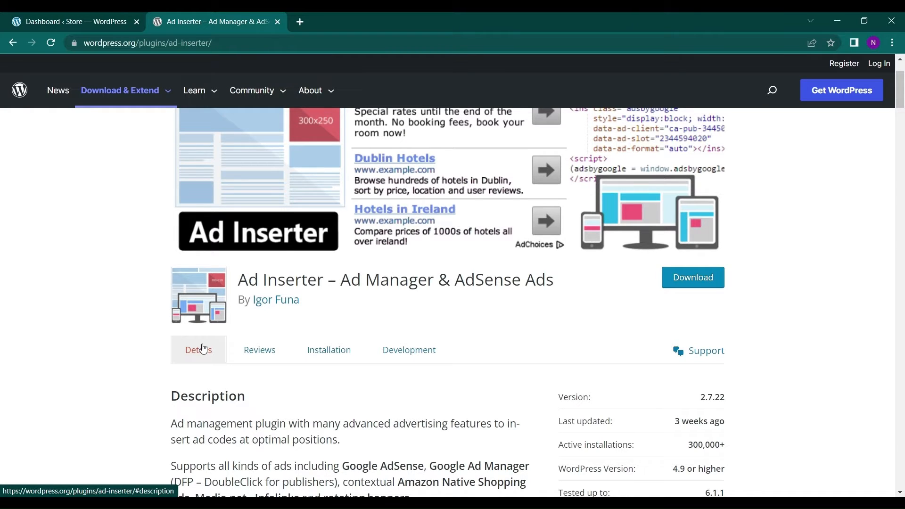
scroll("up", 3)
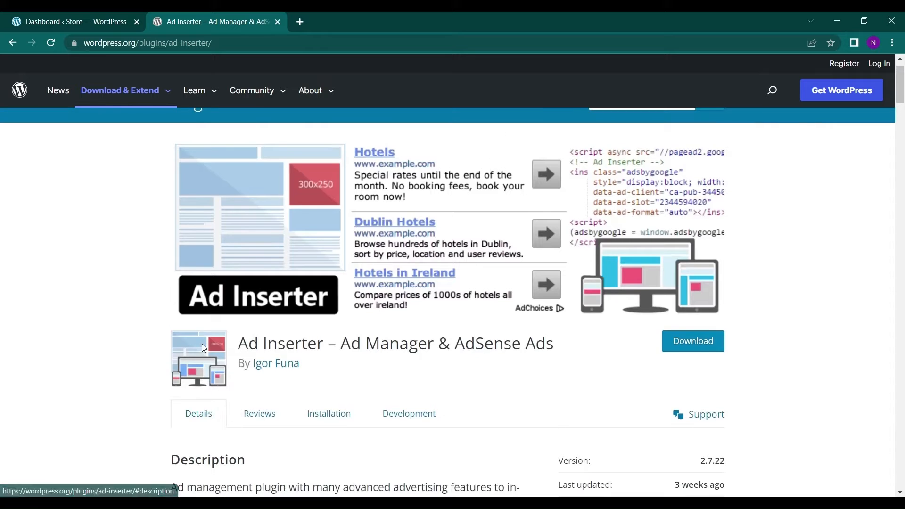
scroll("down", 3)
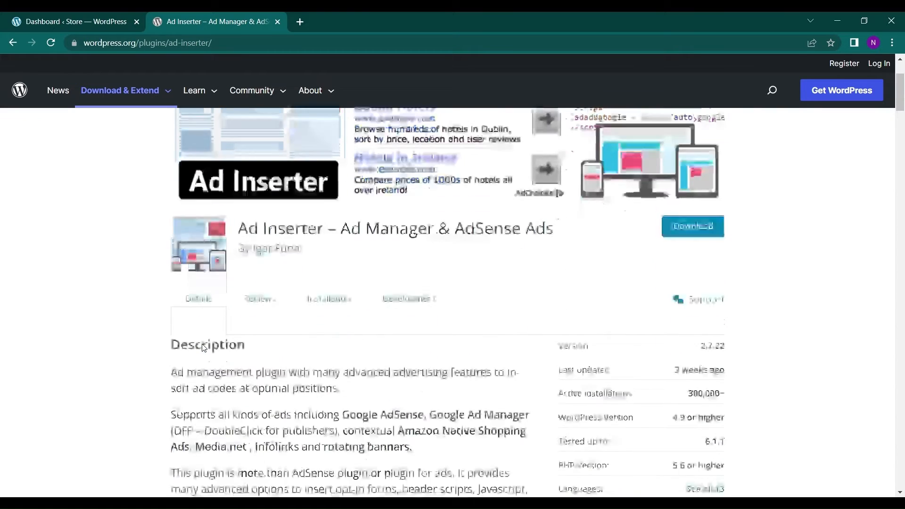
scroll("down", 3)
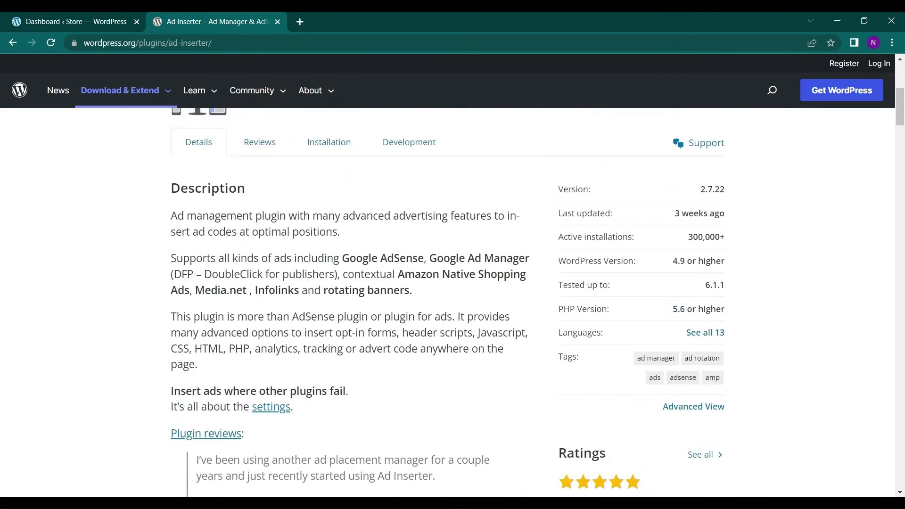
mouse_move(212, 268)
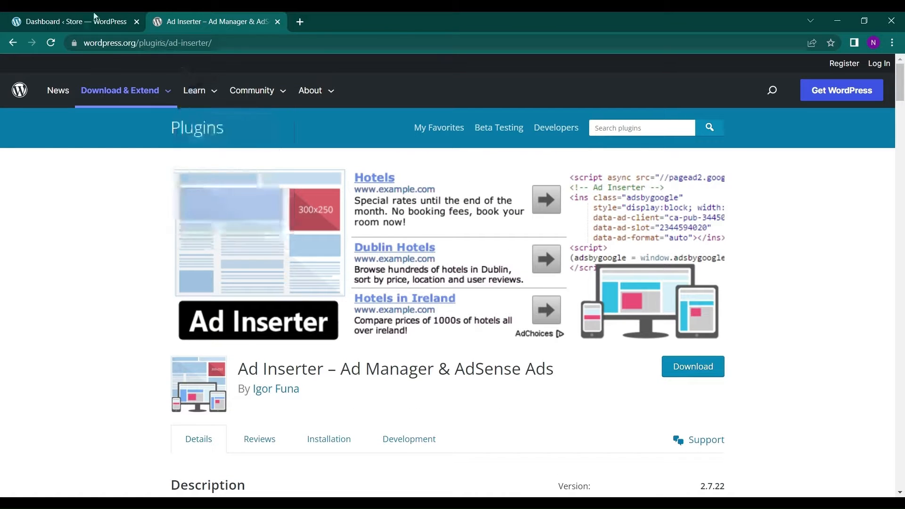
left_click(70, 22)
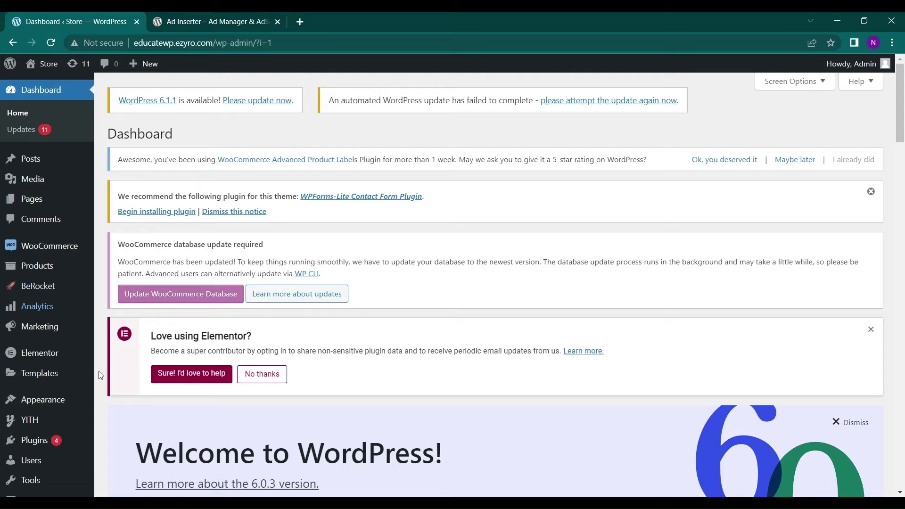
mouse_move(34, 440)
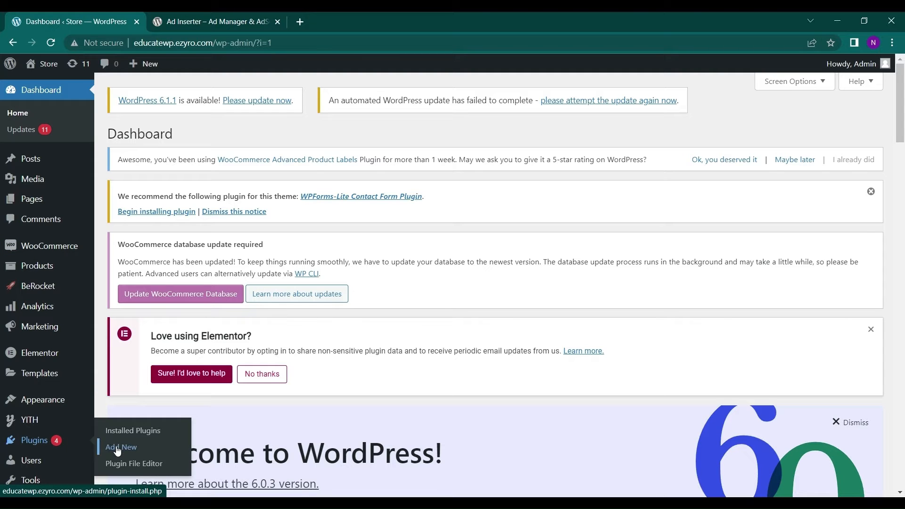
left_click(121, 446)
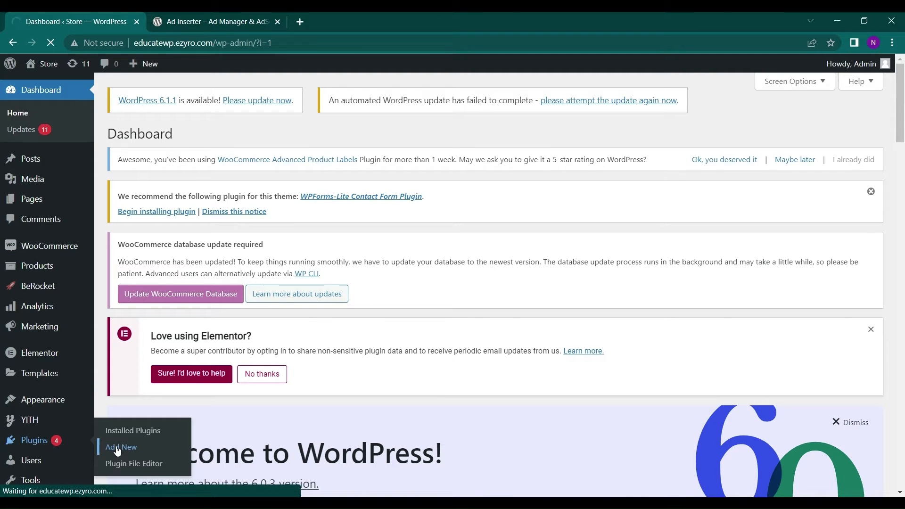
left_click(121, 447)
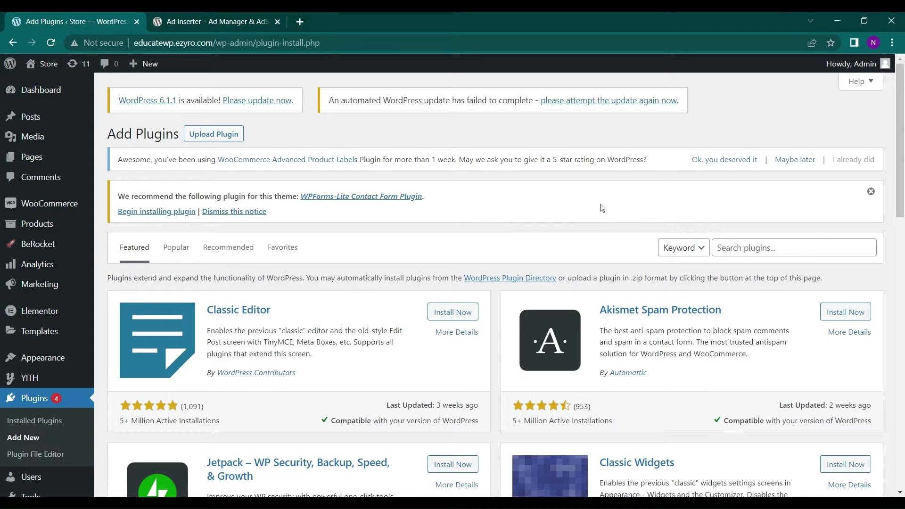
Step: Search for 'ad' and install and activate the Ad Inserter plugin
type("ads inserter")
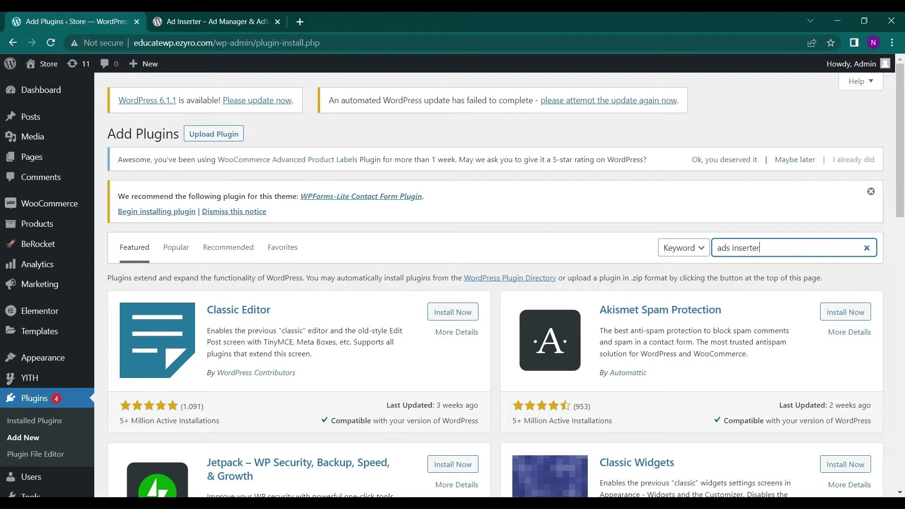
key("Enter")
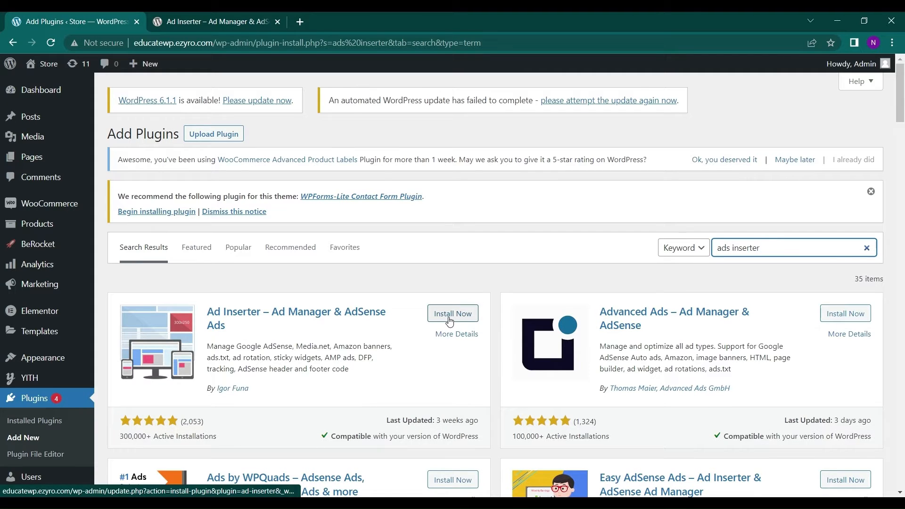
left_click(453, 313)
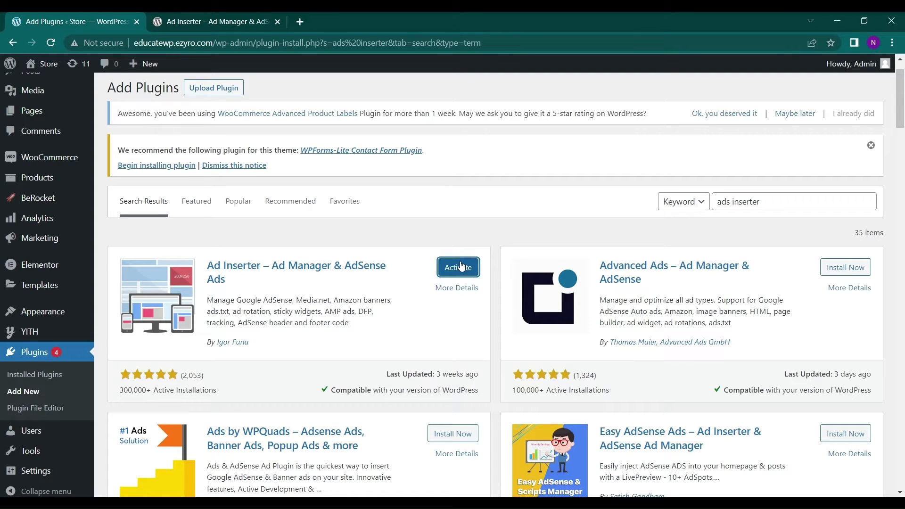
left_click(458, 267)
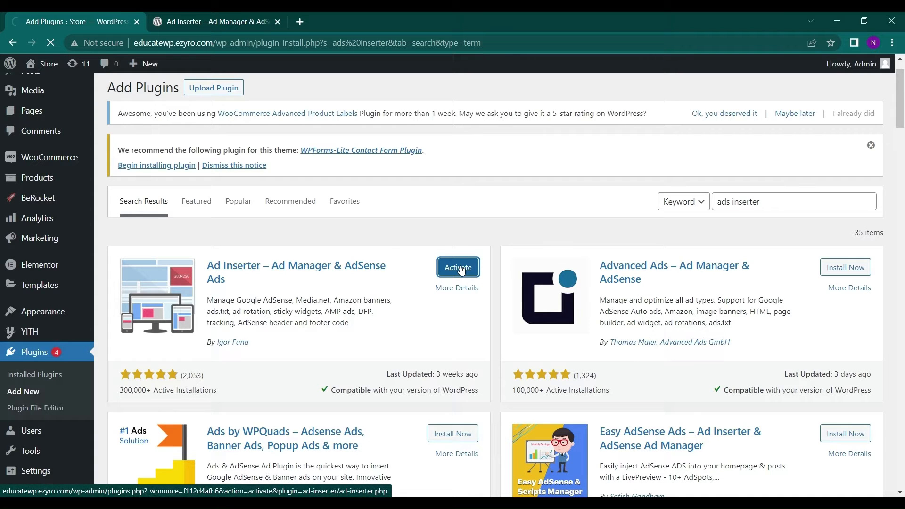
left_click(457, 267)
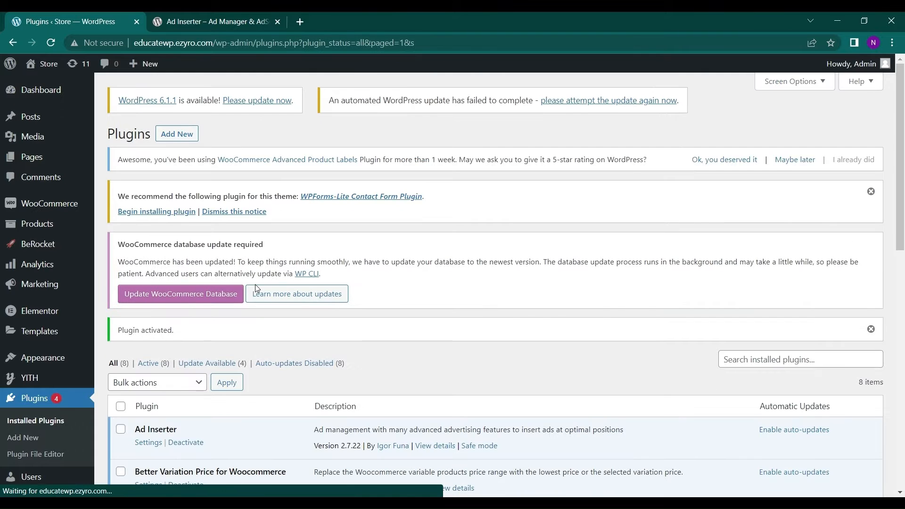
Step: Open Settings > Ad Inserter from the admin sidebar
scroll("down", 3)
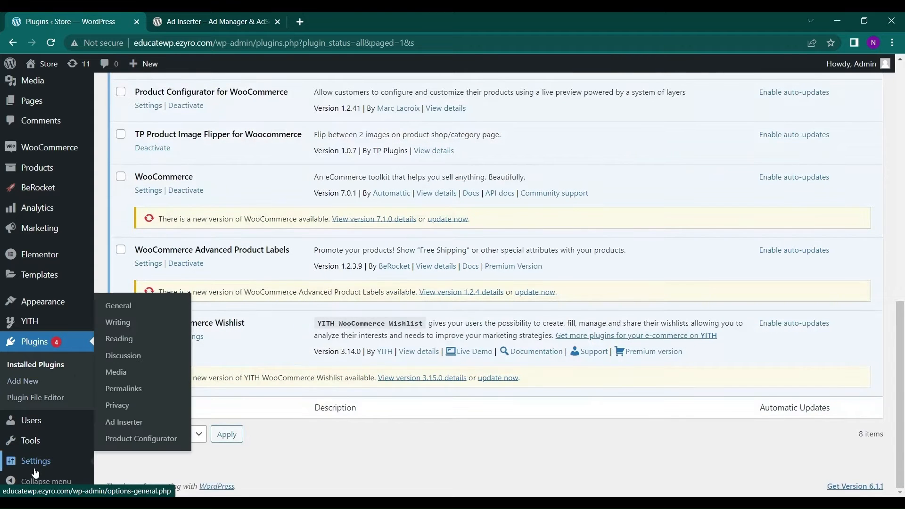
mouse_move(115, 427)
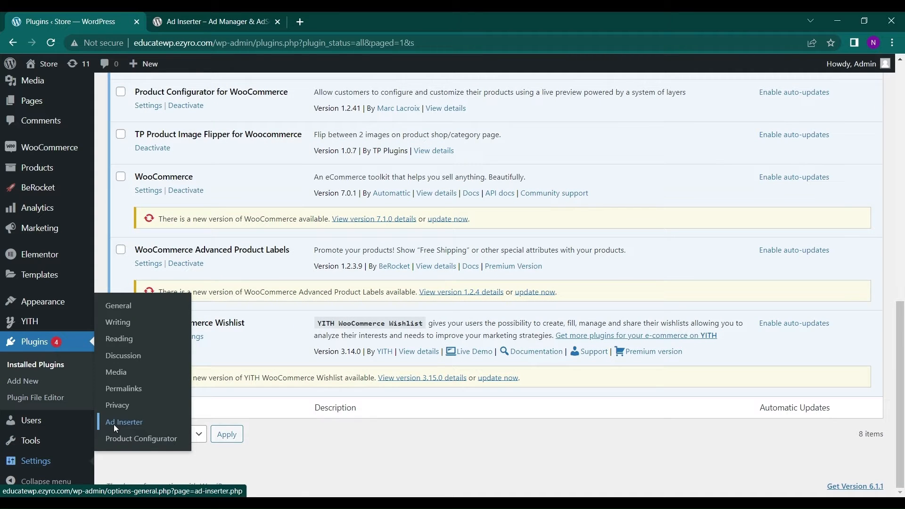
left_click(123, 421)
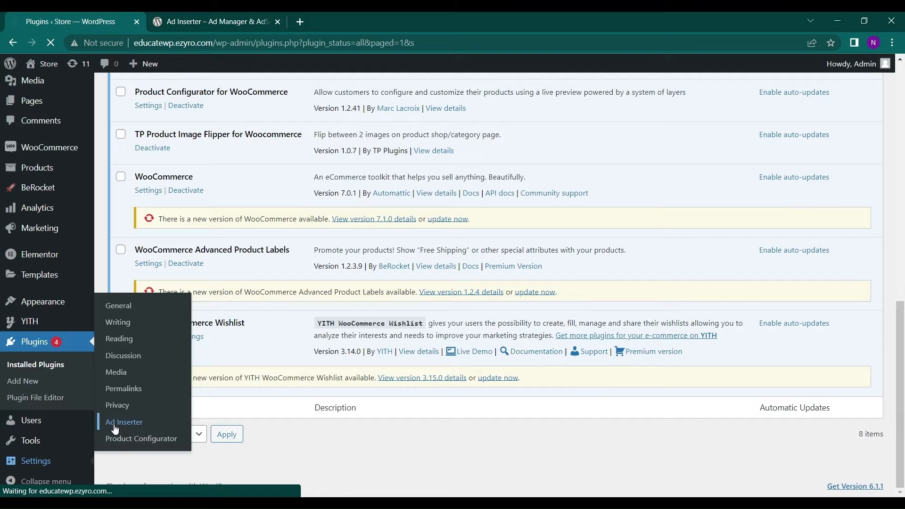
left_click(123, 422)
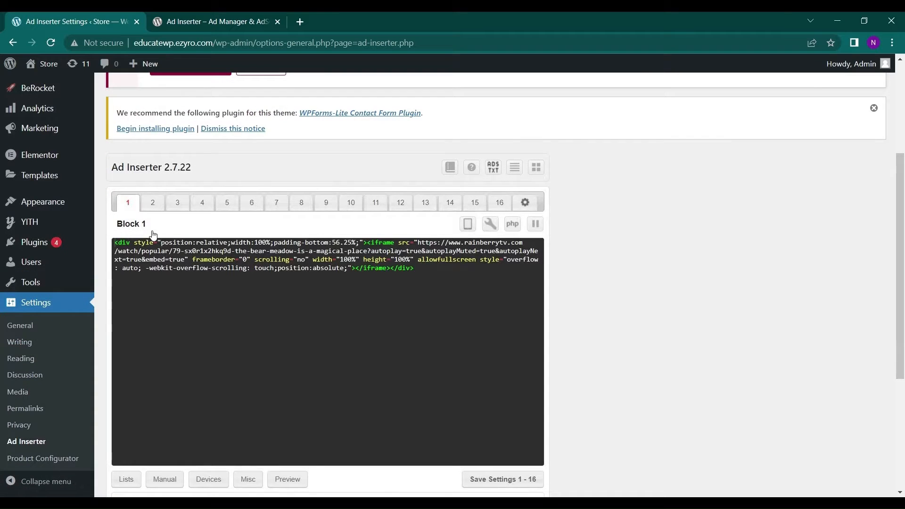
Step: Rename Ad Inserter block 1 to 'Custom ads' and clear its code box
scroll("down", 3)
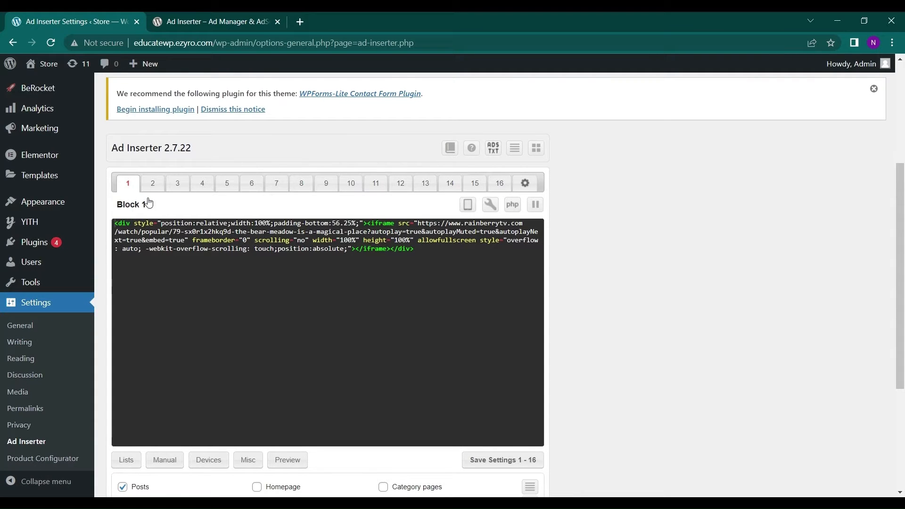
left_click(152, 183)
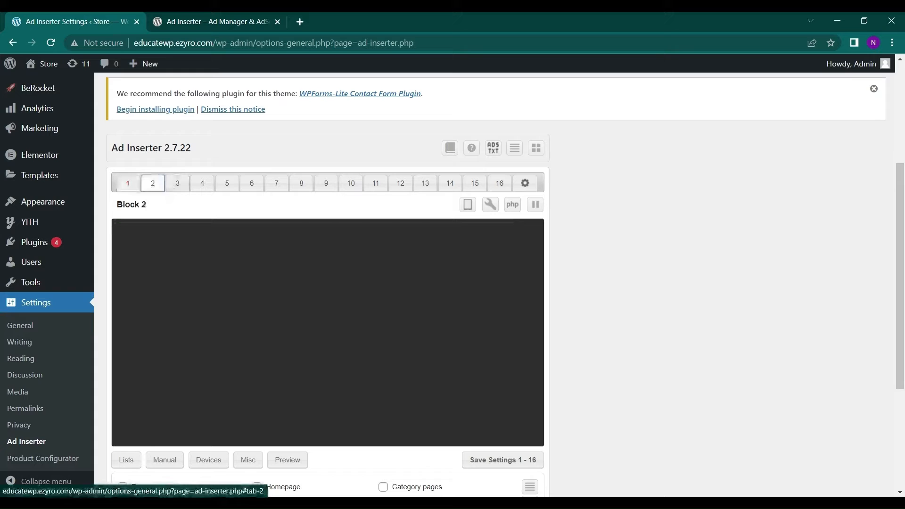
left_click(128, 183)
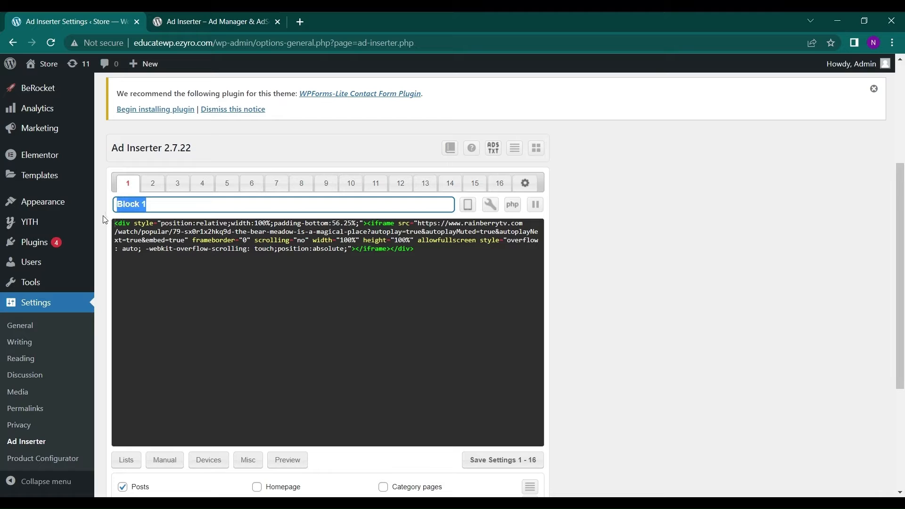
type("Custome ad")
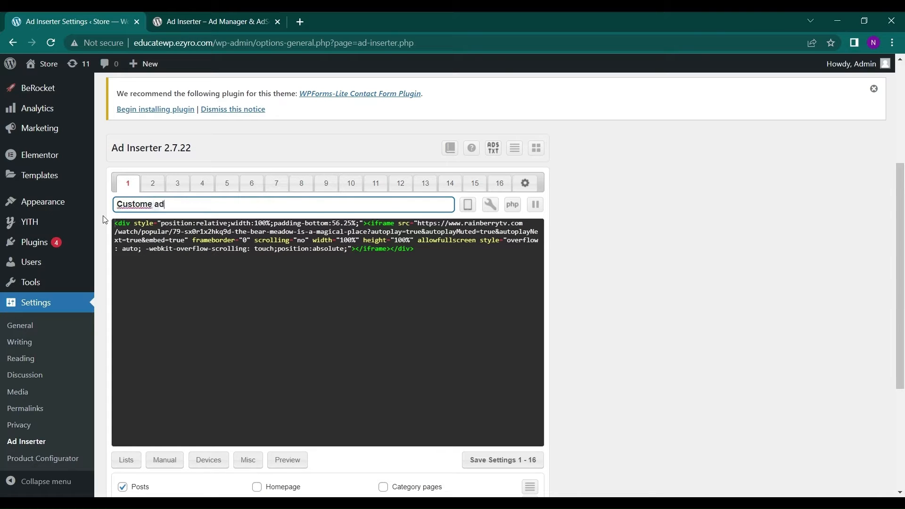
type("s")
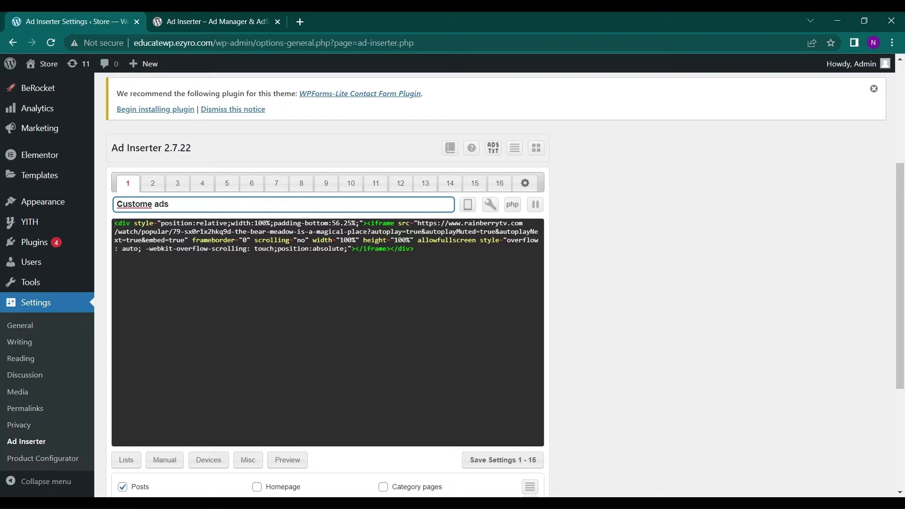
key("Backspace")
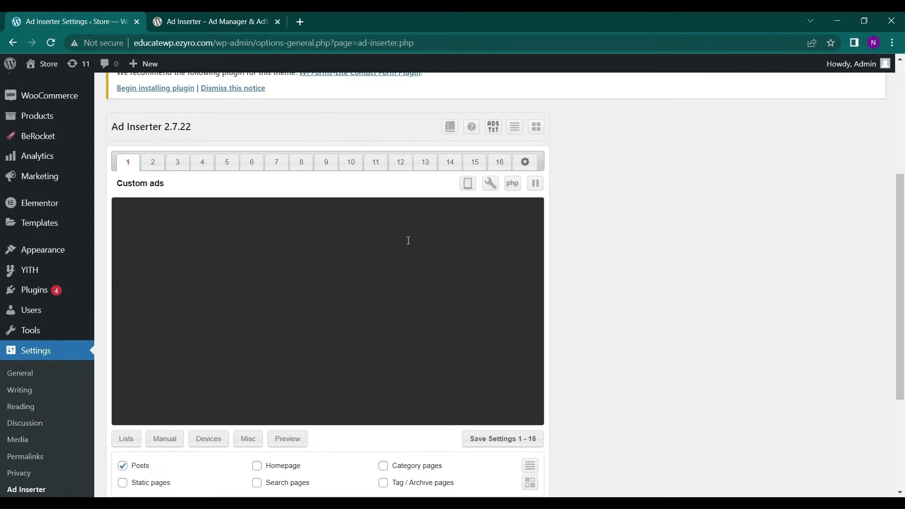
mouse_move(295, 246)
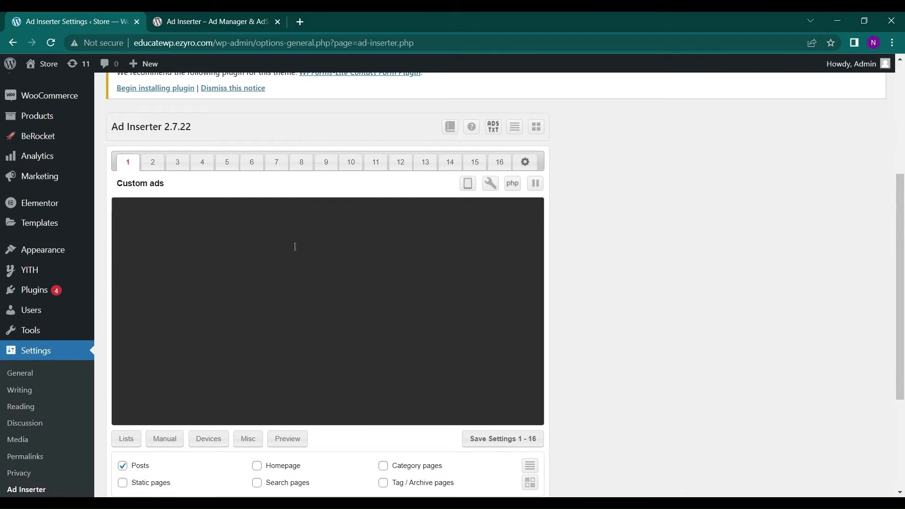
Step: Insert the white hoodie image into block 1 through the visual editor
left_click(490, 183)
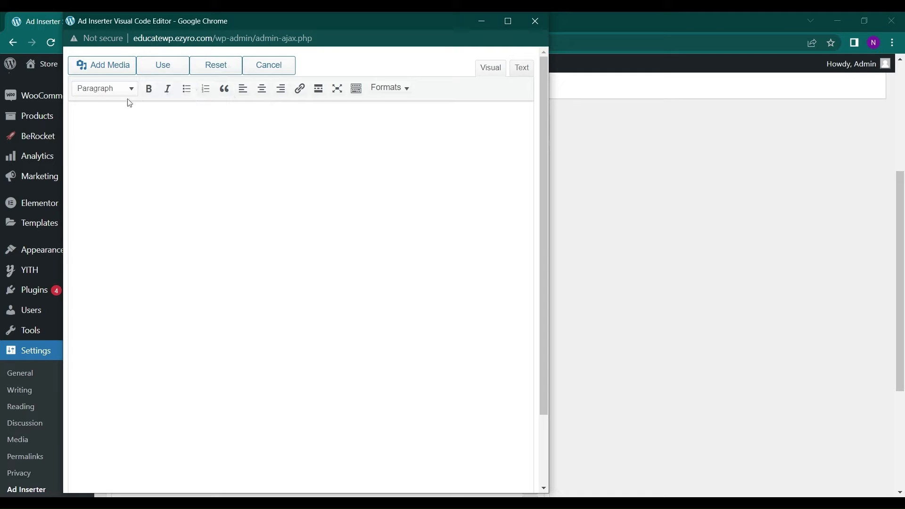
left_click(109, 65)
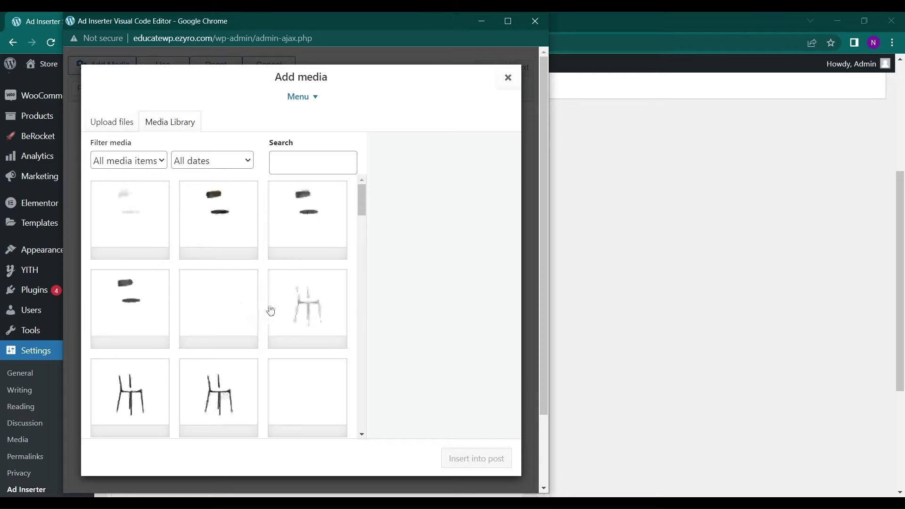
scroll("down", 3)
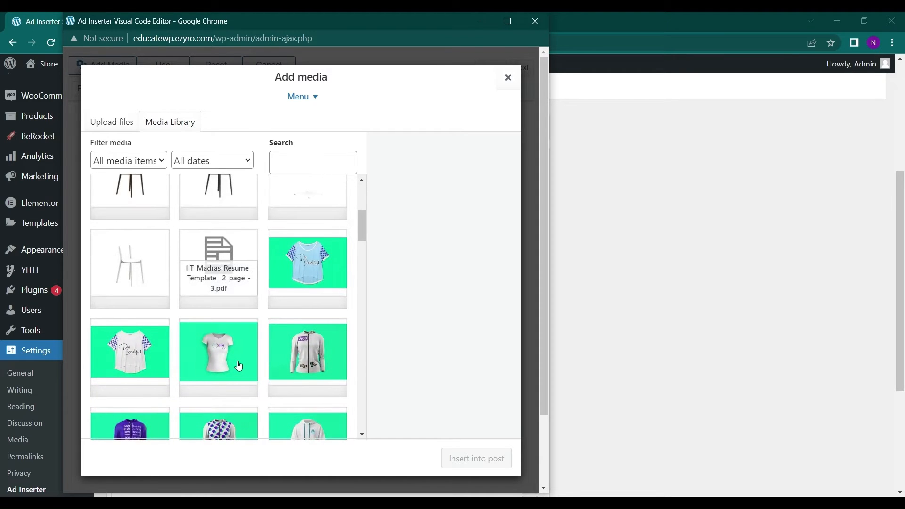
left_click(308, 346)
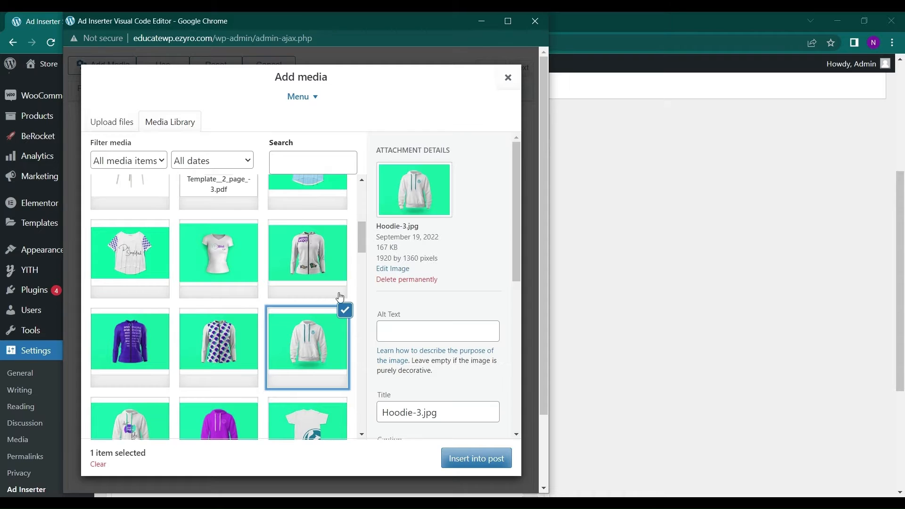
left_click(476, 458)
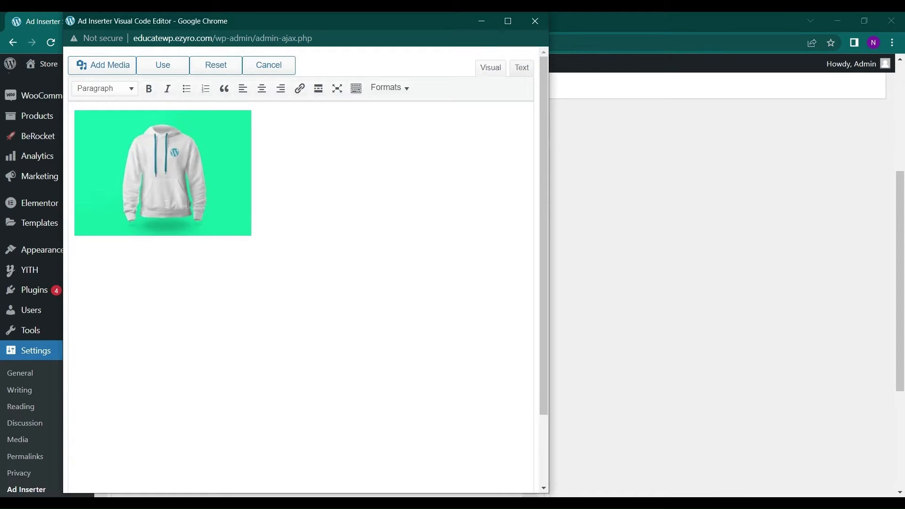
Step: Link the hoodie image to its product page with 'buy now' text
left_click(163, 173)
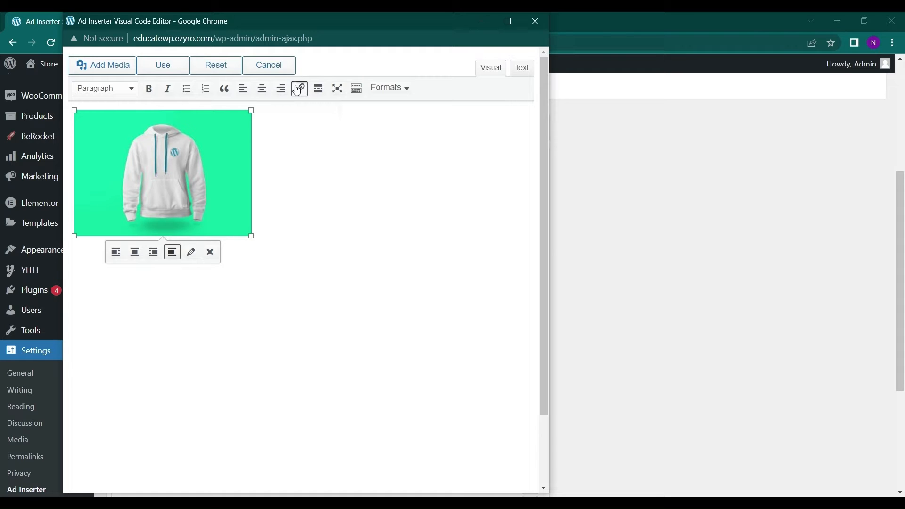
left_click(299, 88)
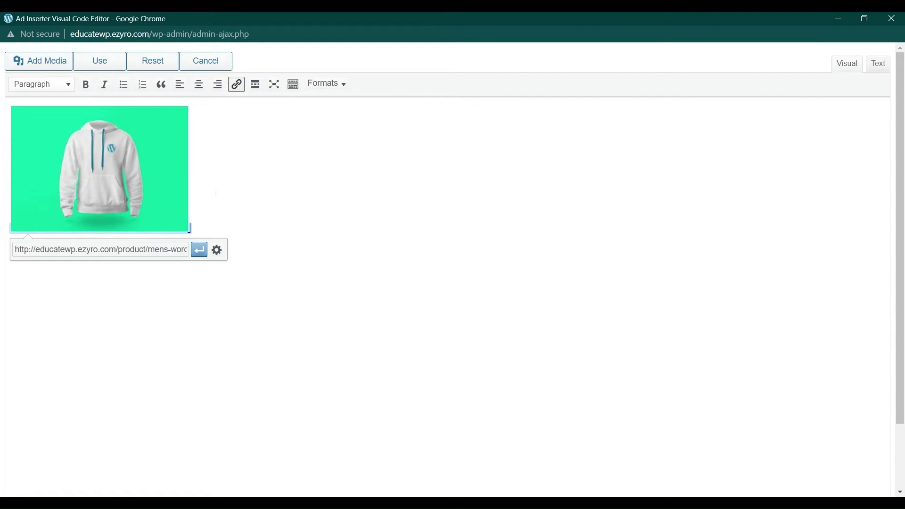
type("buy")
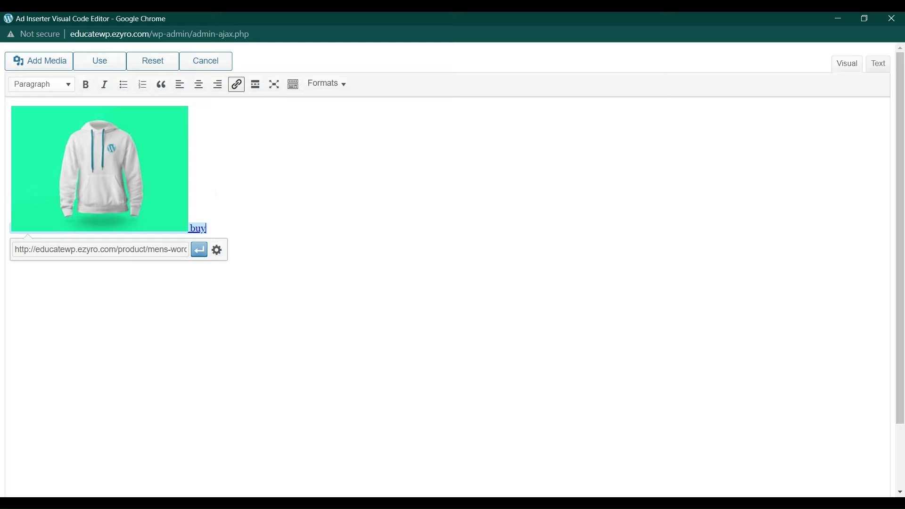
type("now")
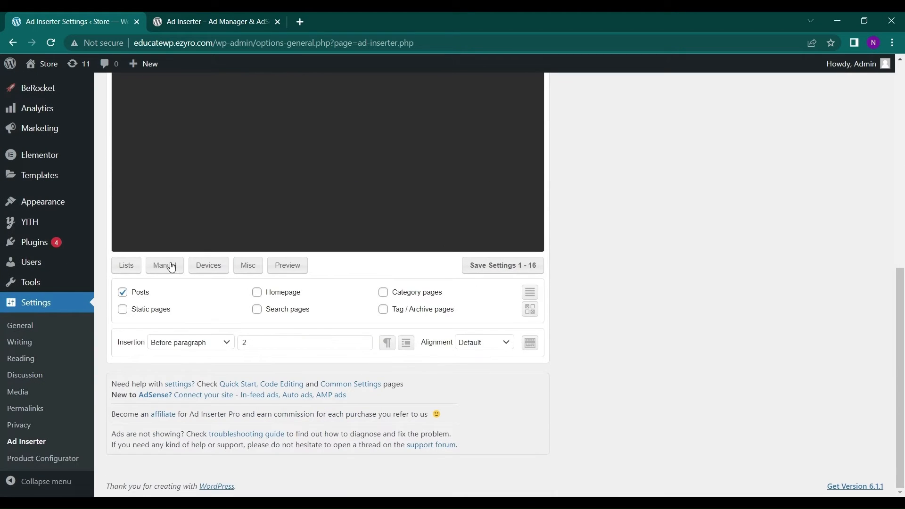
Step: Show the filter lists and toggle Homepage and Category pages, keeping posts only
left_click(126, 265)
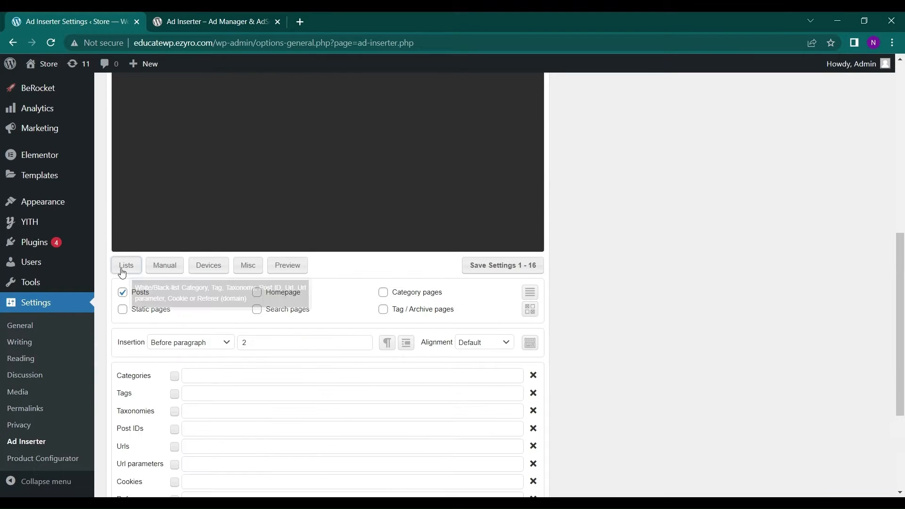
mouse_move(210, 270)
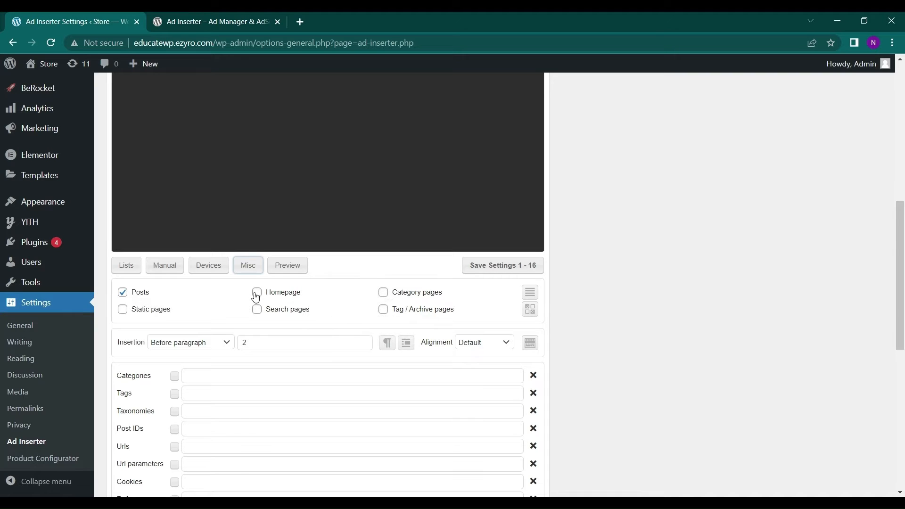
left_click(256, 292)
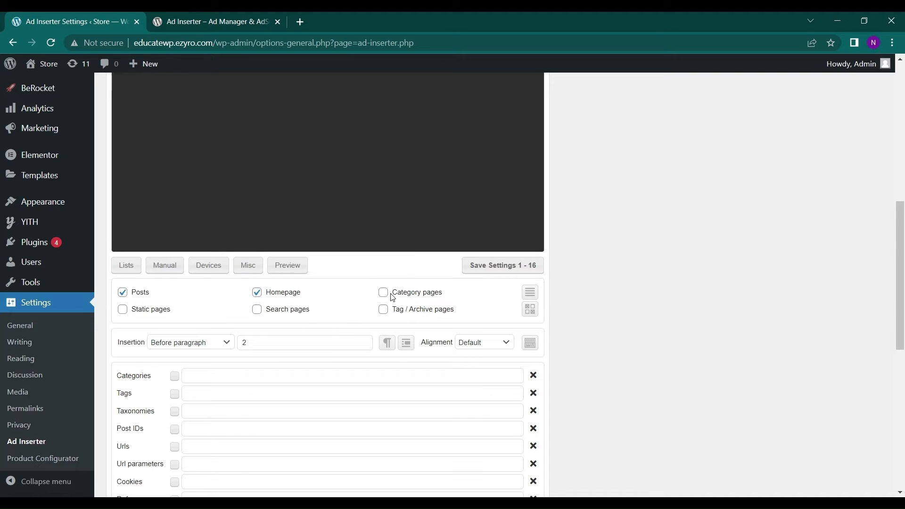
left_click(383, 292)
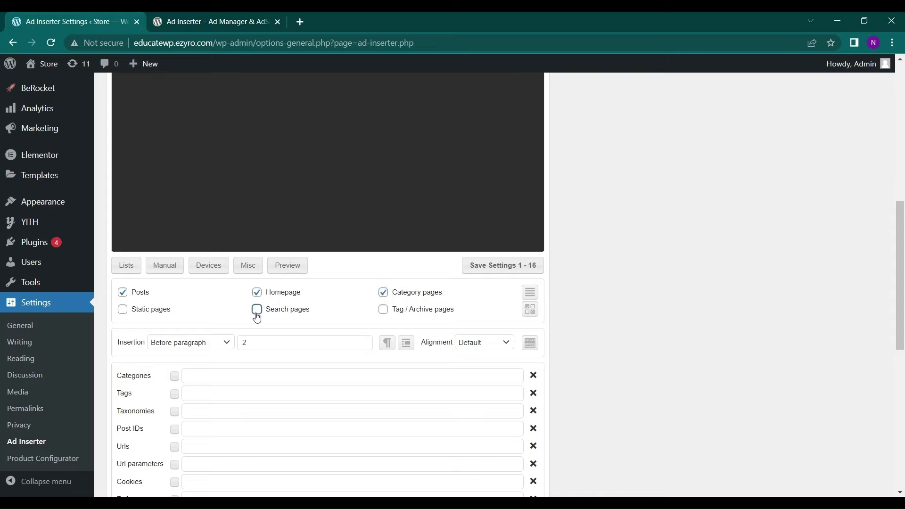
left_click(257, 310)
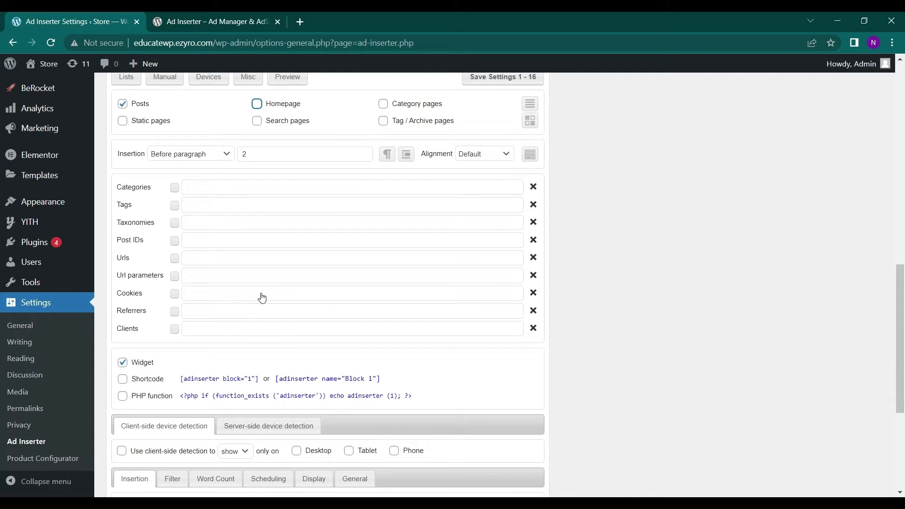
scroll("down", 3)
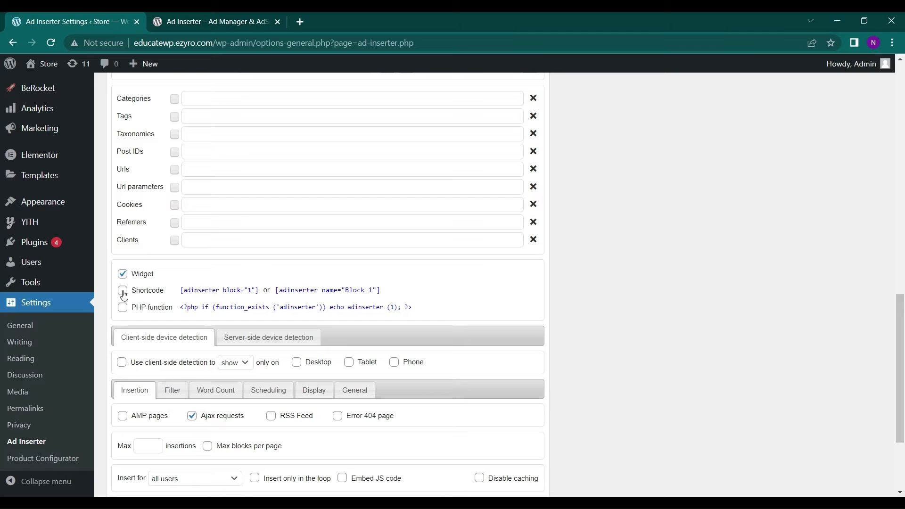
Step: Enable shortcode insertion for block 1, leaving PHP function insertion off
left_click(123, 290)
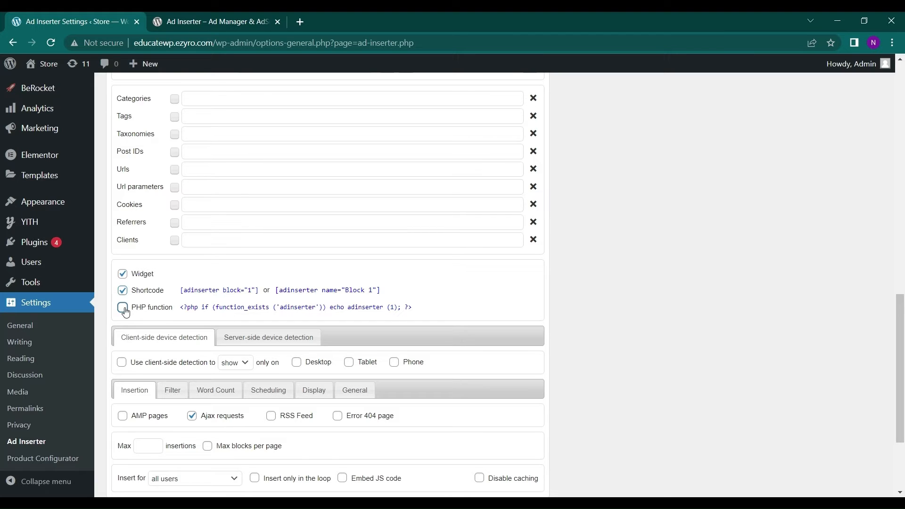
left_click(122, 307)
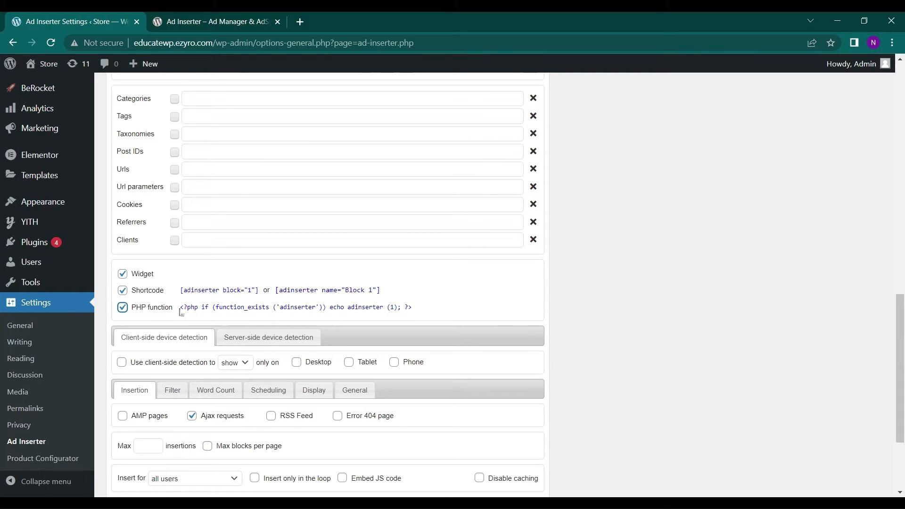
double_click(293, 307)
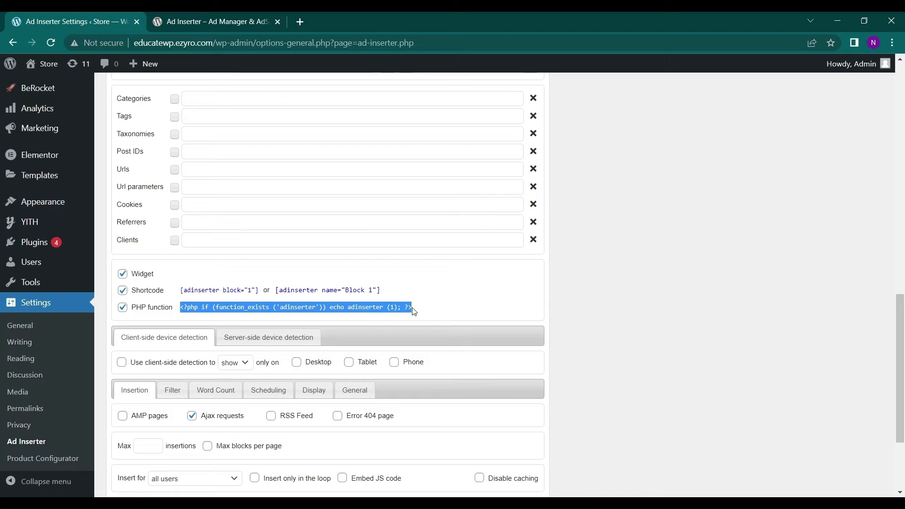
mouse_move(273, 295)
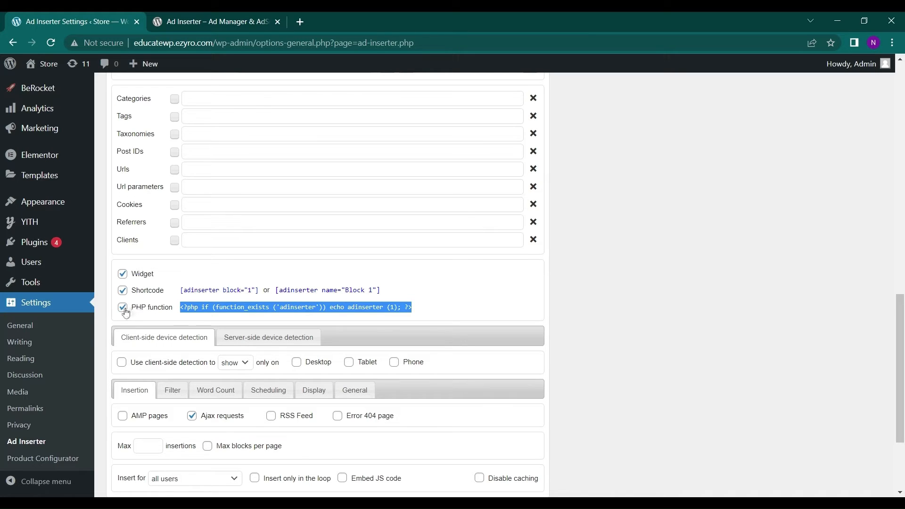
left_click(122, 308)
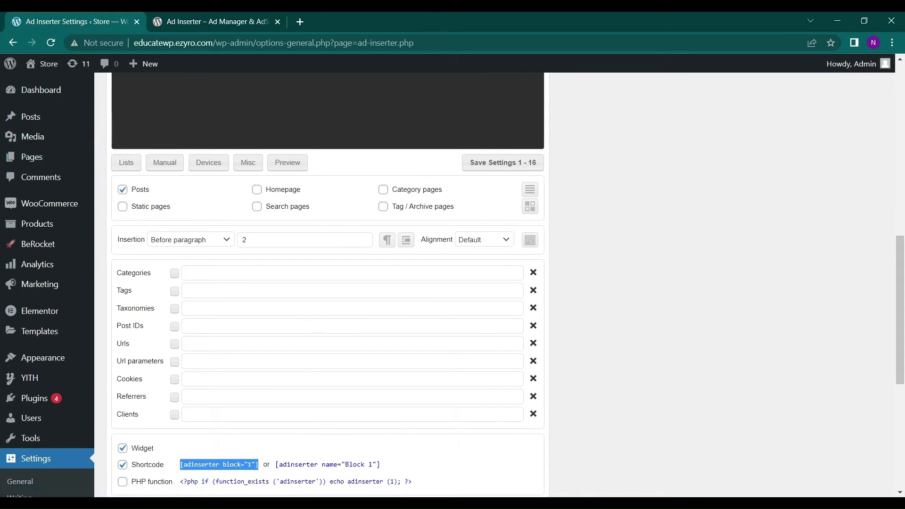
scroll("down", 3)
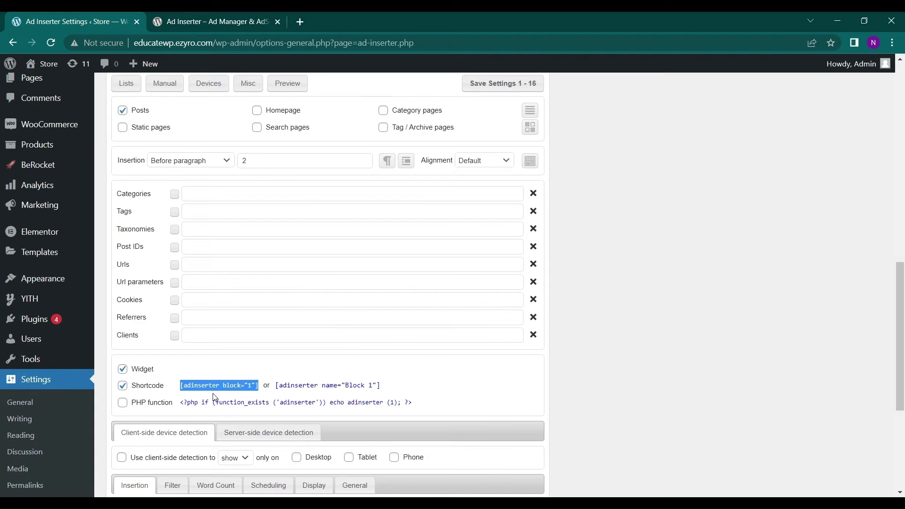
scroll("down", 3)
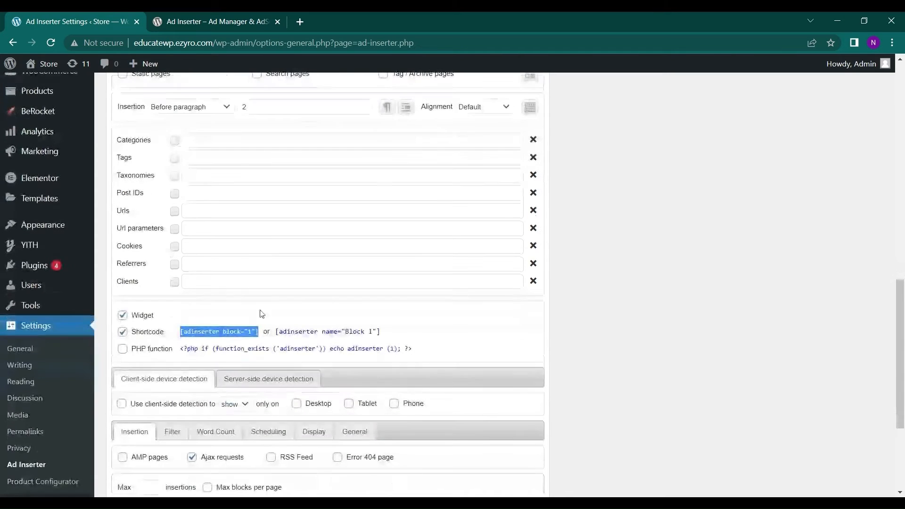
scroll("down", 3)
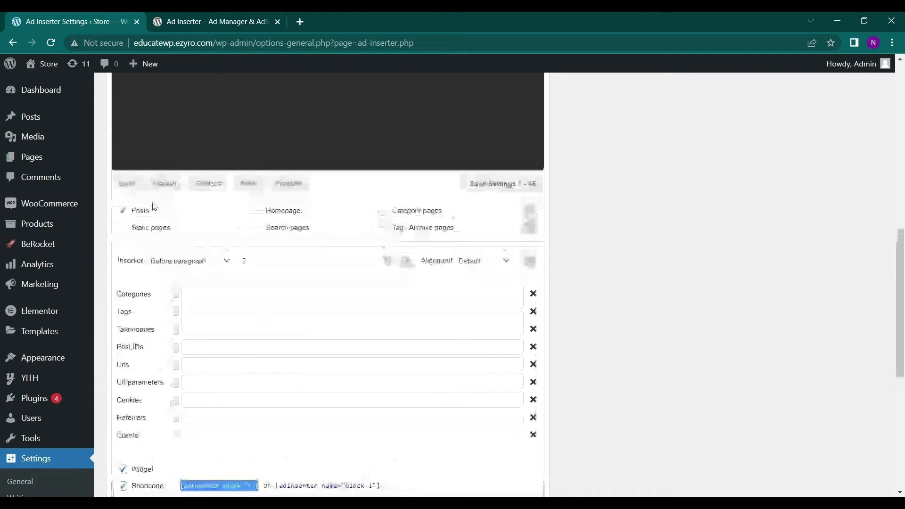
scroll("down", 3)
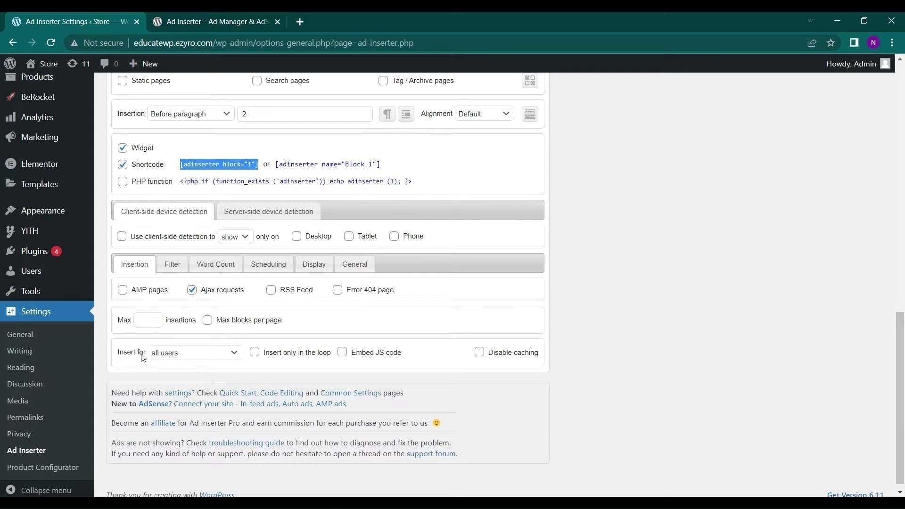
left_click(194, 352)
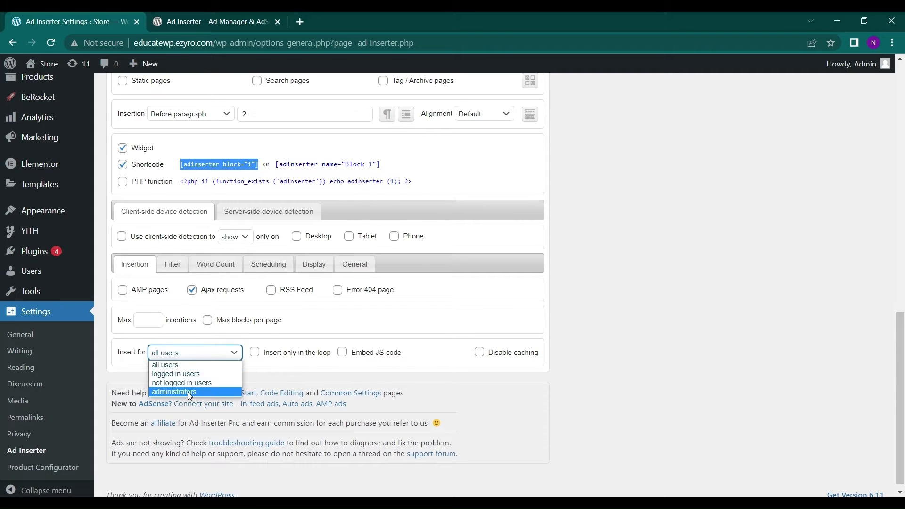
mouse_move(194, 383)
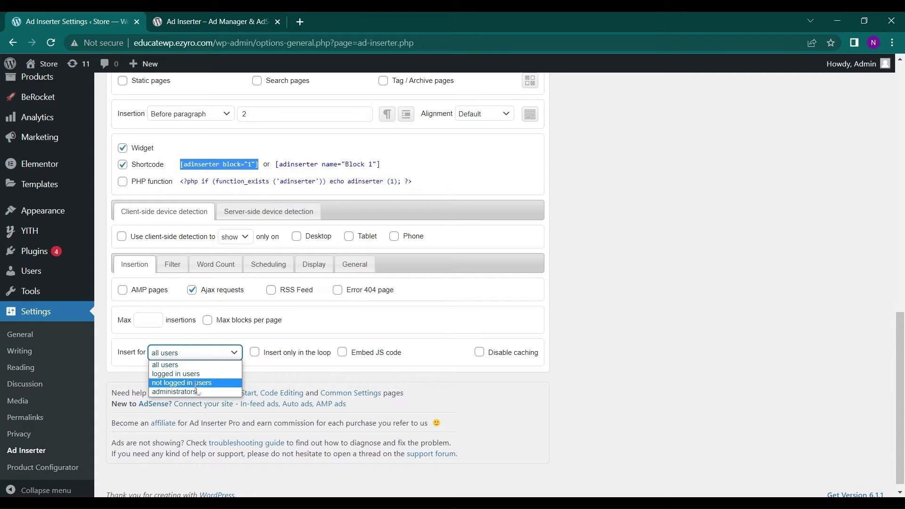
mouse_move(197, 365)
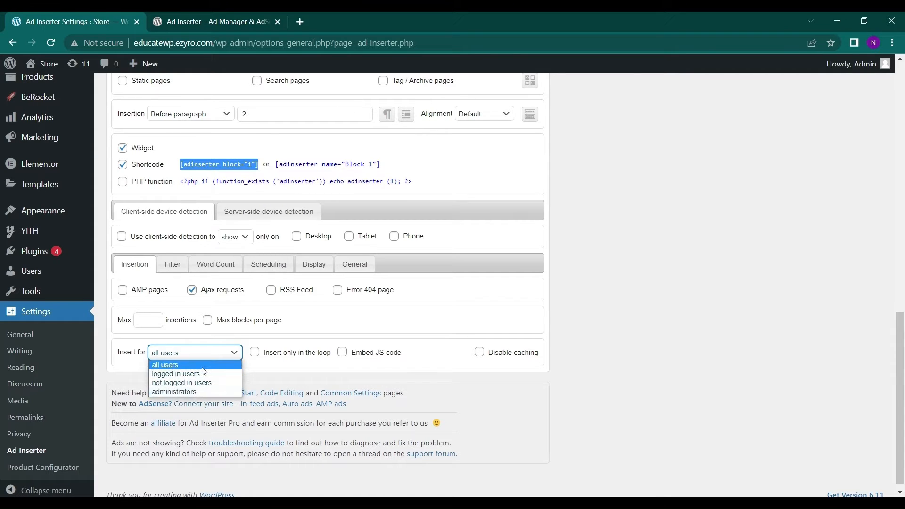
left_click(165, 364)
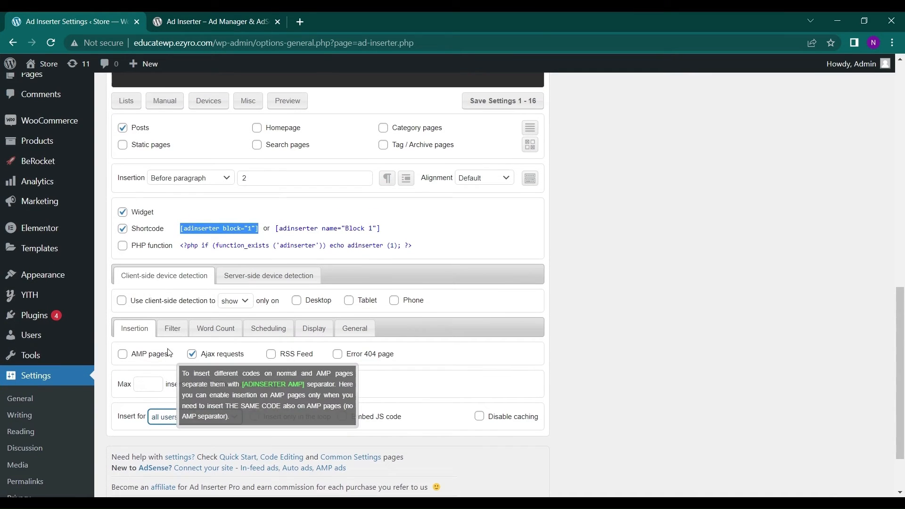
mouse_move(177, 188)
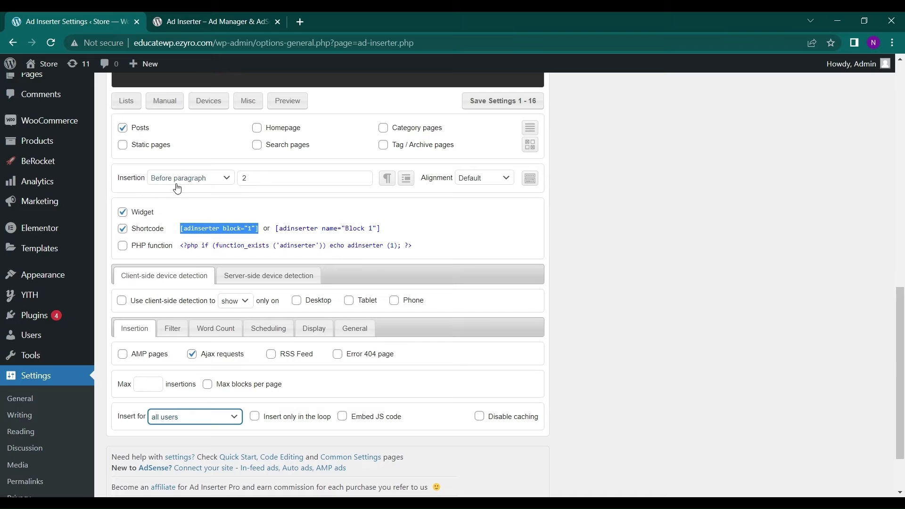
Step: Set block 1's insertion position to After post and review its alignment options
left_click(188, 178)
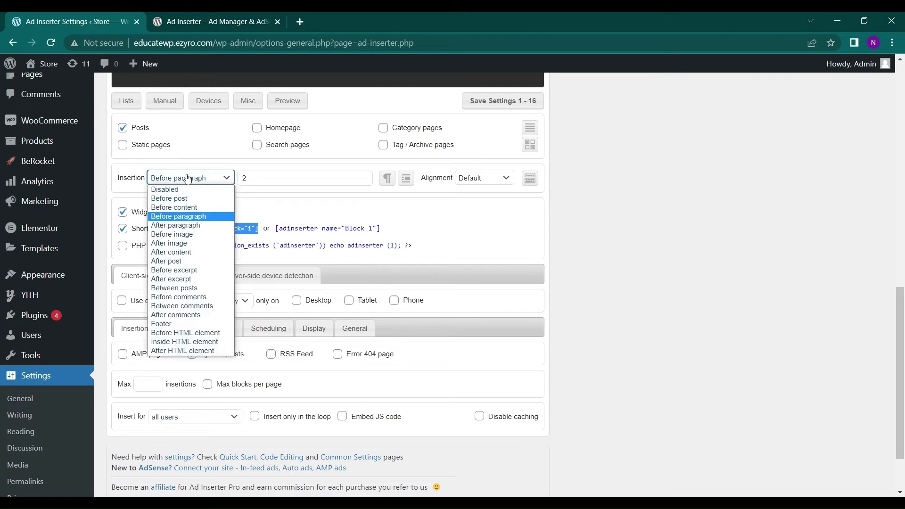
mouse_move(186, 196)
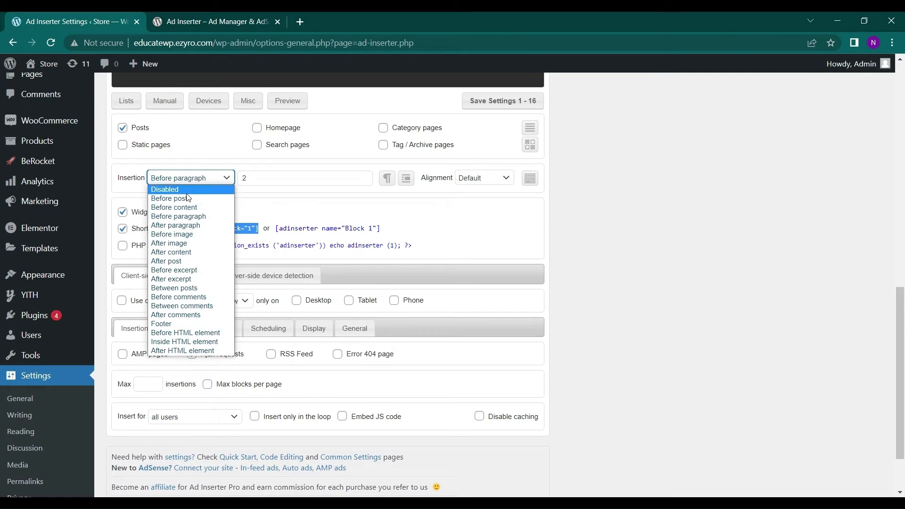
left_click(164, 189)
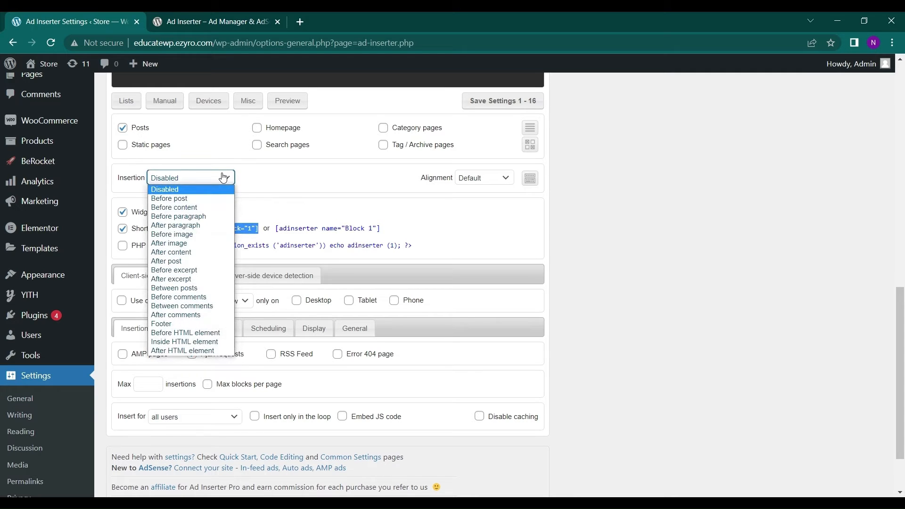
mouse_move(171, 252)
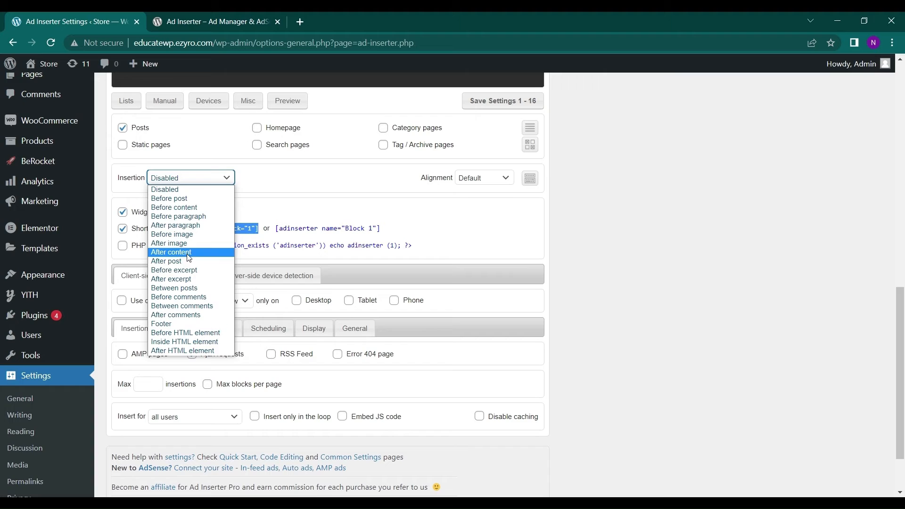
mouse_move(166, 261)
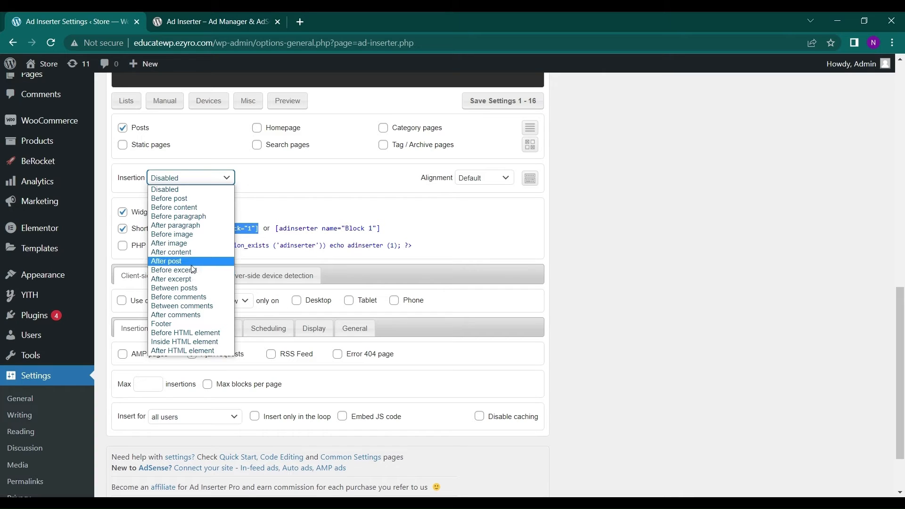
left_click(166, 261)
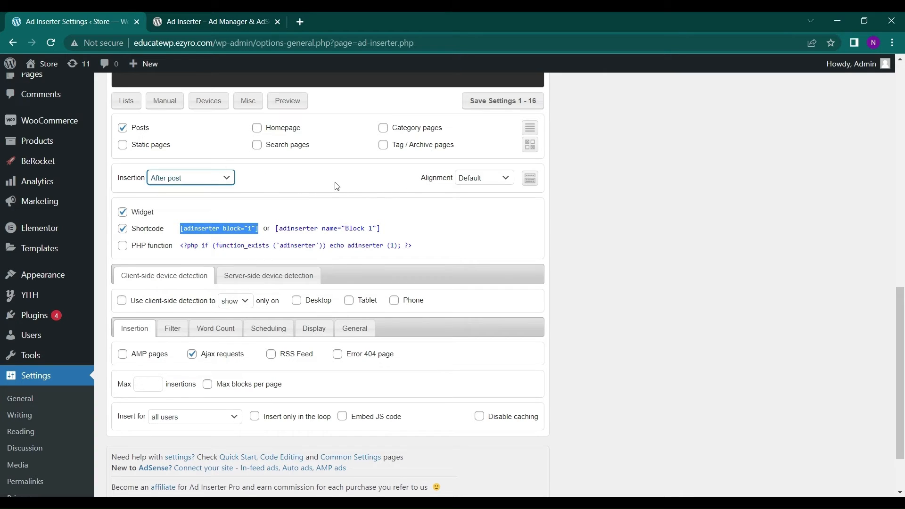
mouse_move(205, 181)
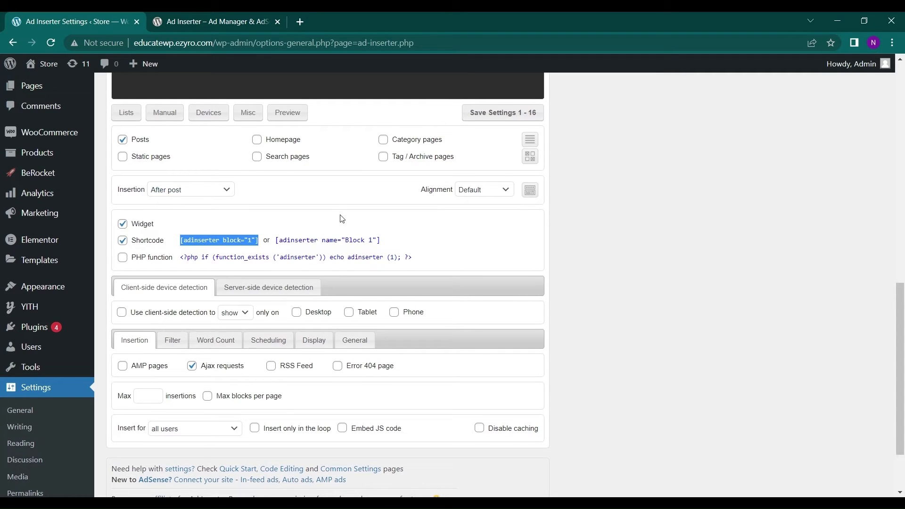
left_click(484, 189)
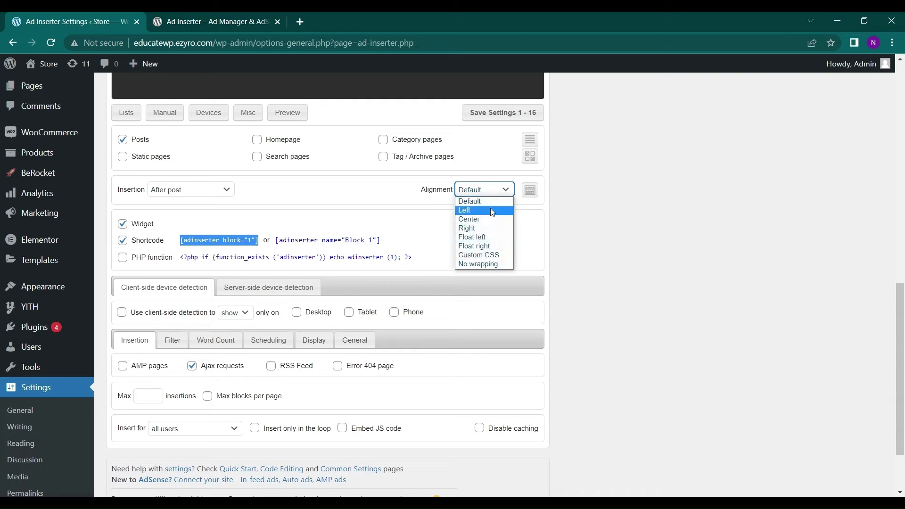
mouse_move(491, 193)
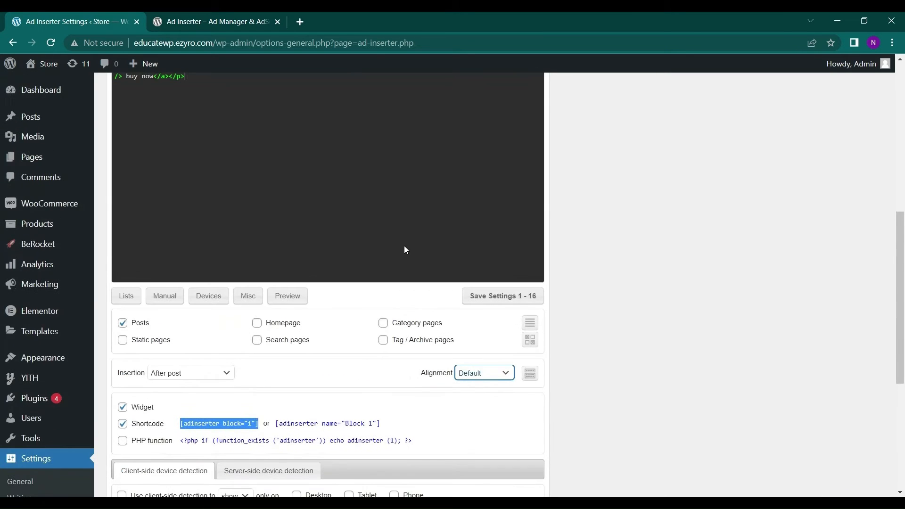
Step: Save Ad Inserter settings 1-16 and get the Settings saved notice
left_click(502, 297)
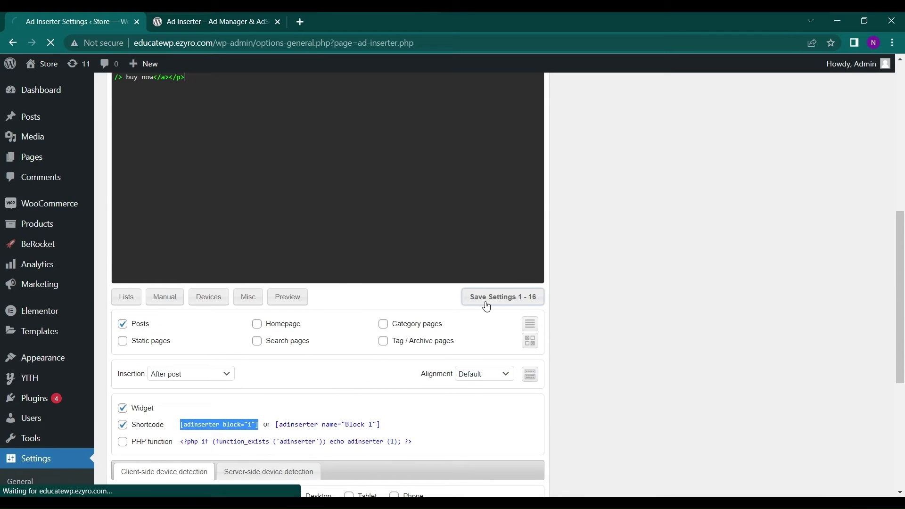
mouse_move(339, 297)
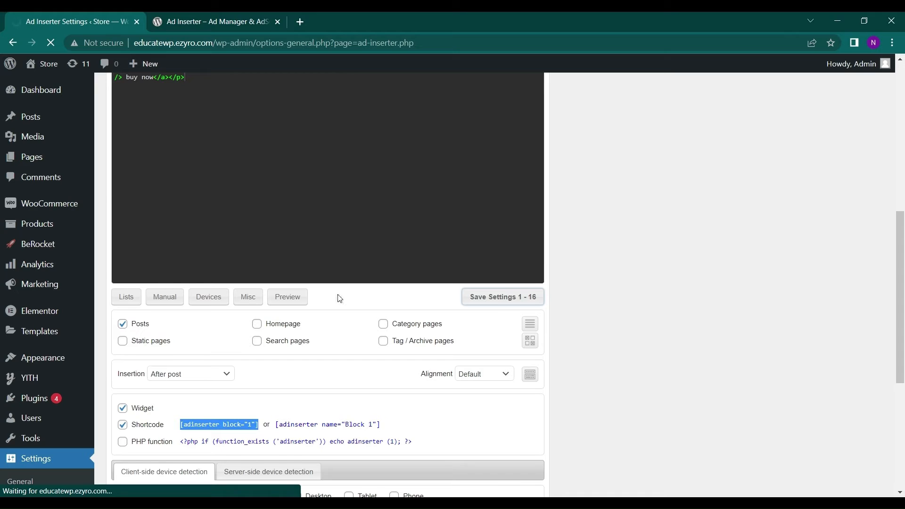
left_click(502, 297)
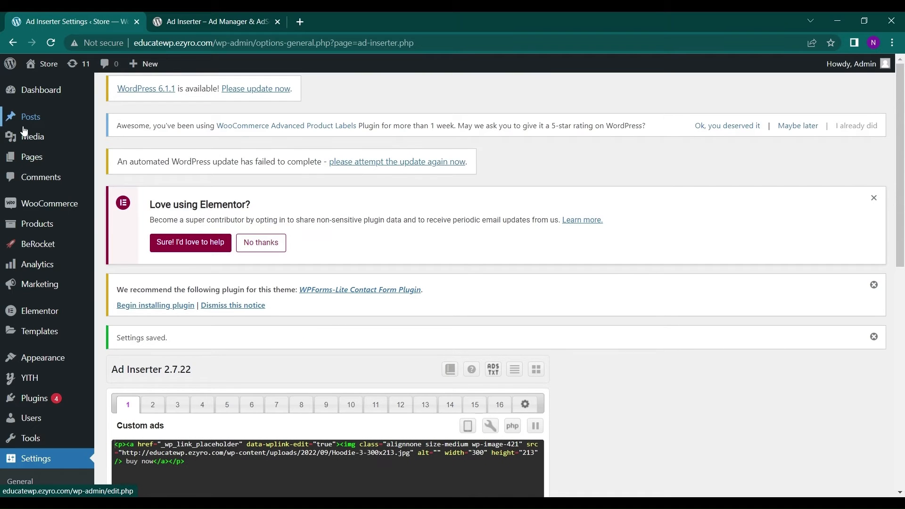
mouse_move(30, 117)
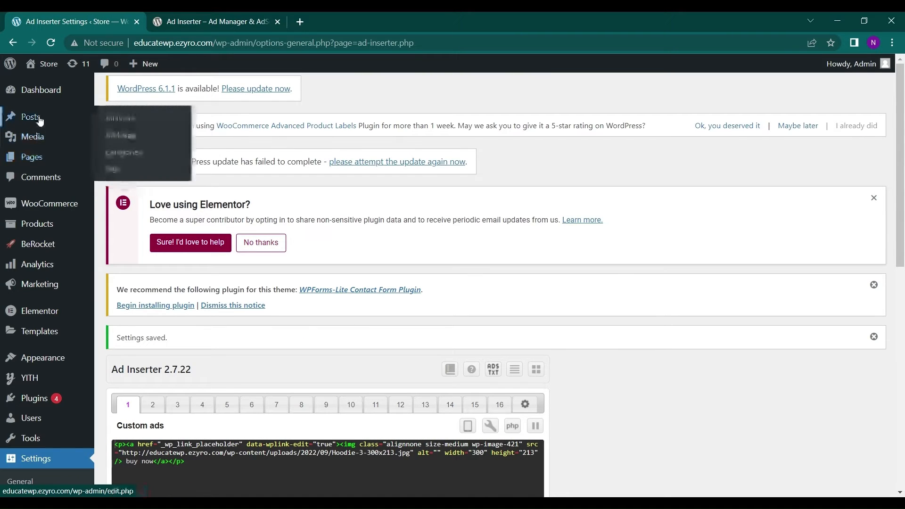
scroll("down", 3)
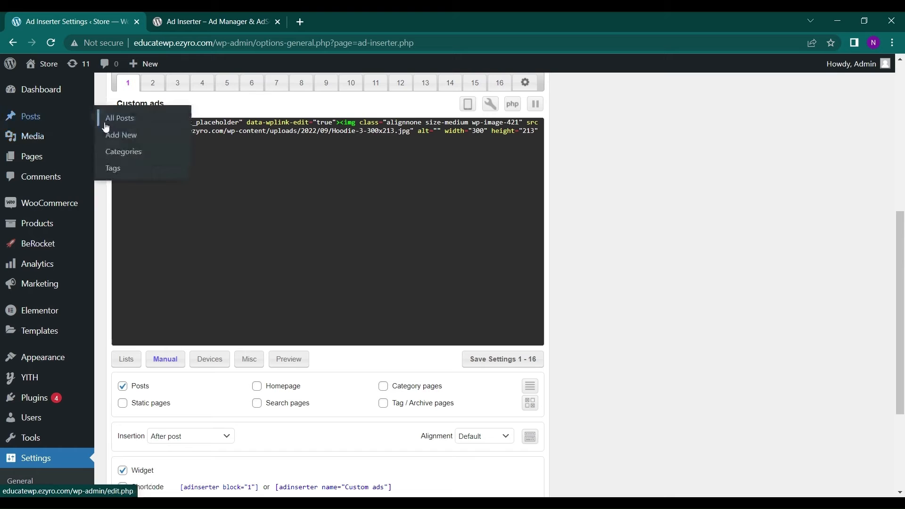
Step: View Blog 4 live and find the hoodie ad below the comment form
left_click(119, 118)
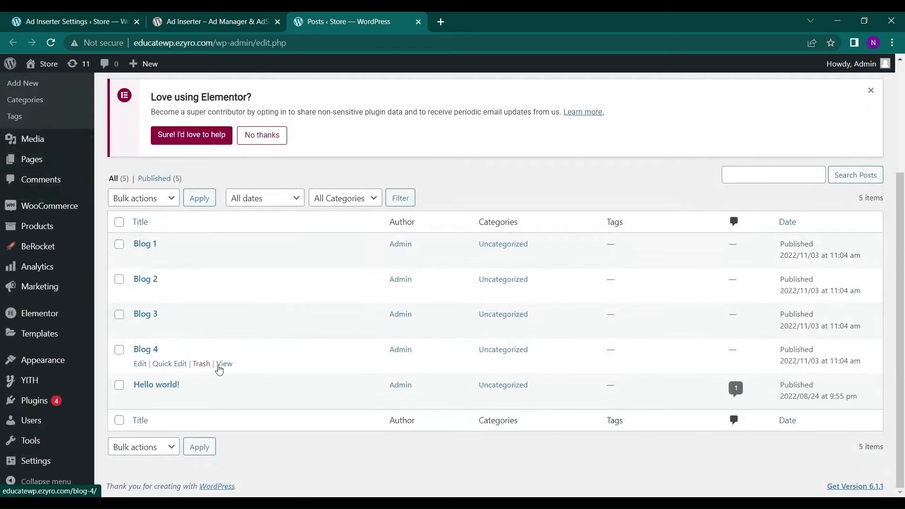
left_click(224, 364)
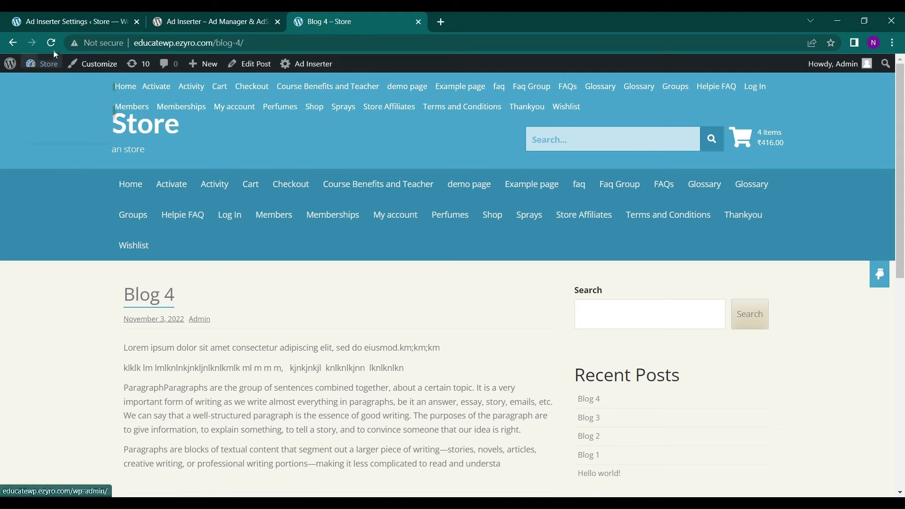
left_click(51, 42)
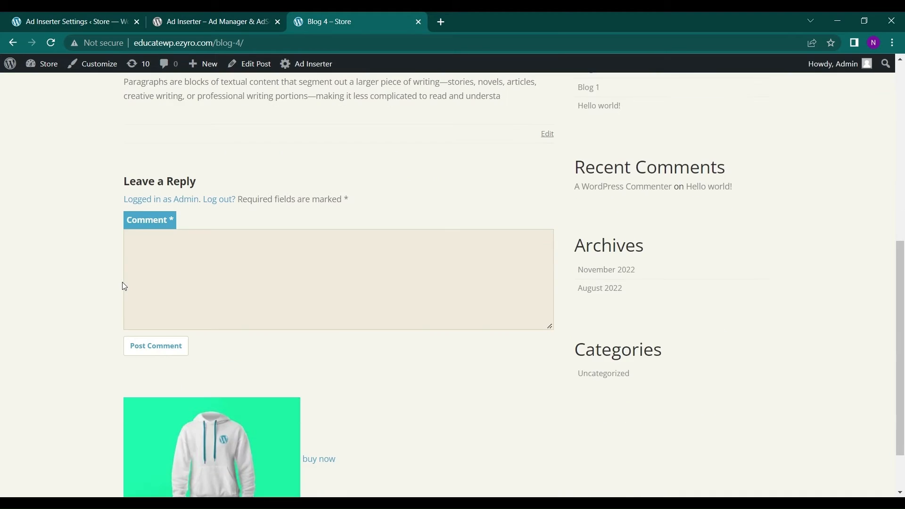
scroll("down", 3)
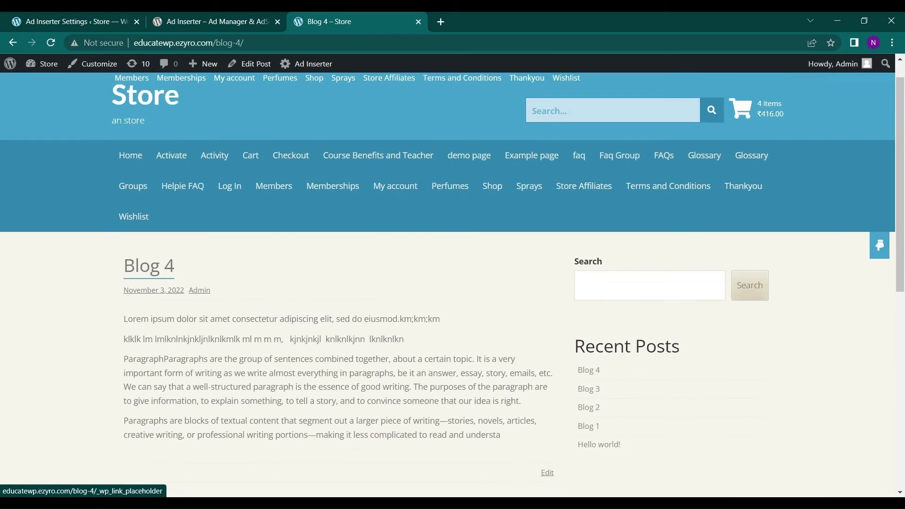
left_click(70, 22)
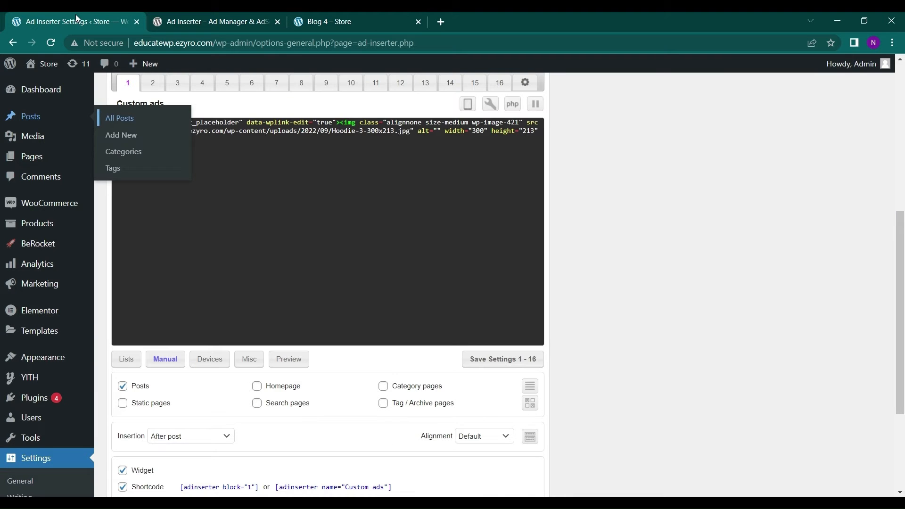
Step: Rename Ad Inserter block 2 to 'new ad'
left_click(502, 359)
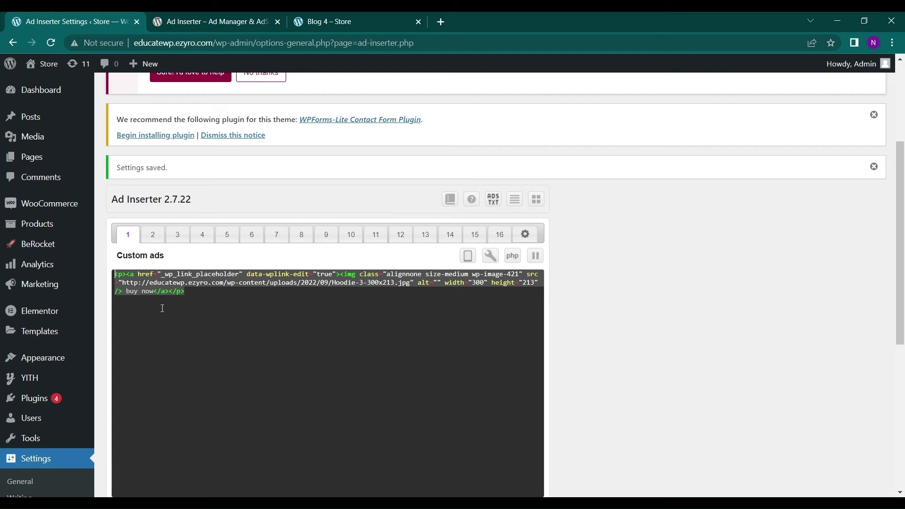
left_click(152, 234)
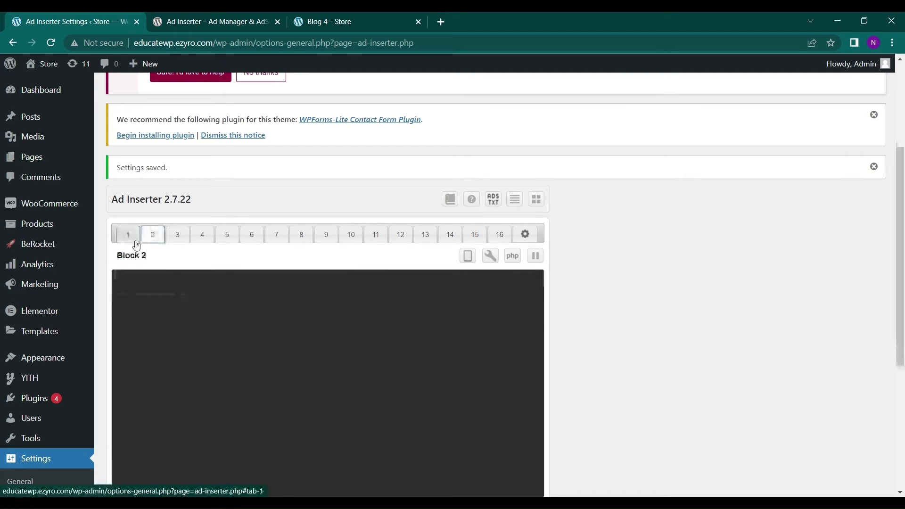
left_click(177, 235)
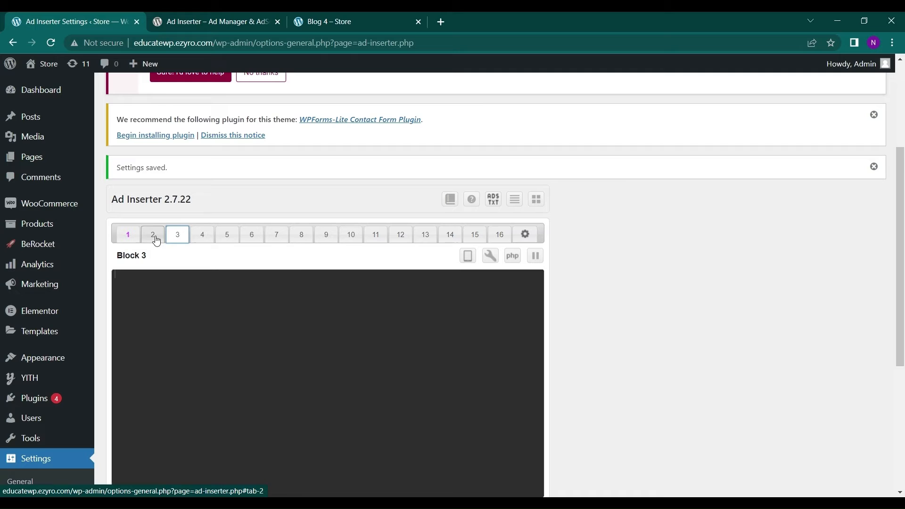
left_click(153, 234)
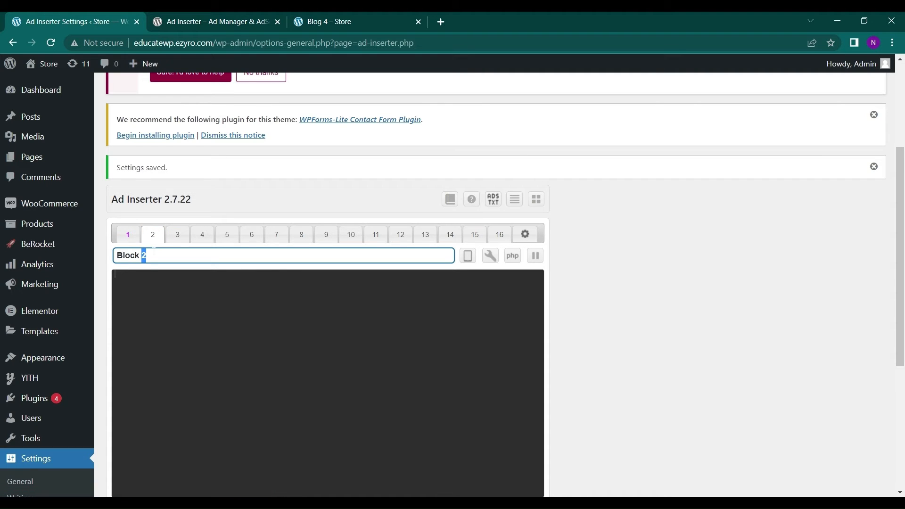
triple_click(131, 255)
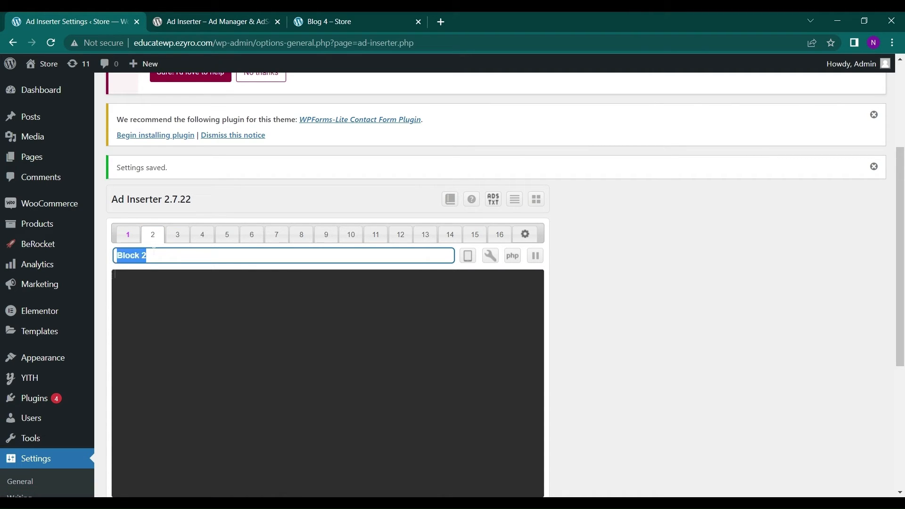
type("new ad")
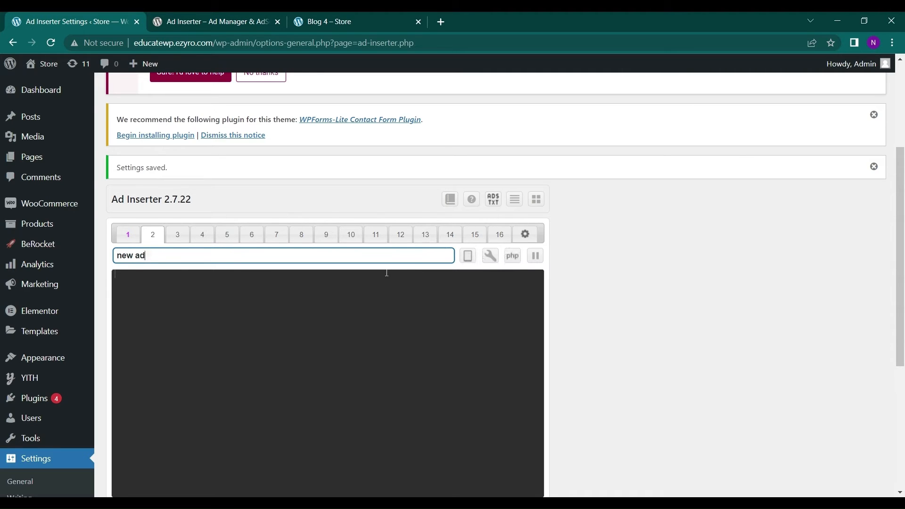
Step: Build a hoodie banner linking to the mens-wordpress-hoodie product page in a new tab
left_click(489, 256)
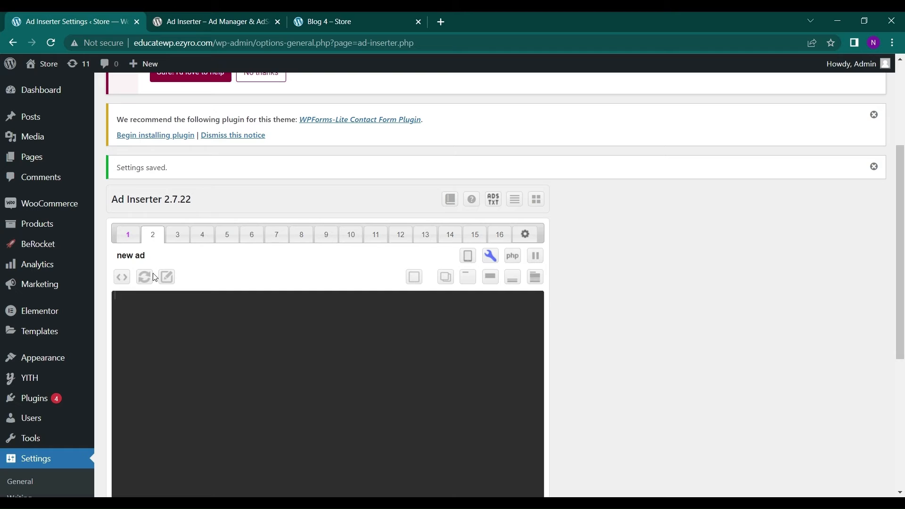
left_click(122, 276)
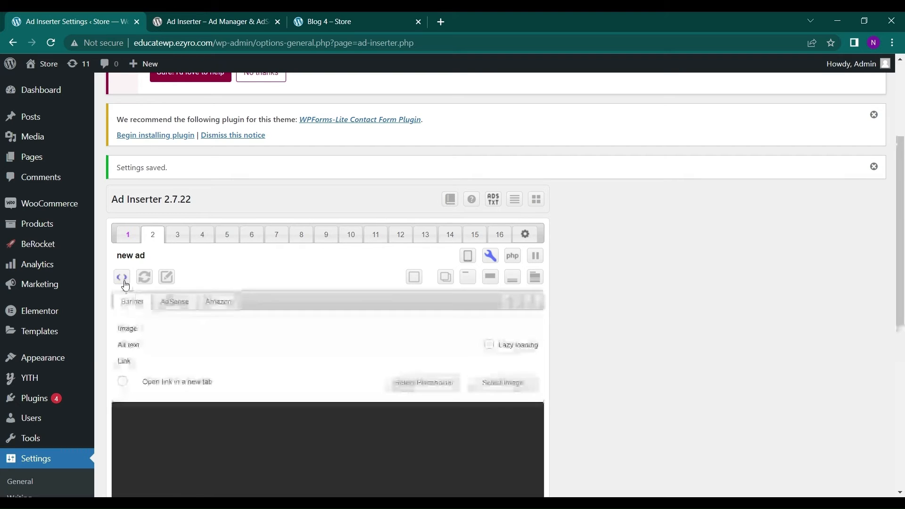
left_click(122, 277)
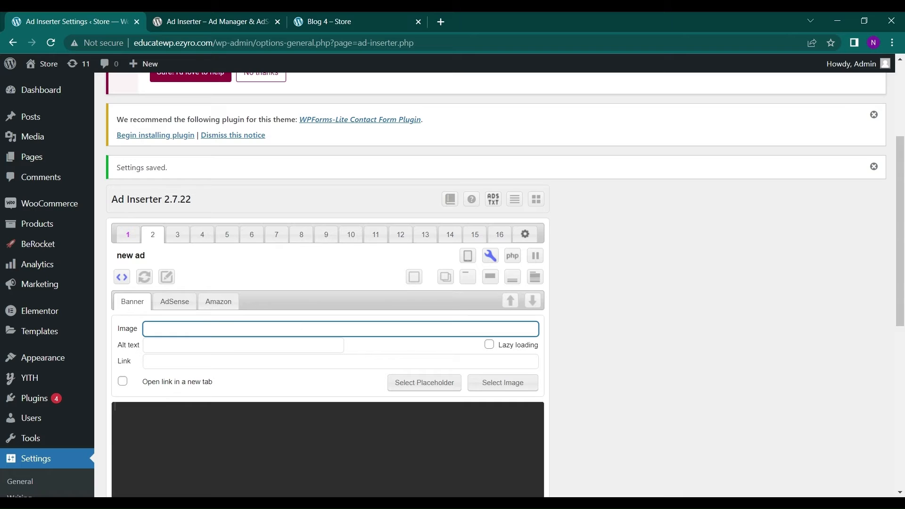
left_click(502, 382)
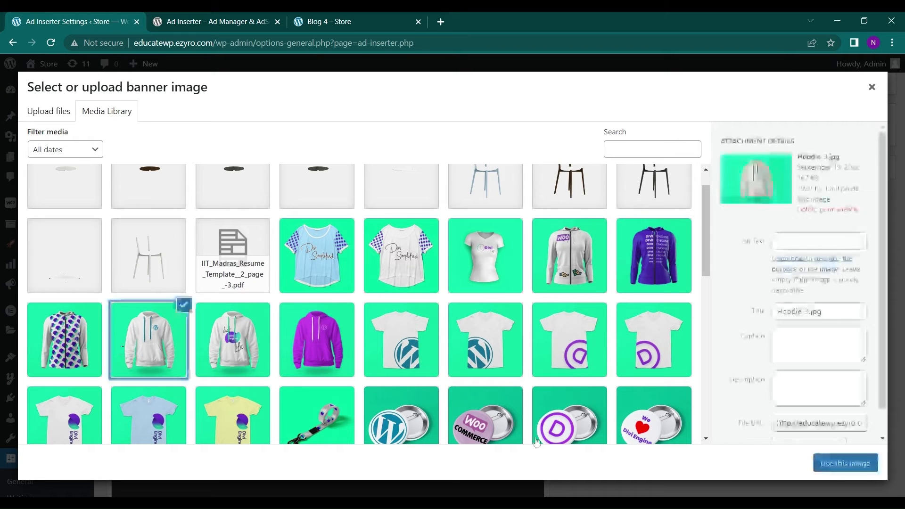
left_click(846, 462)
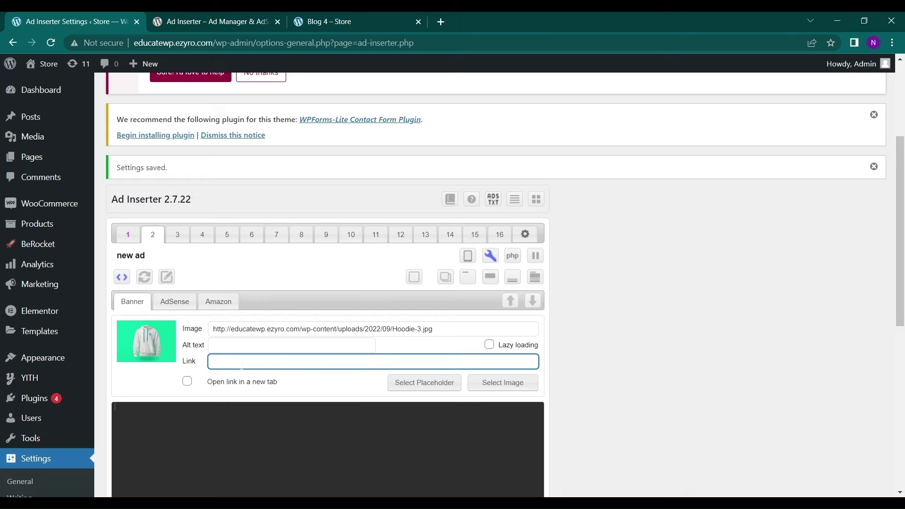
type("http://educatewp.ezyro.com/product/mens-wordpress-hoodie/")
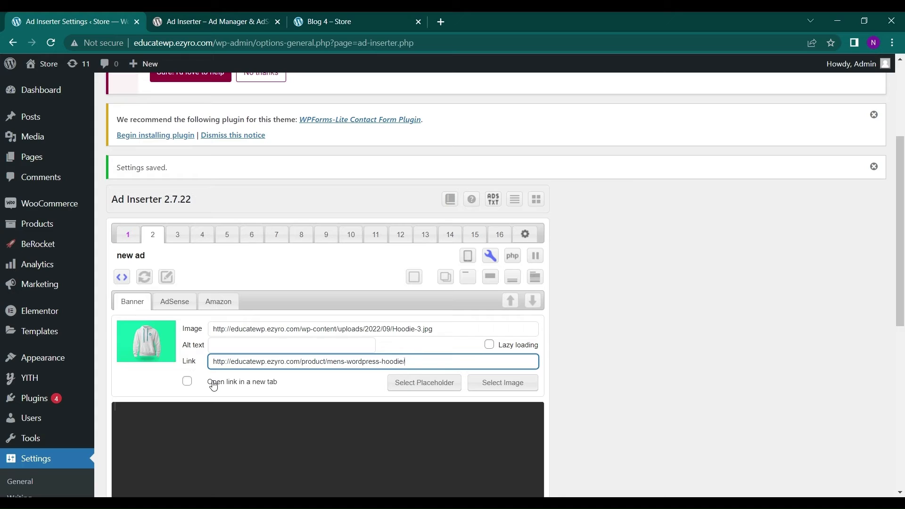
left_click(187, 381)
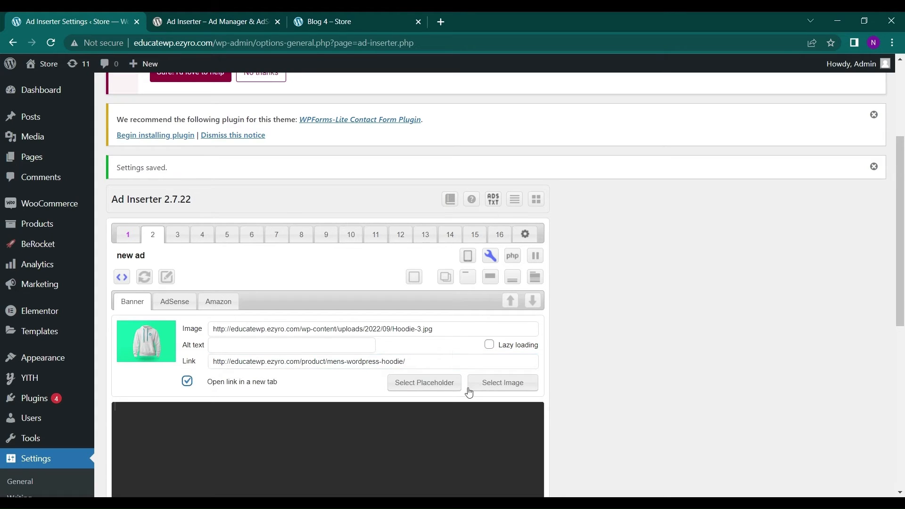
mouse_move(531, 306)
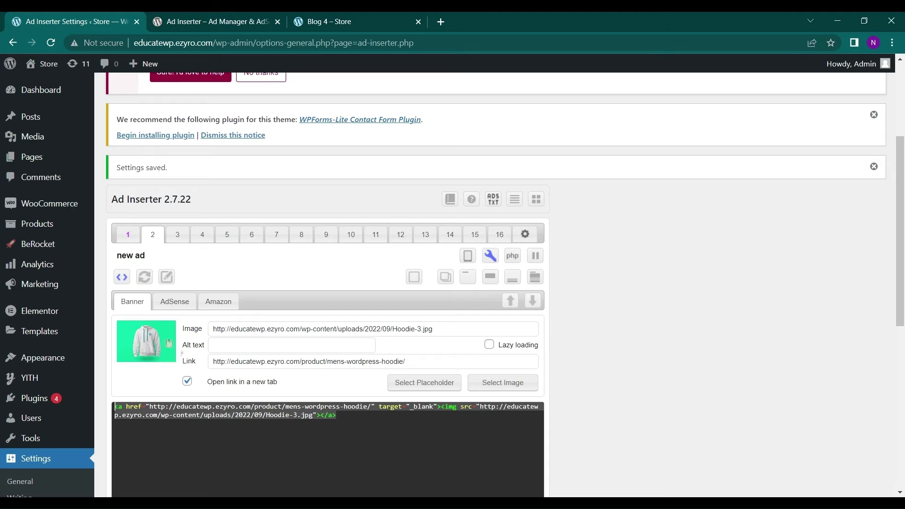
Step: Set block 2 to insert before paragraph 2 and save the settings
scroll("down", 3)
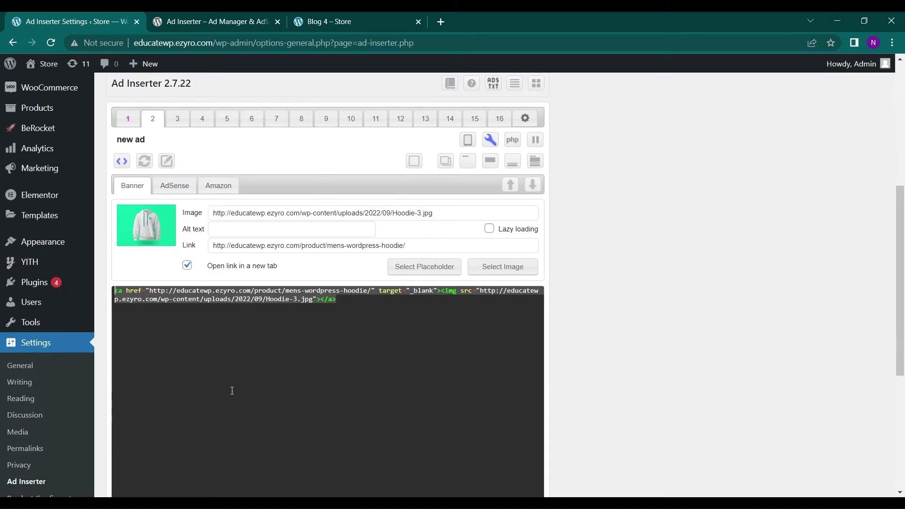
scroll("down", 3)
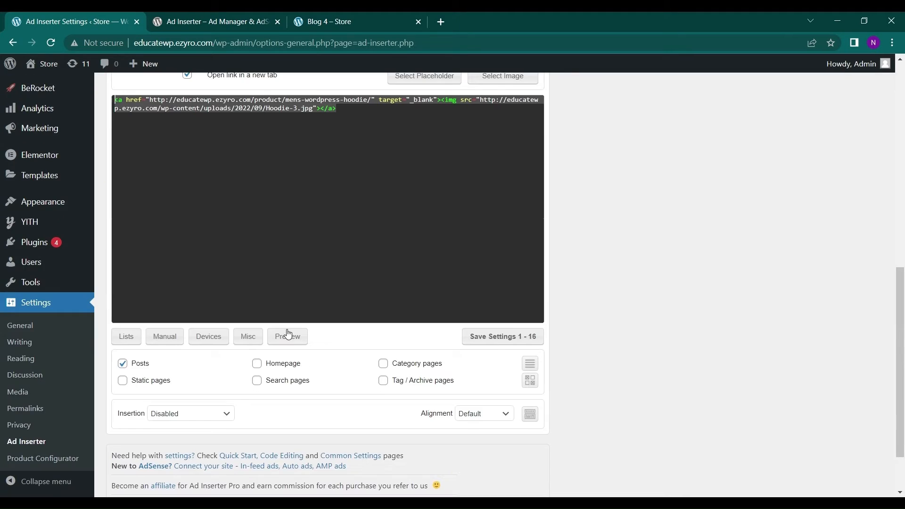
mouse_move(189, 412)
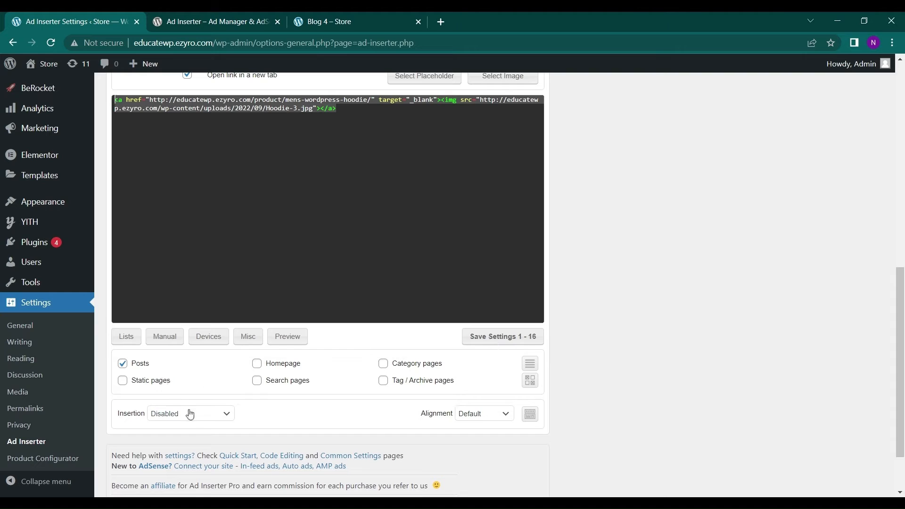
left_click(191, 414)
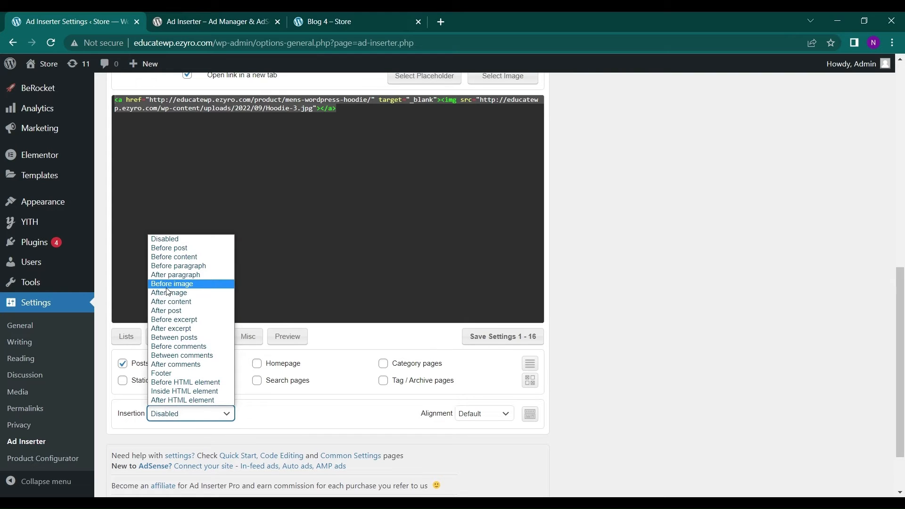
mouse_move(175, 274)
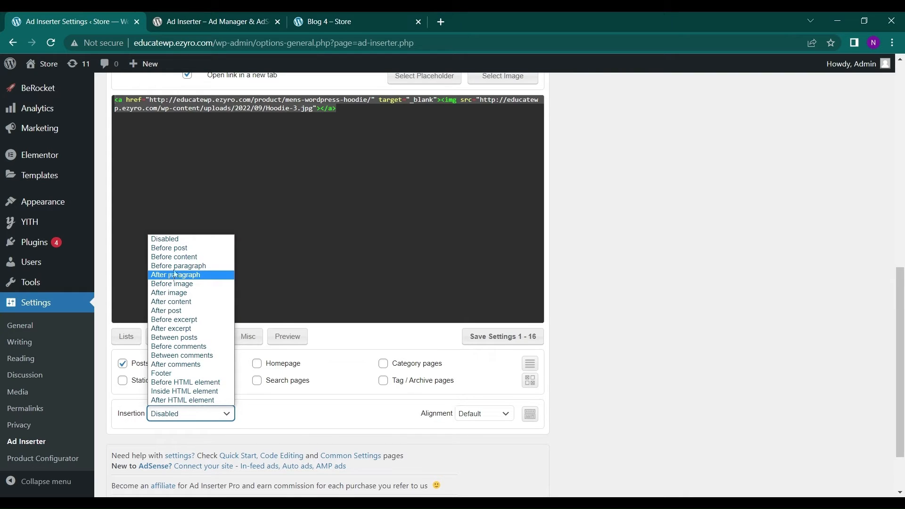
left_click(178, 265)
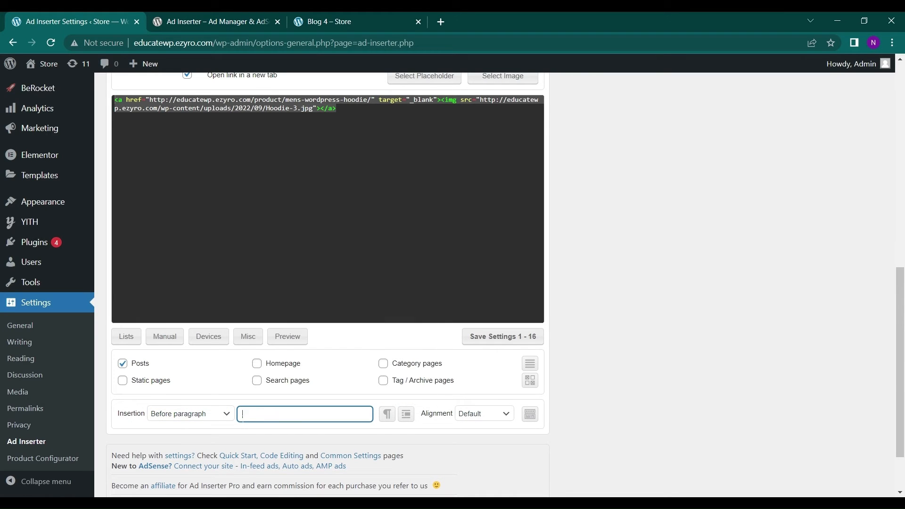
type("2")
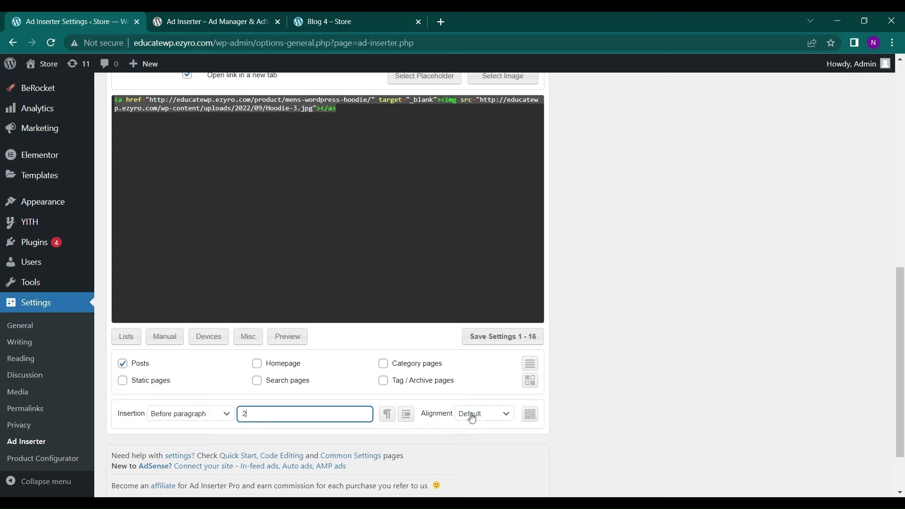
left_click(503, 337)
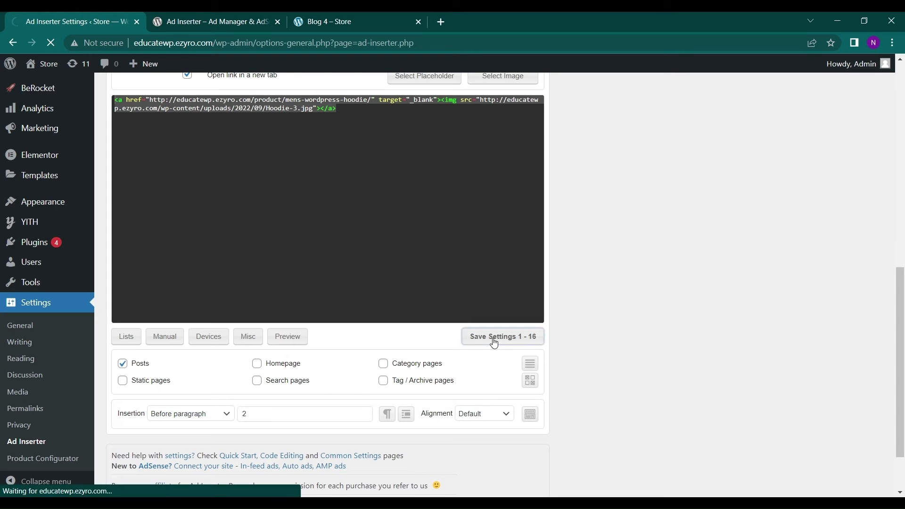
left_click(503, 336)
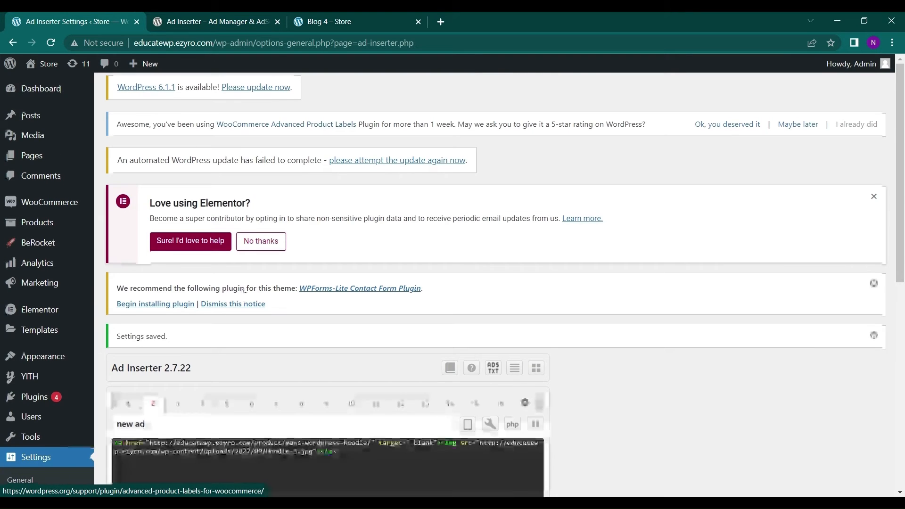
scroll("down", 3)
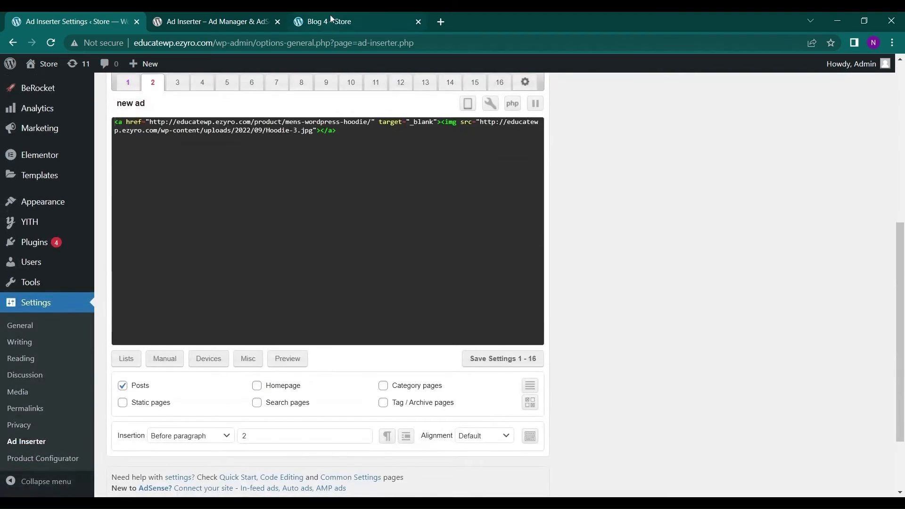
Step: View the hoodie banner ad inside the Blog 4 post, after a quick glance back at the settings
left_click(330, 21)
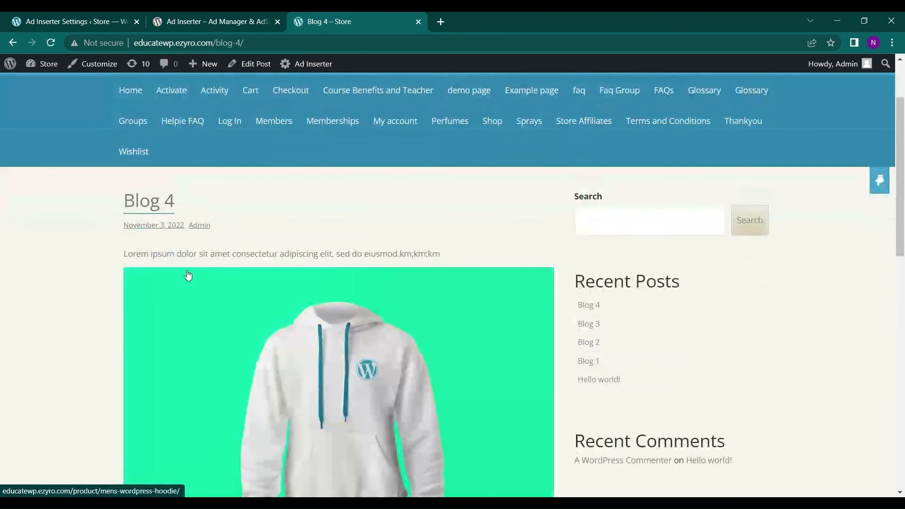
scroll("down", 3)
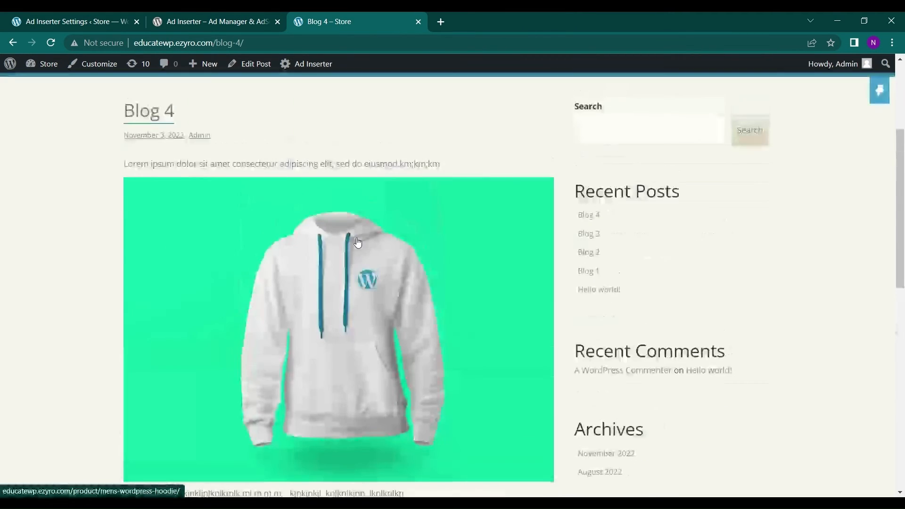
left_click(75, 21)
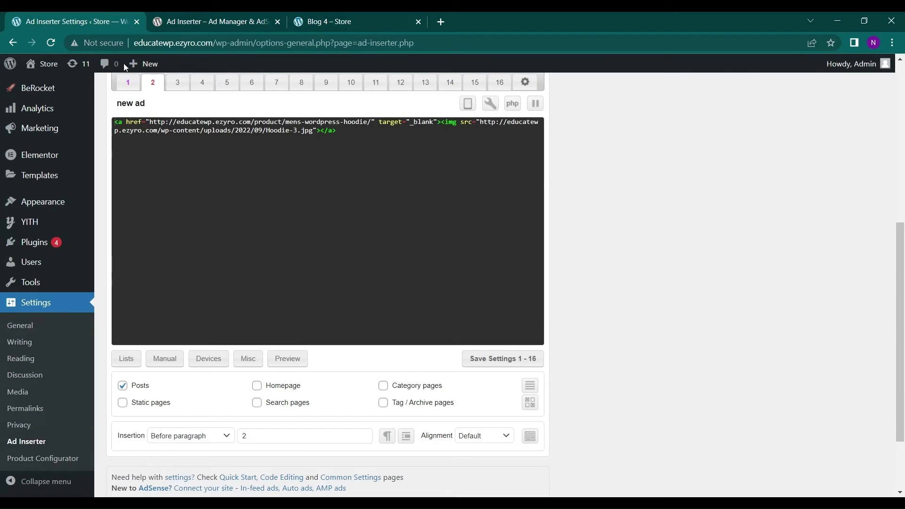
left_click(503, 359)
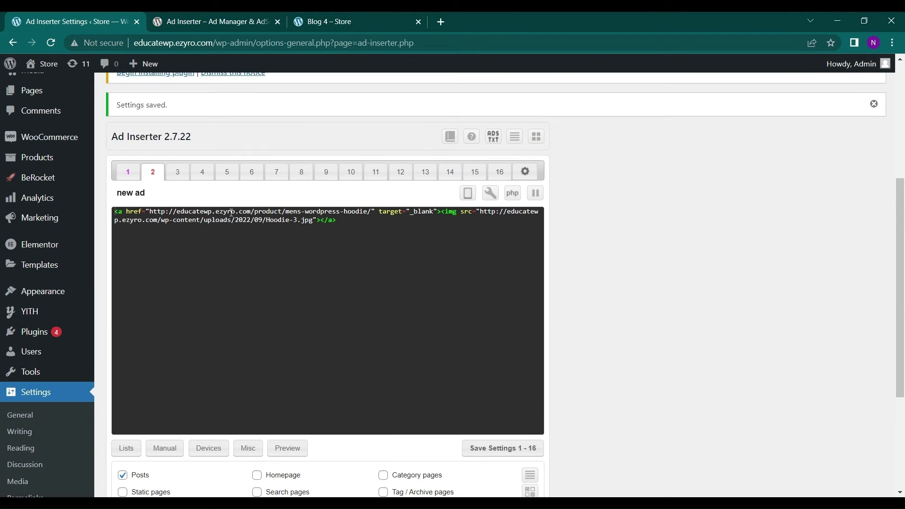
left_click(337, 22)
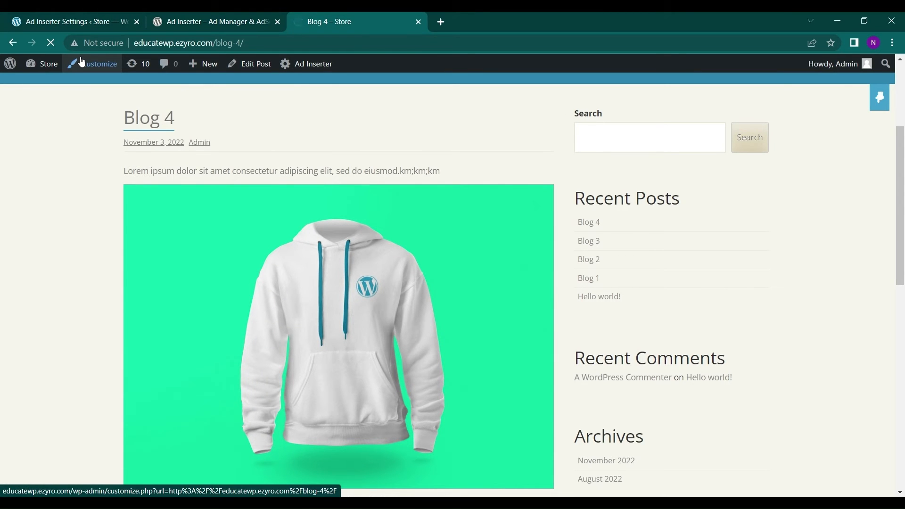
Step: From Blog 4, use the Customizer to insert an Ad Inserter block into the Sidebar widgets
left_click(98, 63)
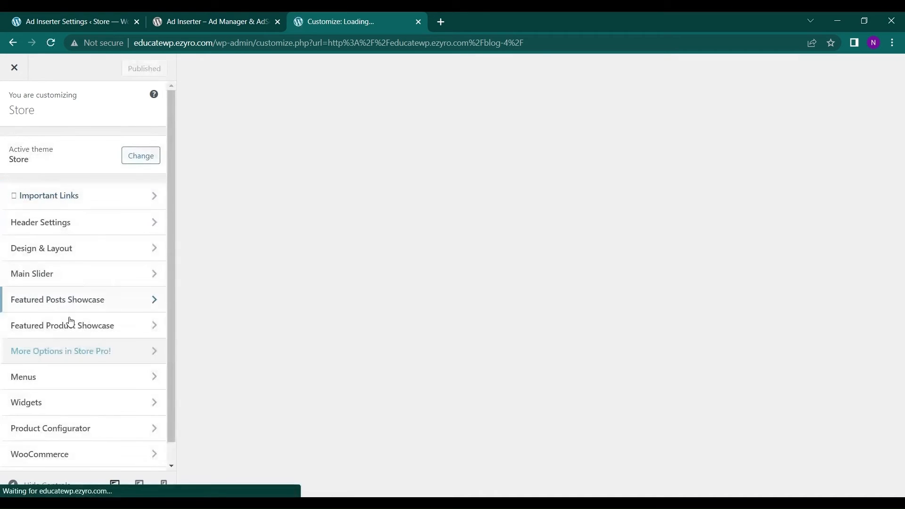
left_click(26, 403)
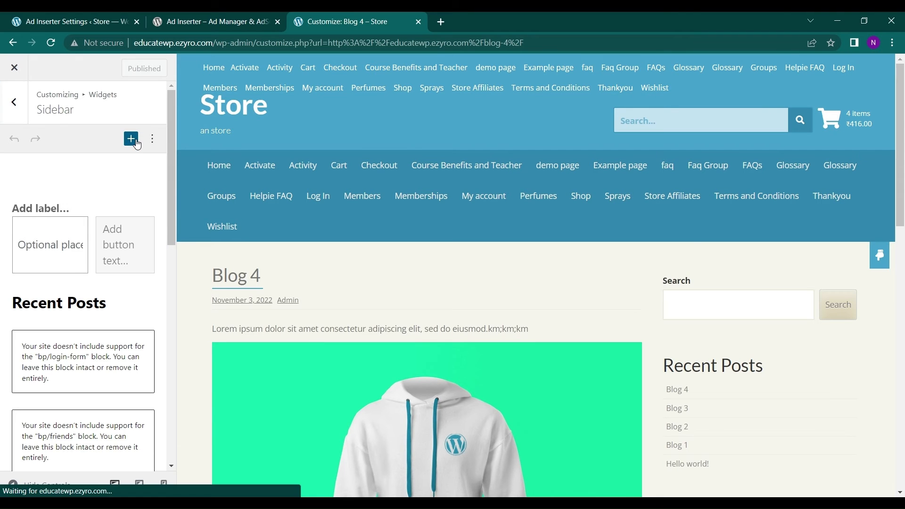
left_click(131, 138)
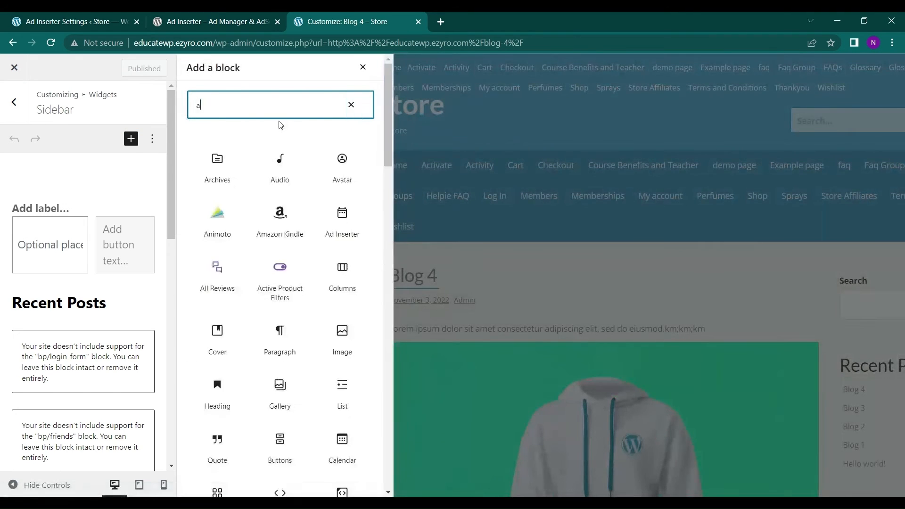
type("d")
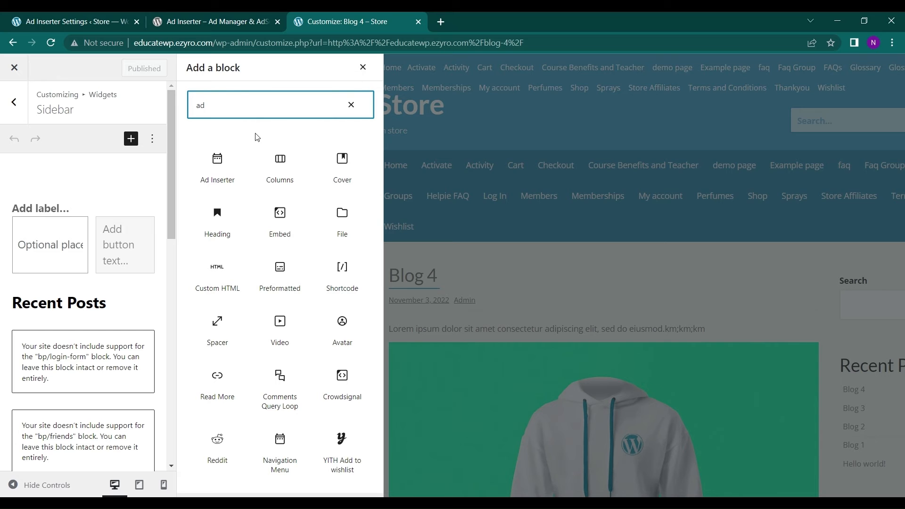
mouse_move(233, 184)
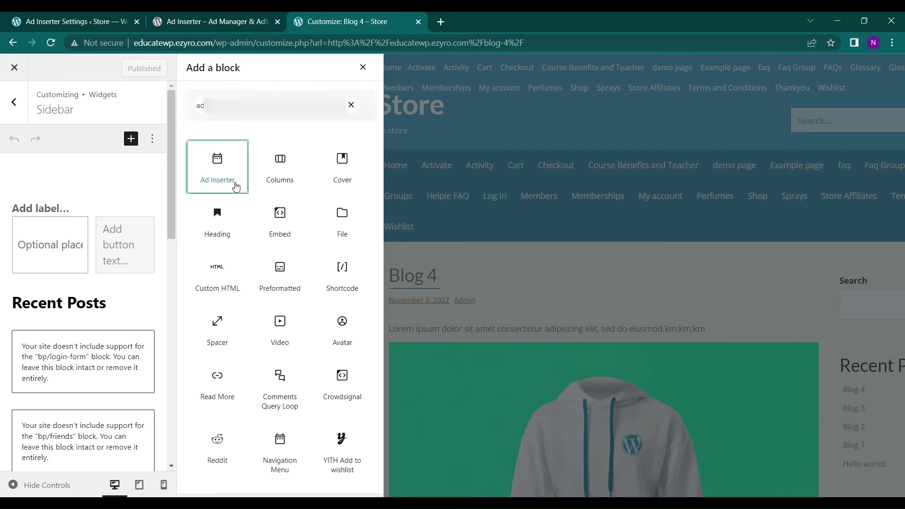
left_click(217, 166)
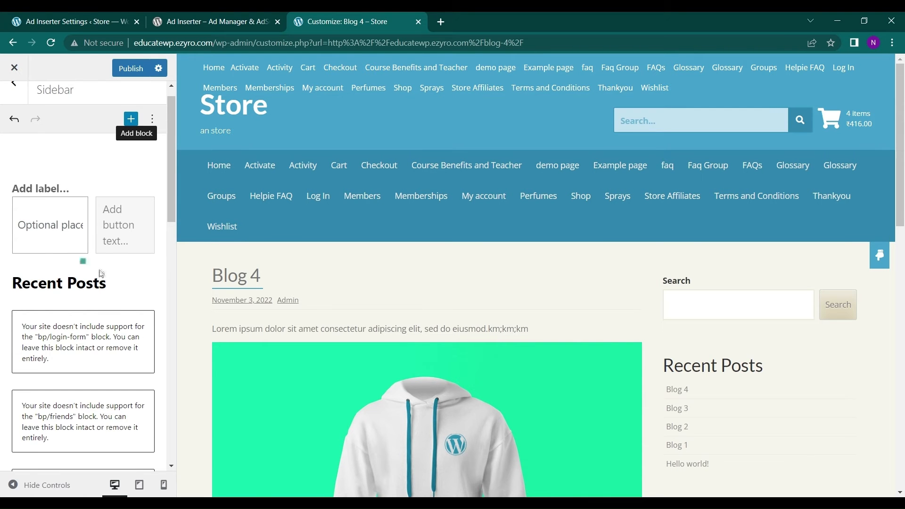
Step: Title the sidebar Ad Inserter widget 'ADs', keep block 1 - Custom ads, and check the preview
scroll("down", 3)
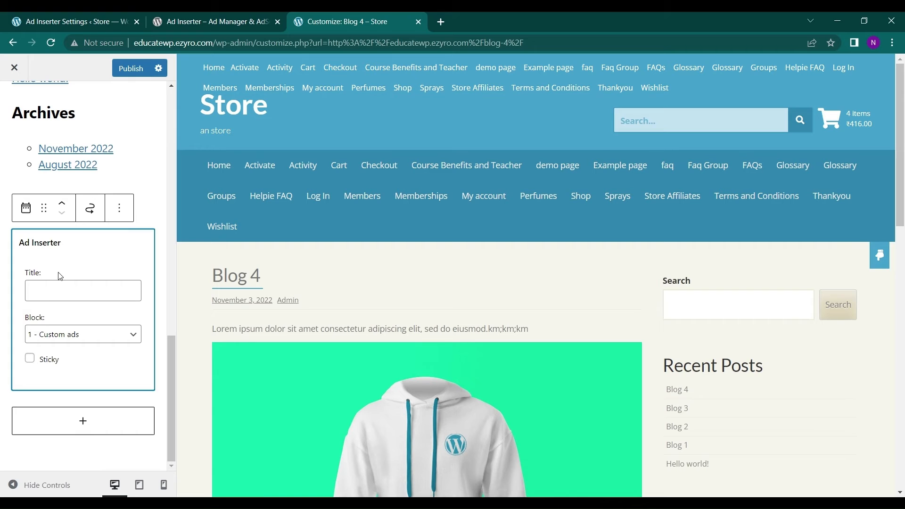
left_click(83, 289)
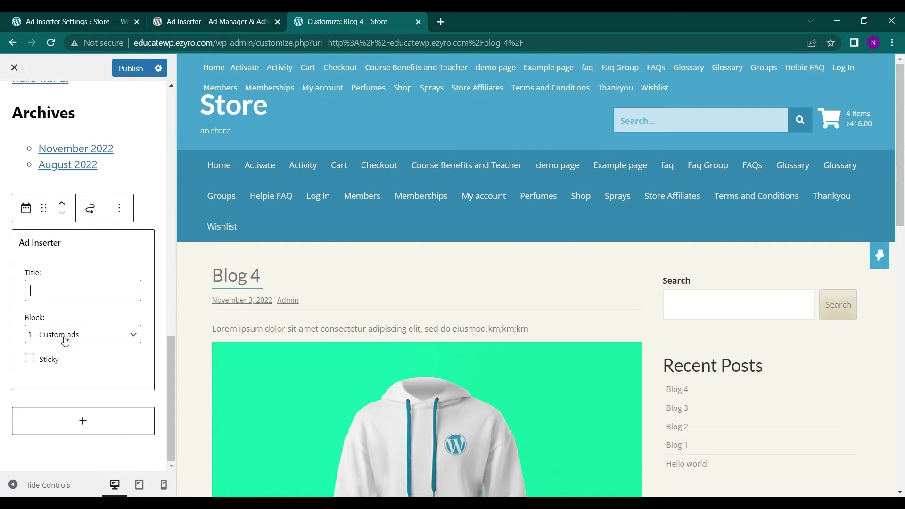
left_click(83, 334)
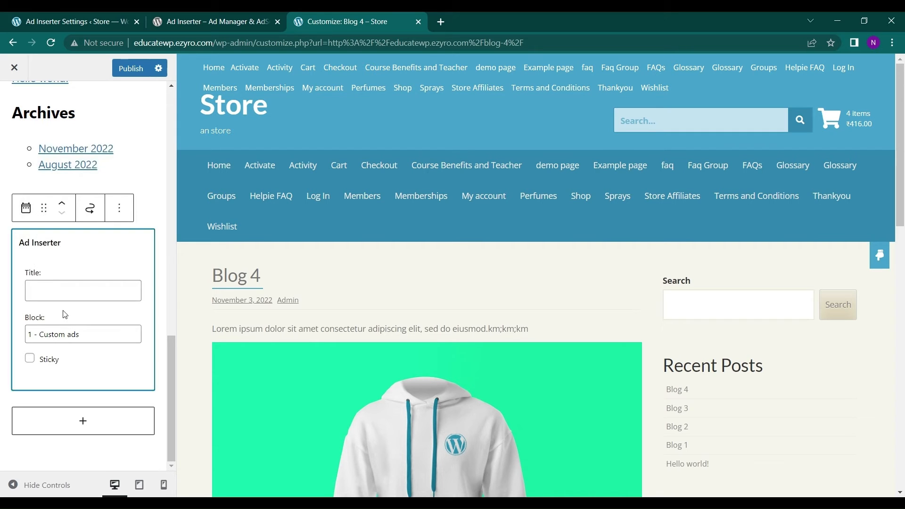
left_click(83, 290)
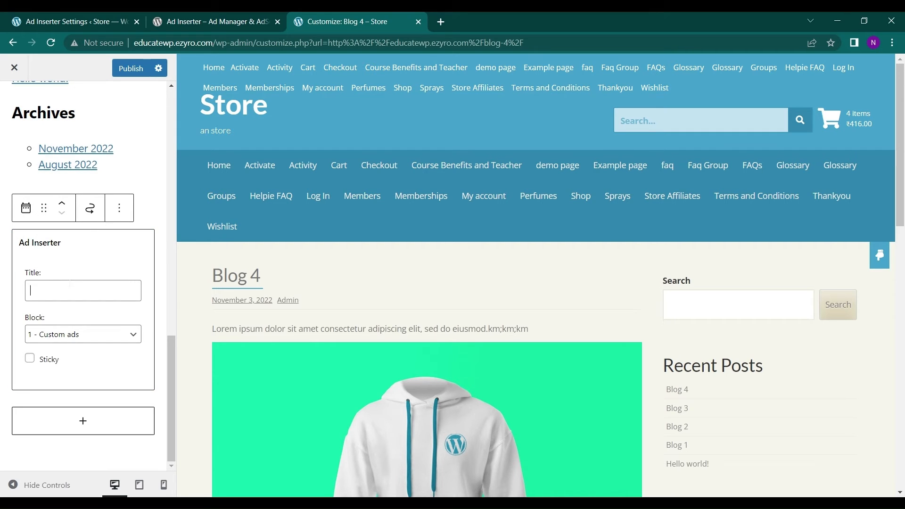
type("ADD")
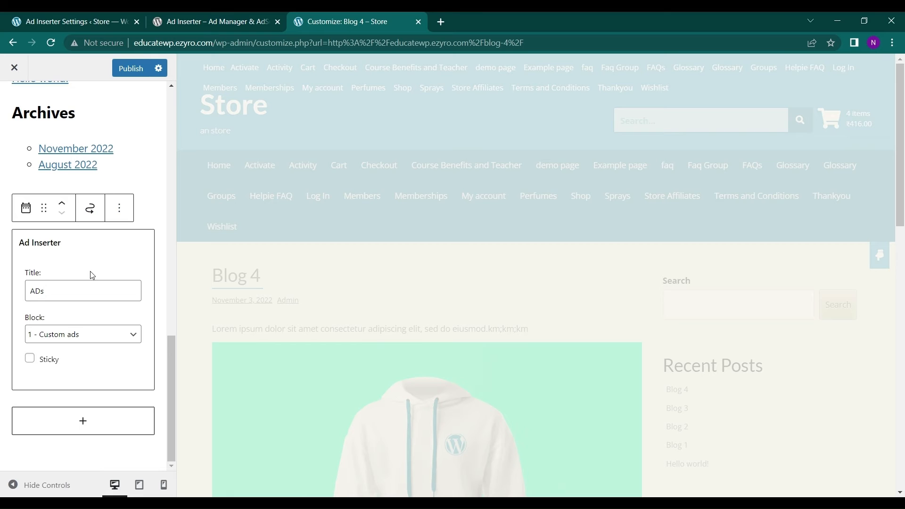
scroll("down", 3)
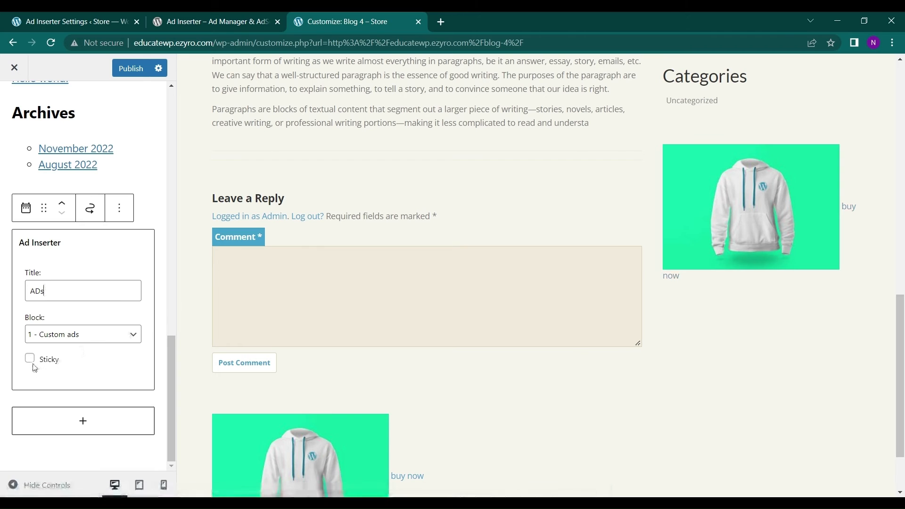
left_click(29, 358)
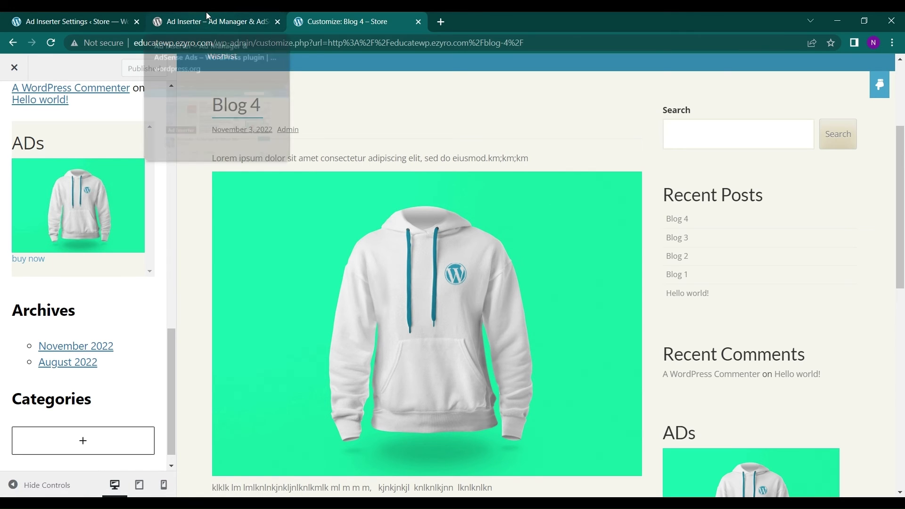
Step: Glance at the Ad Inserter WordPress.org listing, then return to the plugin settings tab
left_click(210, 22)
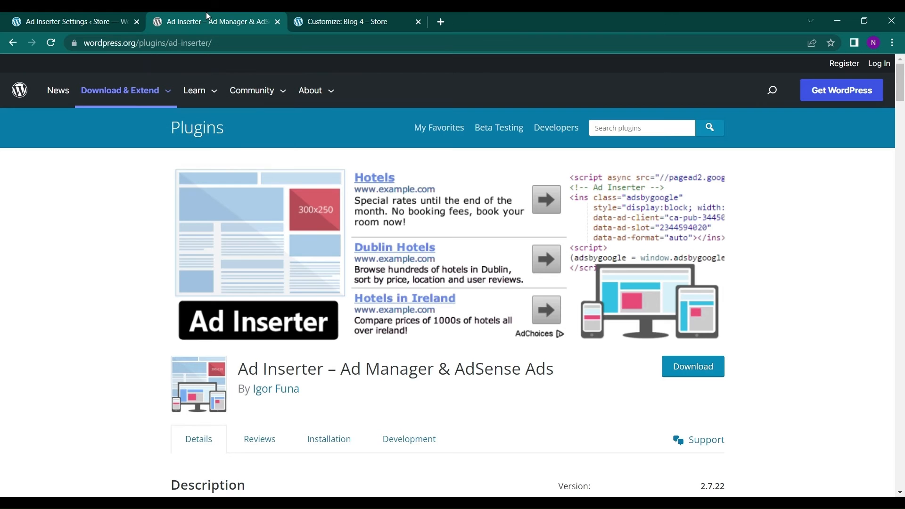
left_click(71, 21)
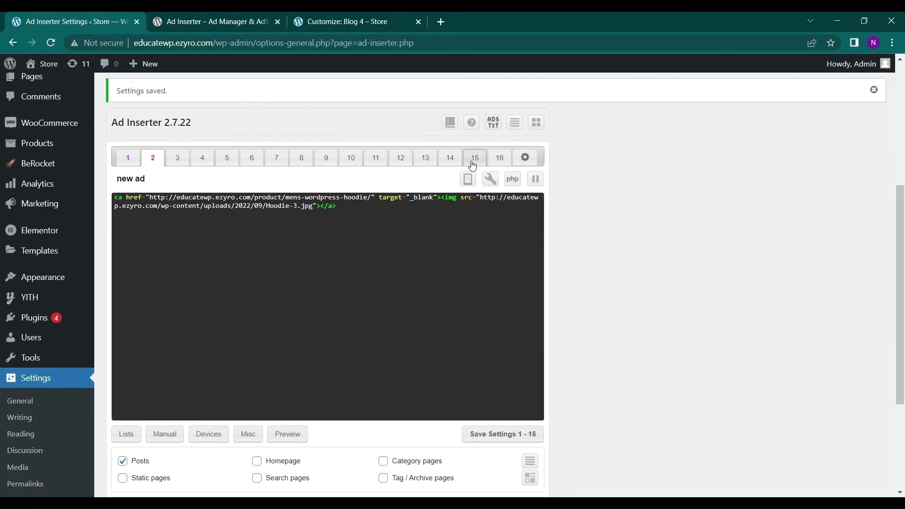
mouse_move(490, 178)
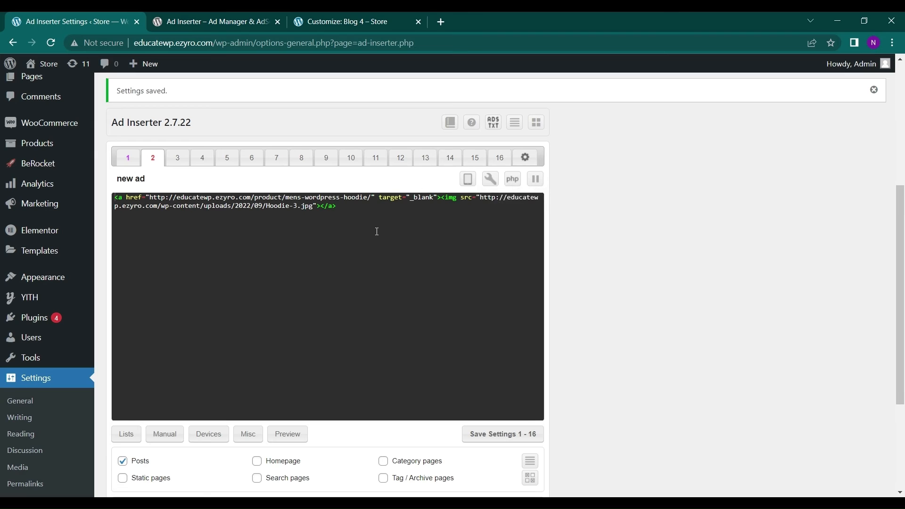
mouse_move(450, 122)
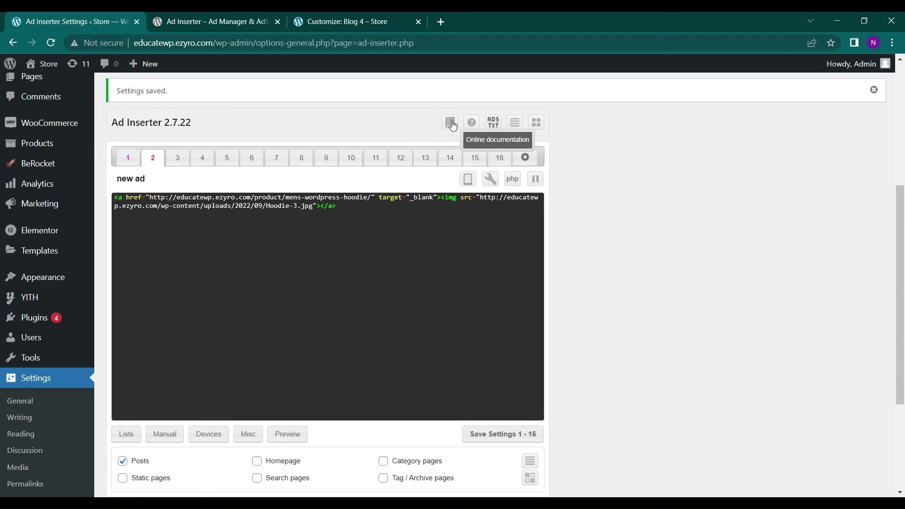
mouse_move(452, 128)
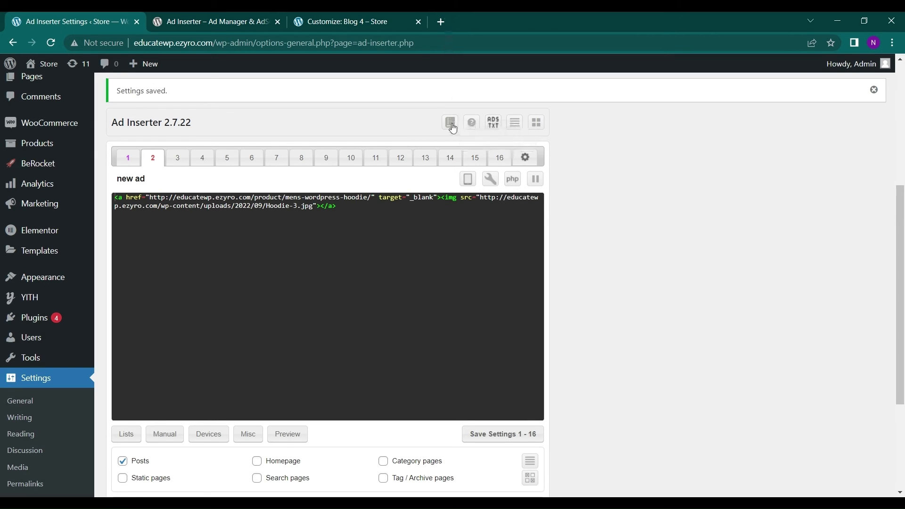
Step: Skim the Ad Inserter online documentation, then return to the block 2 settings
left_click(450, 122)
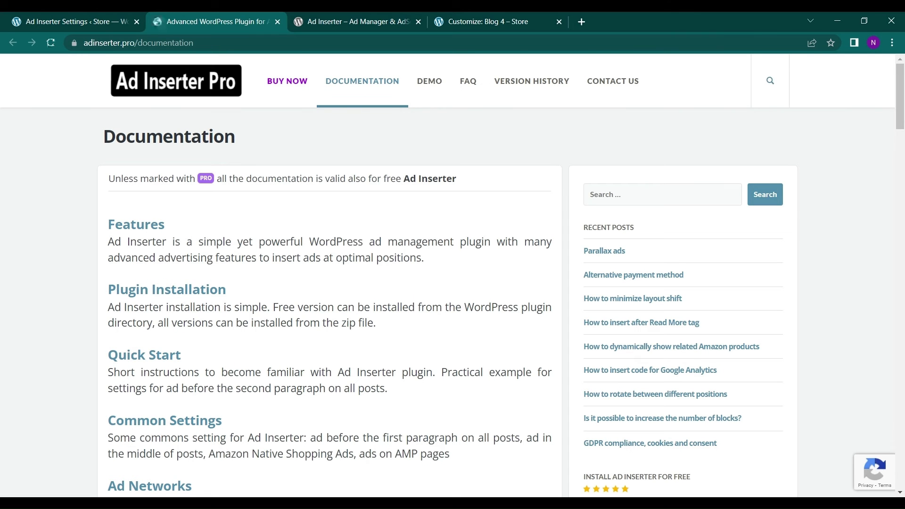
scroll("down", 3)
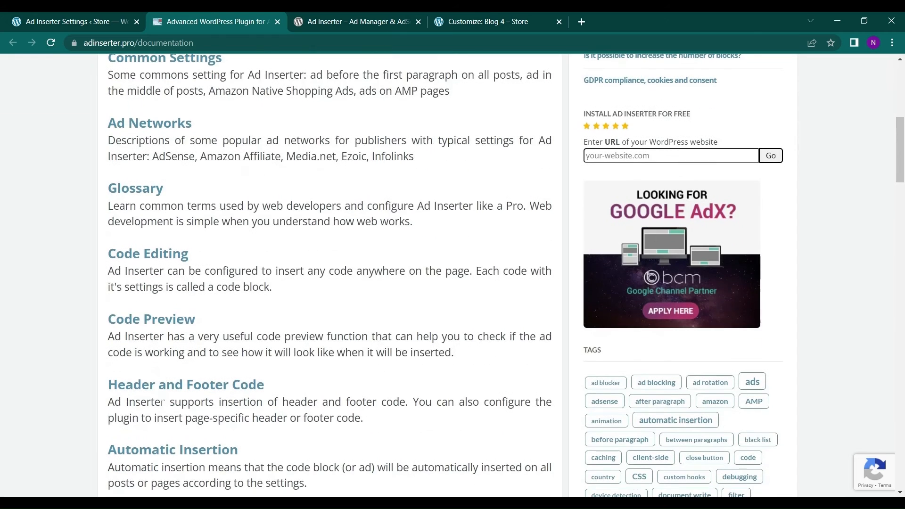
scroll("down", 3)
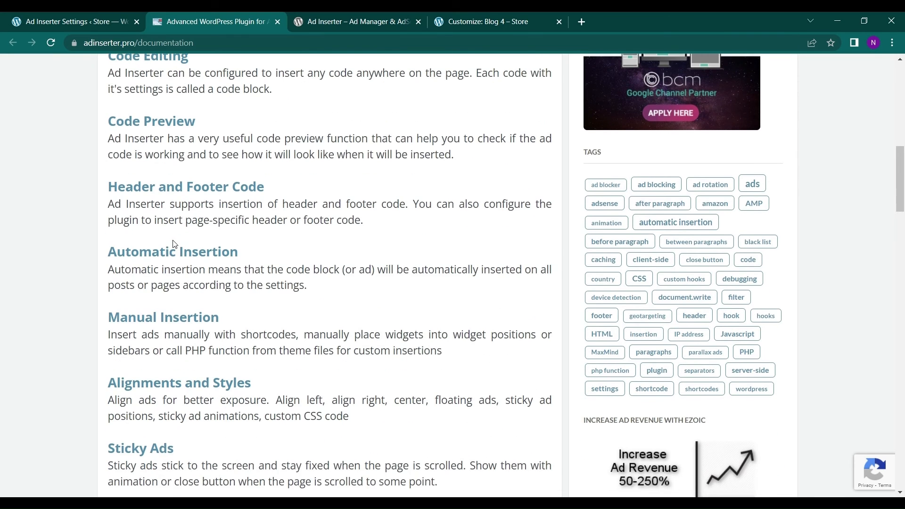
scroll("down", 3)
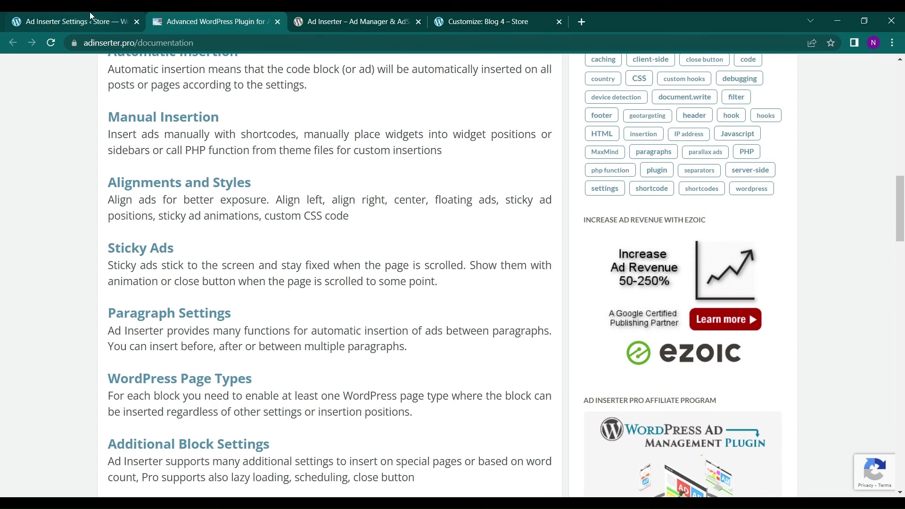
left_click(71, 21)
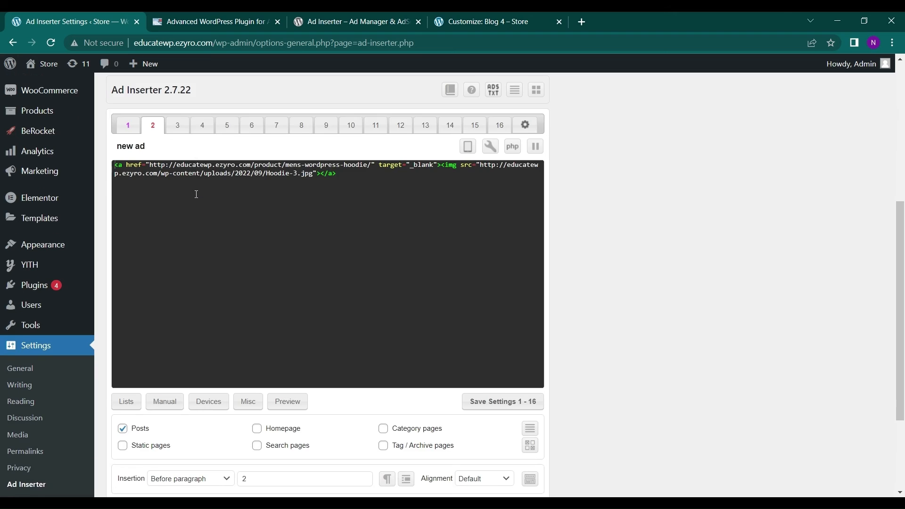
Step: Replace block 1's hoodie image code with the bear meadow video iframe embed
left_click(502, 401)
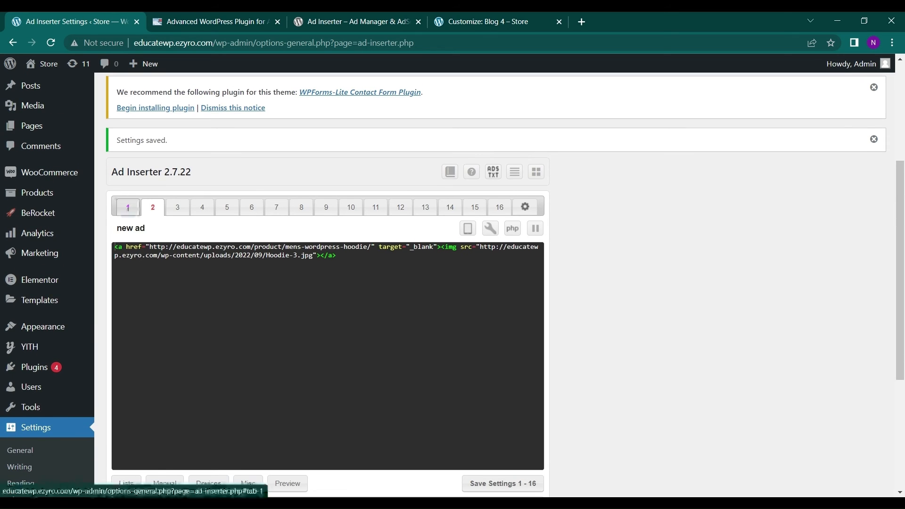
left_click(127, 207)
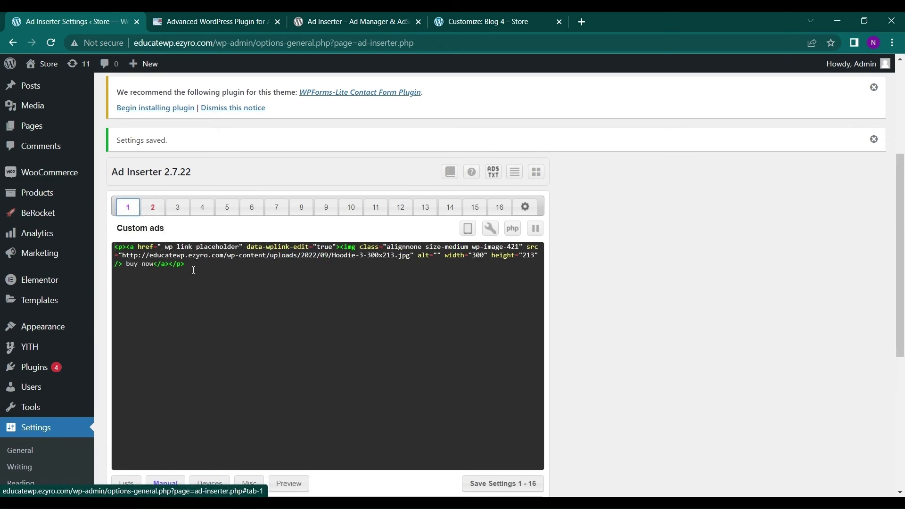
scroll("down", 3)
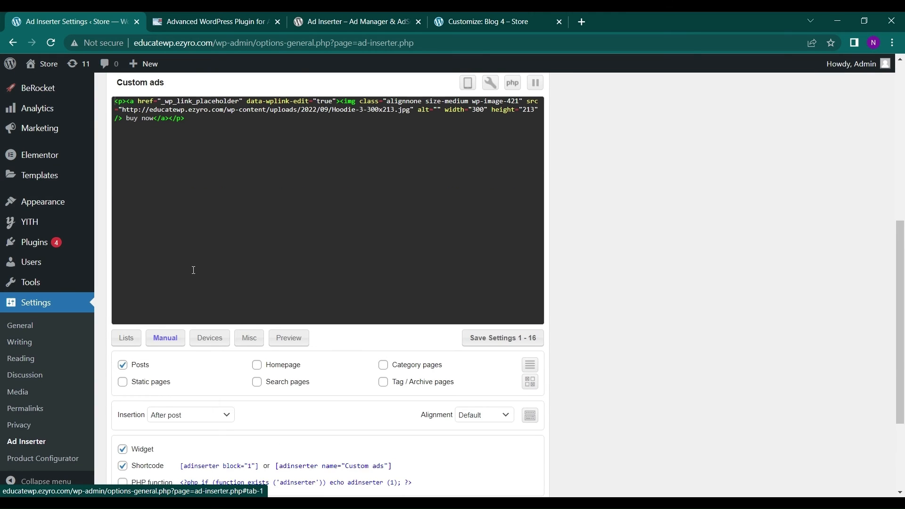
scroll("down", 3)
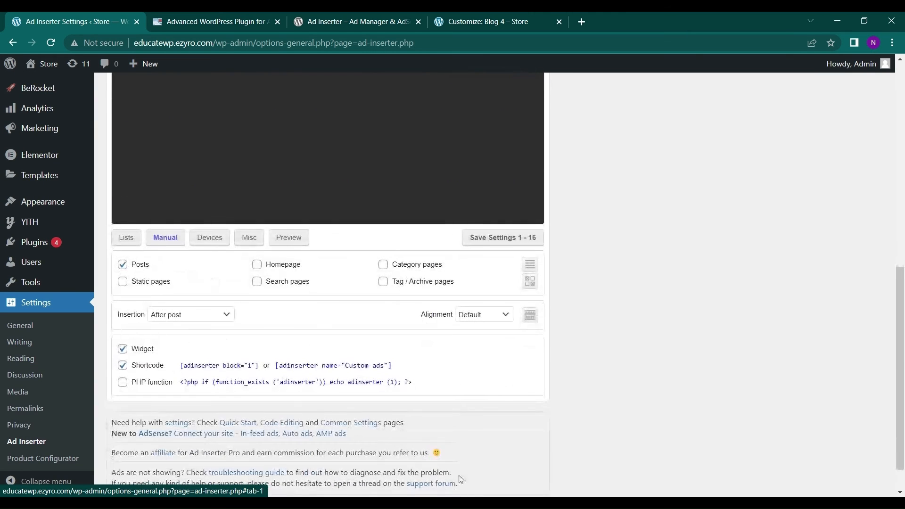
left_click(502, 237)
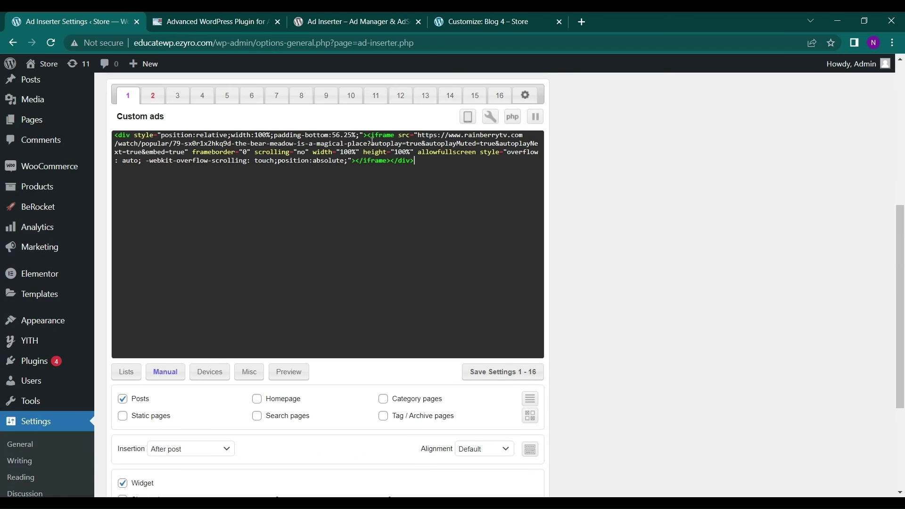
Step: Save the Ad Inserter settings 1 - 16 and go to the store preview
left_click(502, 372)
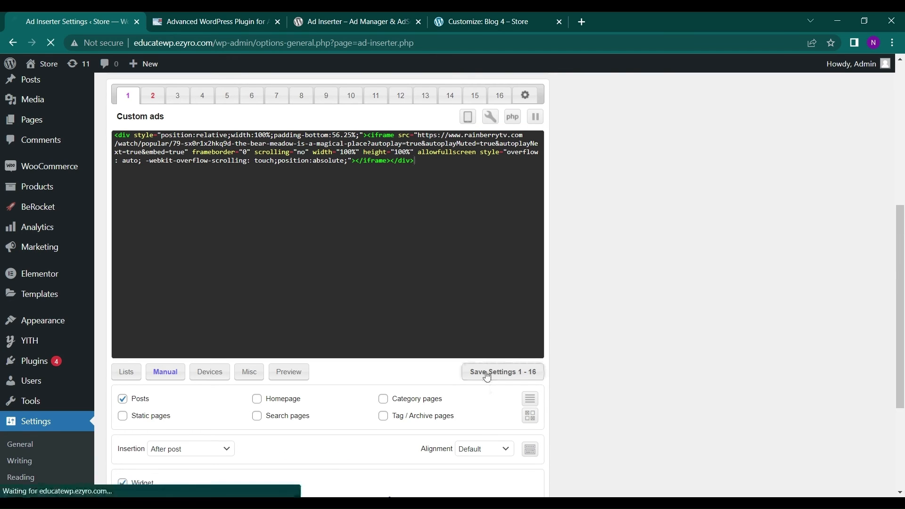
left_click(502, 371)
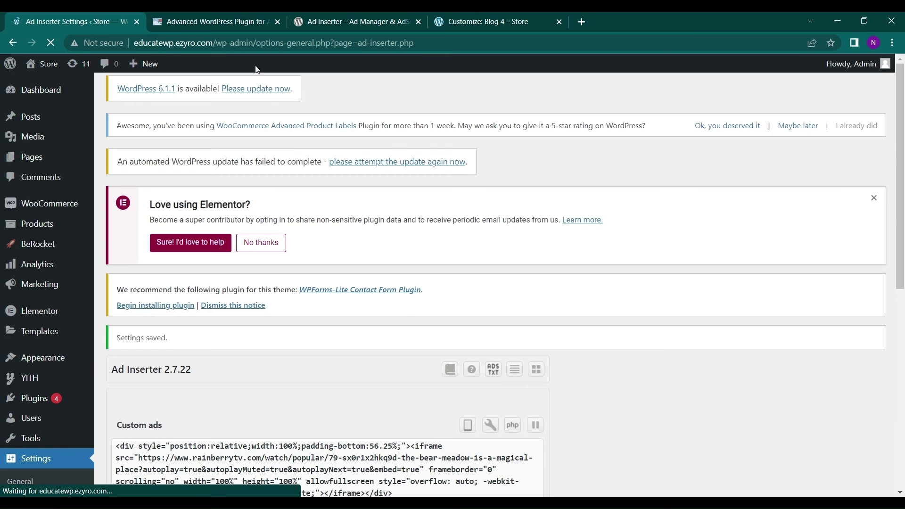
left_click(213, 21)
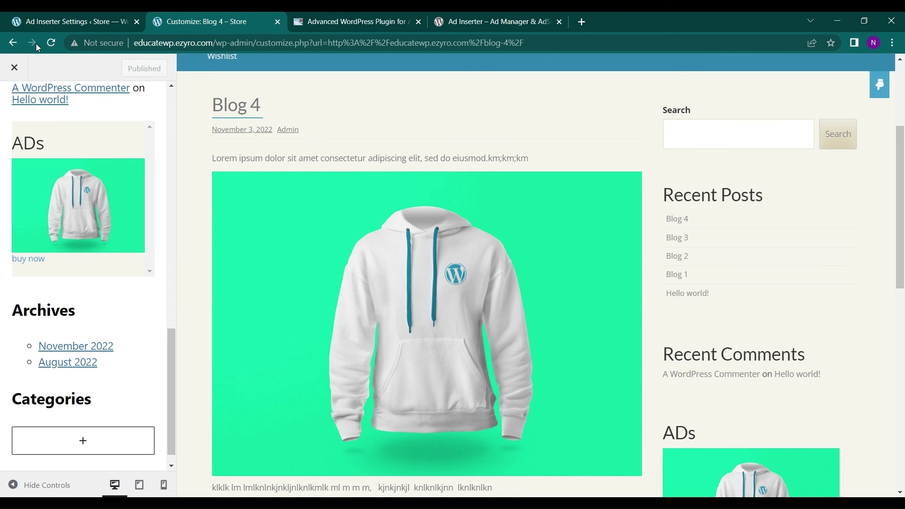
left_click(51, 42)
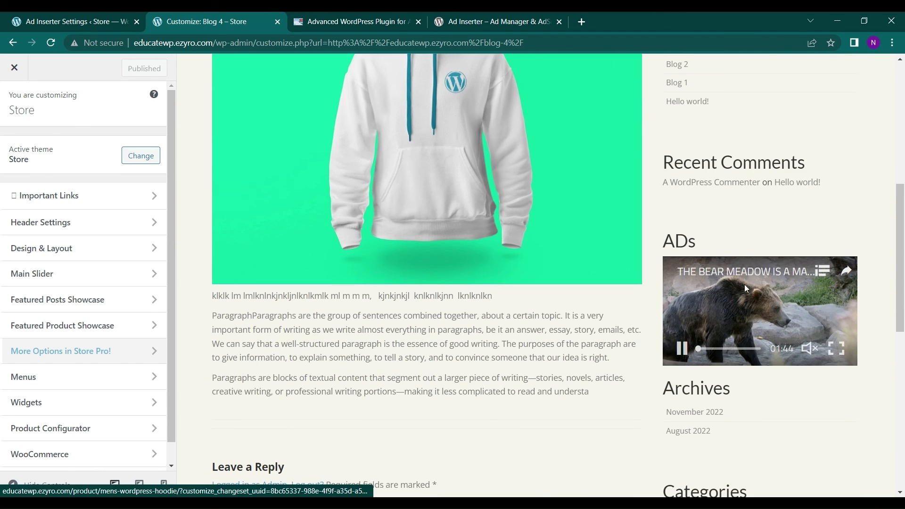
scroll("down", 3)
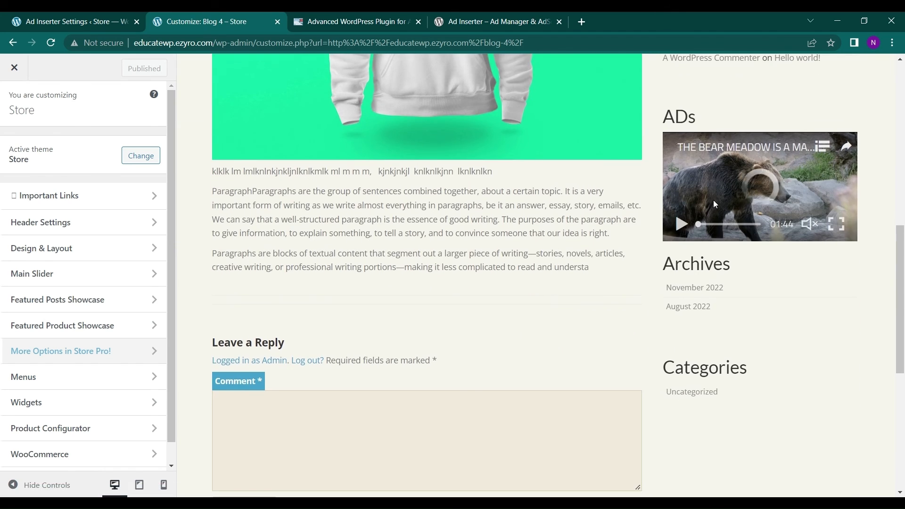
scroll("down", 3)
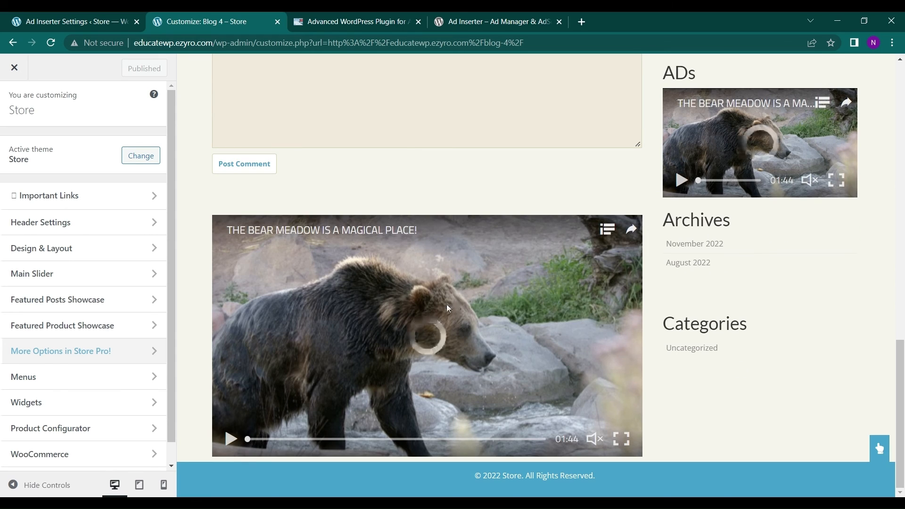
left_click(231, 439)
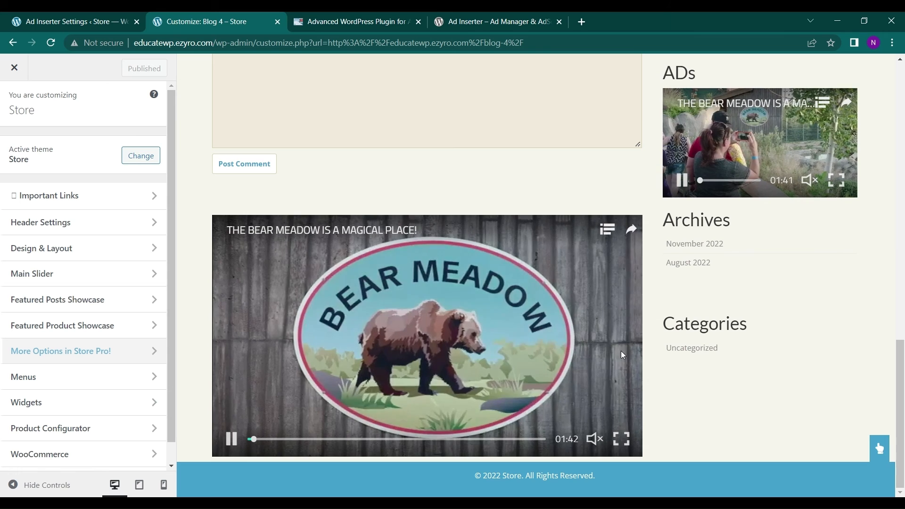
left_click(594, 439)
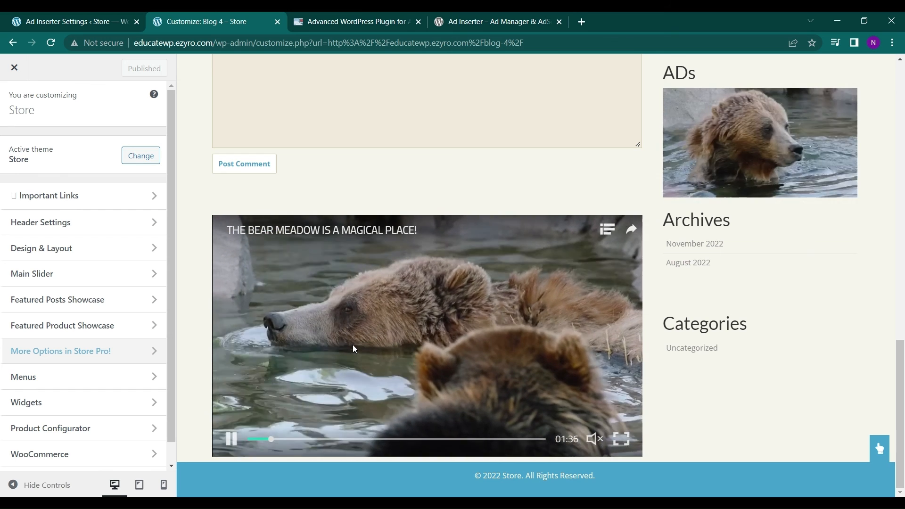
scroll("up", 3)
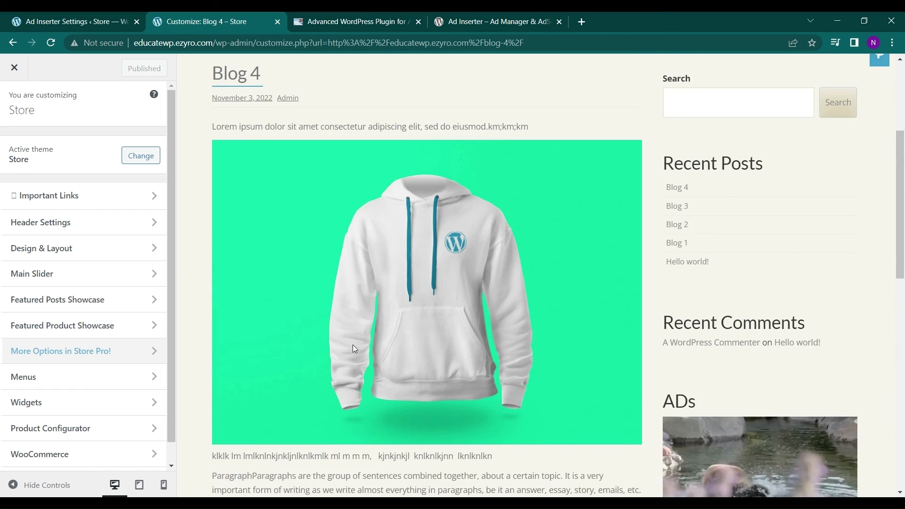
scroll("down", 3)
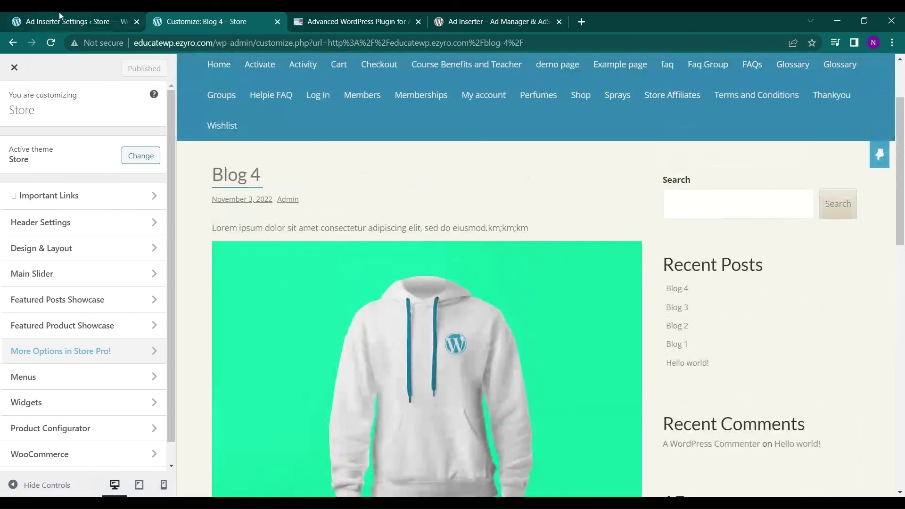
left_click(66, 21)
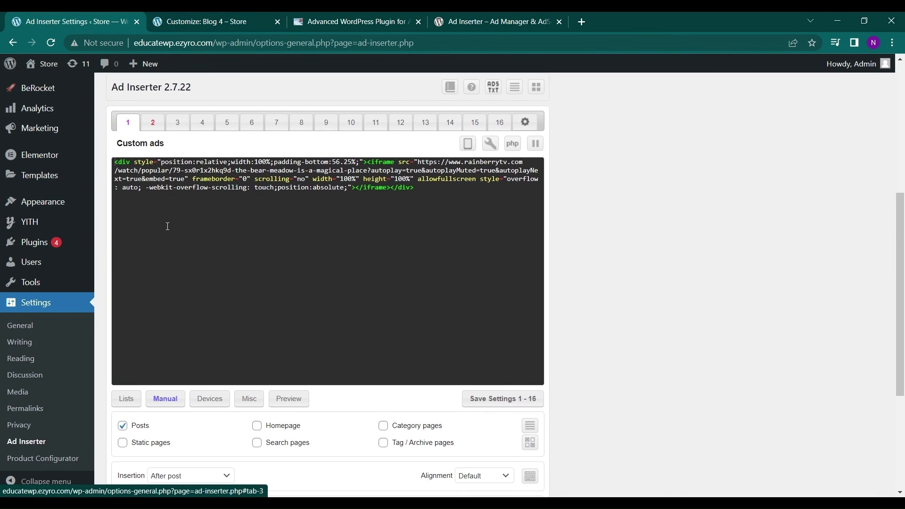
left_click(209, 22)
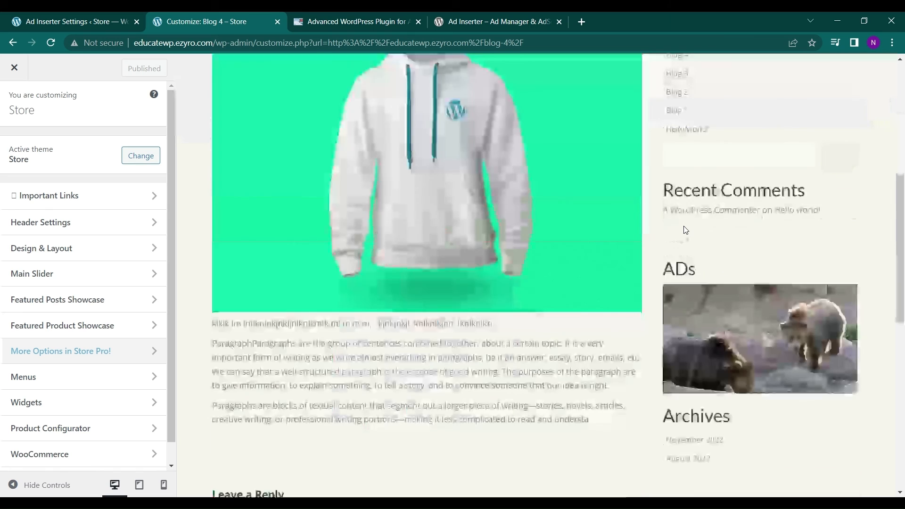
scroll("down", 3)
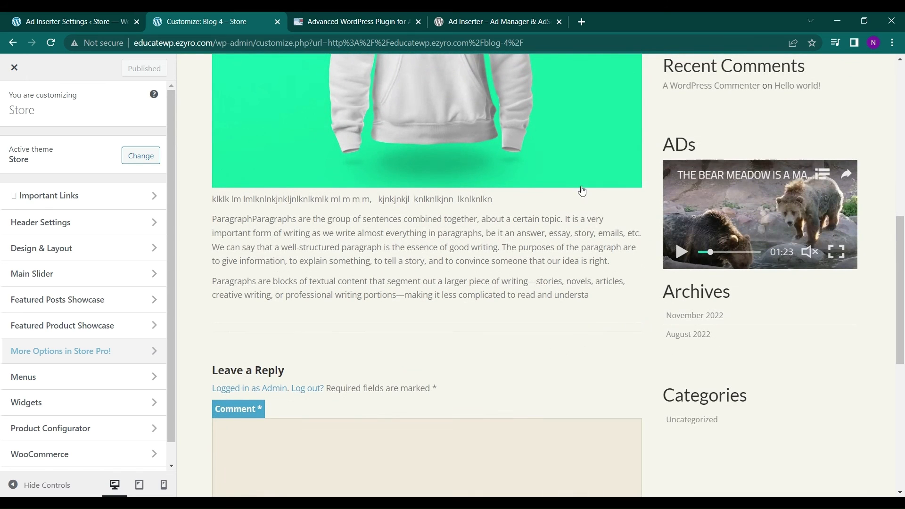
mouse_move(716, 222)
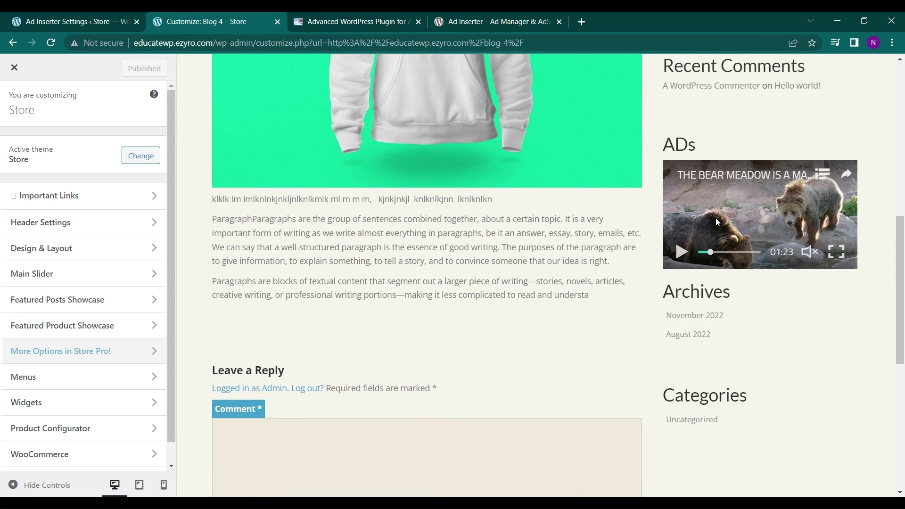
scroll("down", 3)
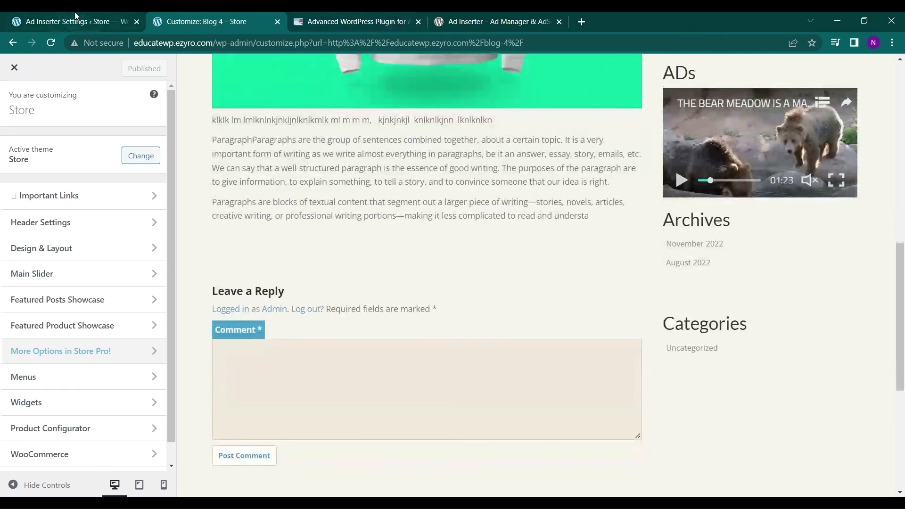
left_click(71, 22)
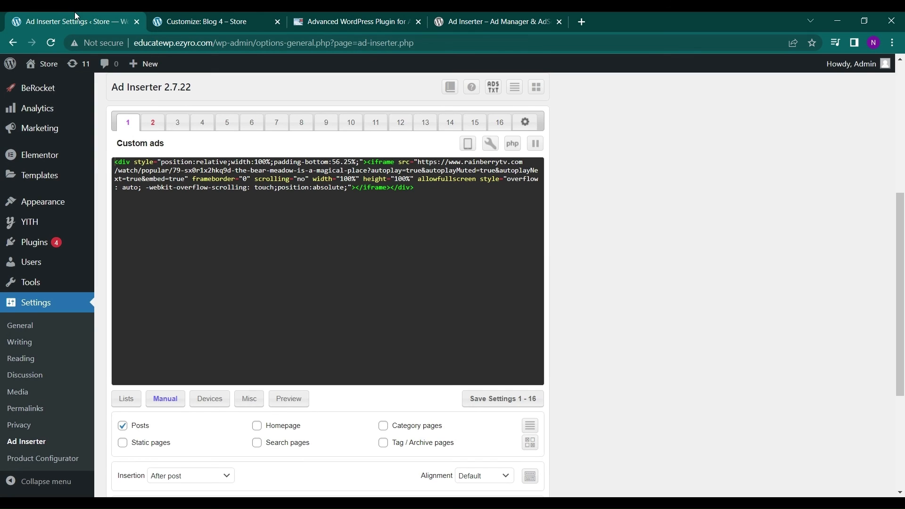
Step: Disable insertion of block 1 with its pause icon, save, and reload the store preview
scroll("down", 3)
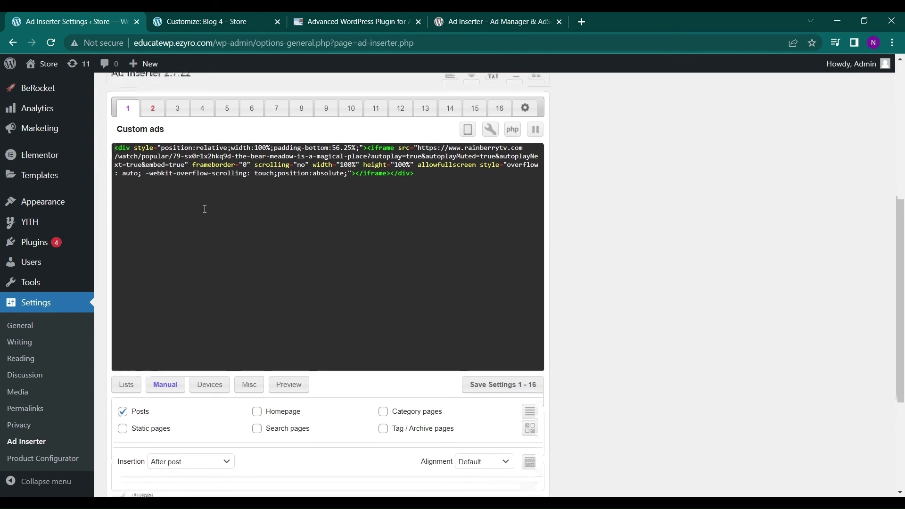
scroll("down", 3)
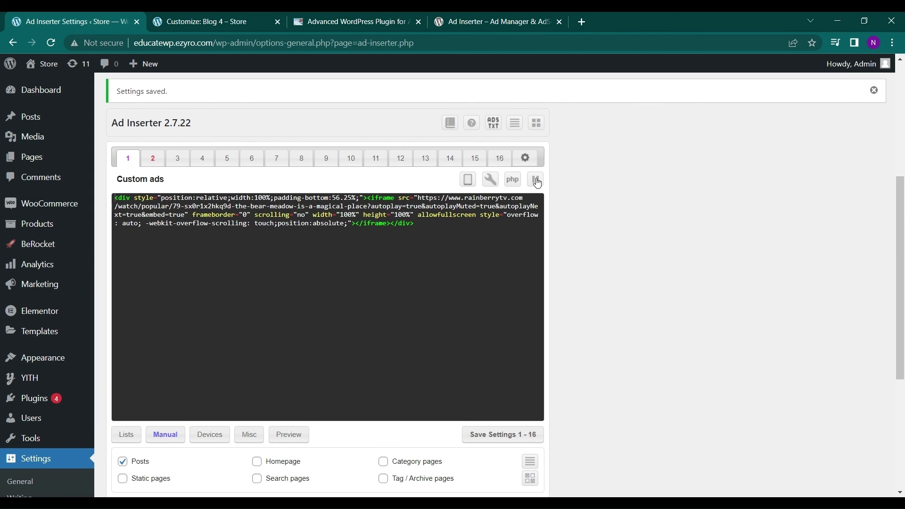
mouse_move(535, 179)
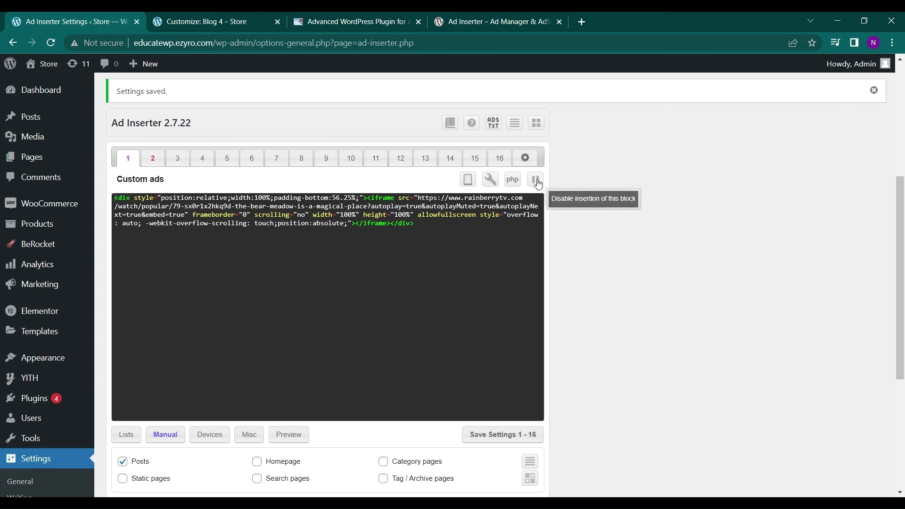
left_click(534, 179)
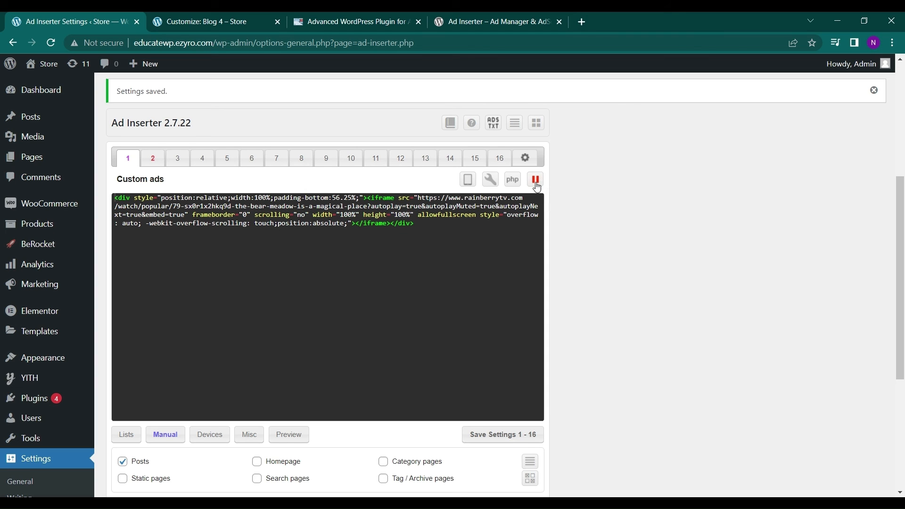
scroll("down", 3)
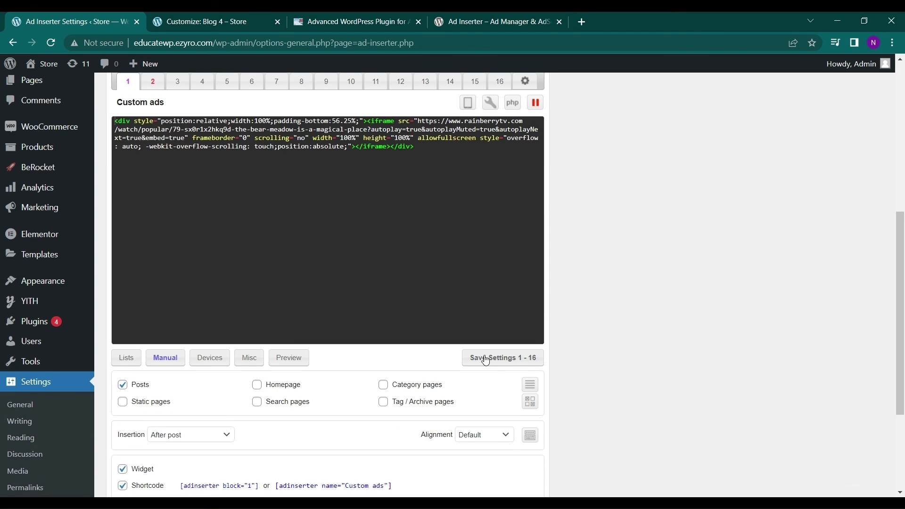
left_click(502, 357)
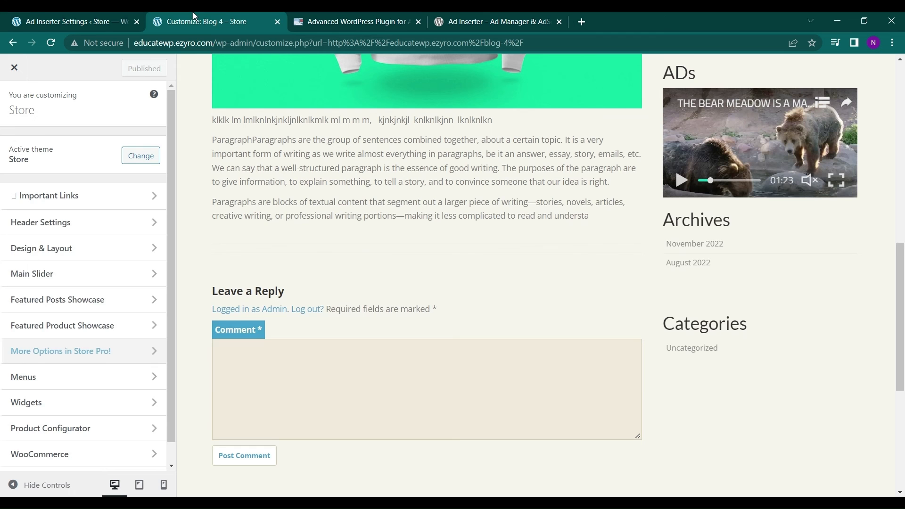
left_click(51, 42)
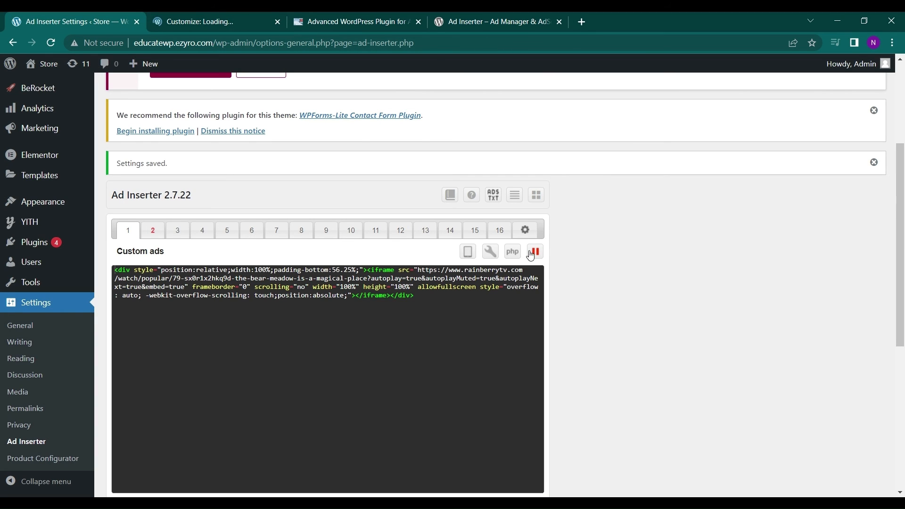
left_click(214, 21)
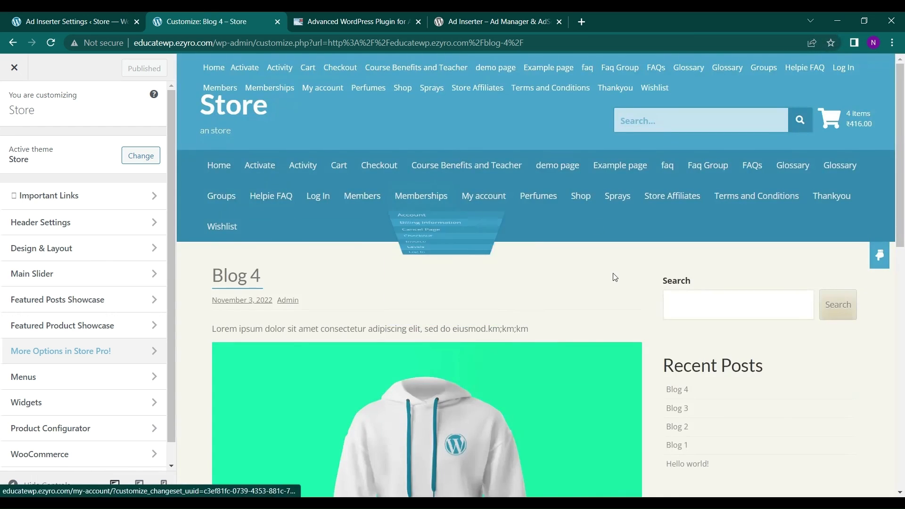
scroll("down", 3)
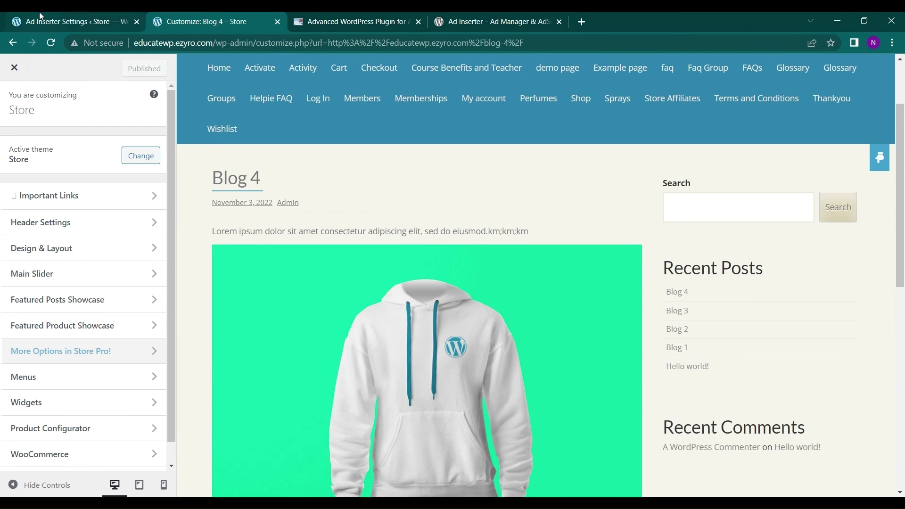
left_click(71, 22)
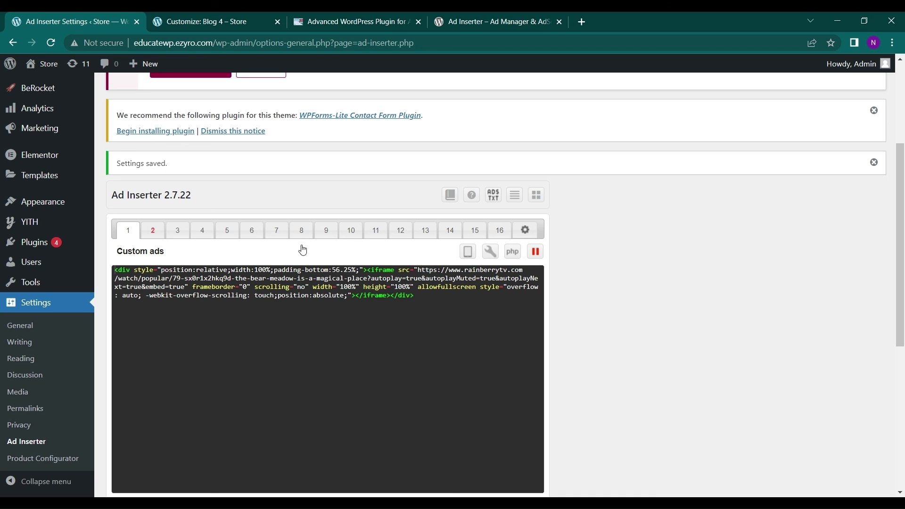
scroll("down", 3)
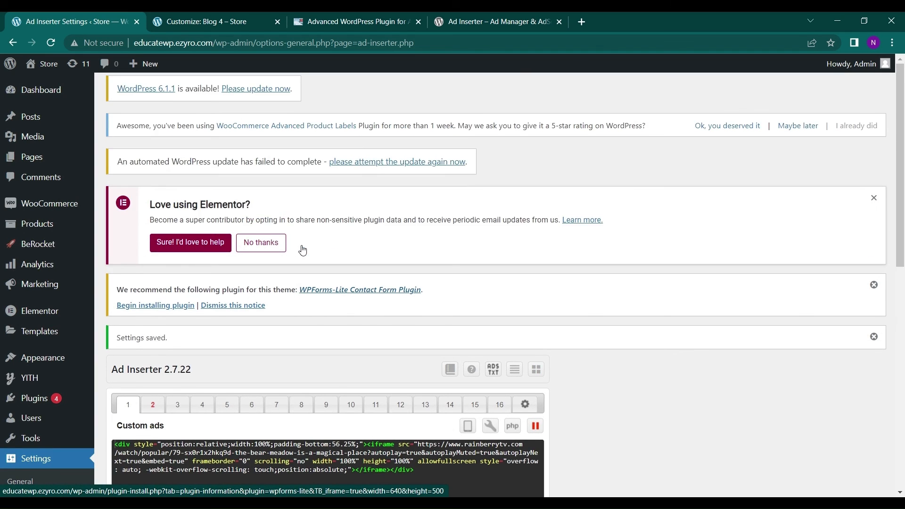
scroll("down", 3)
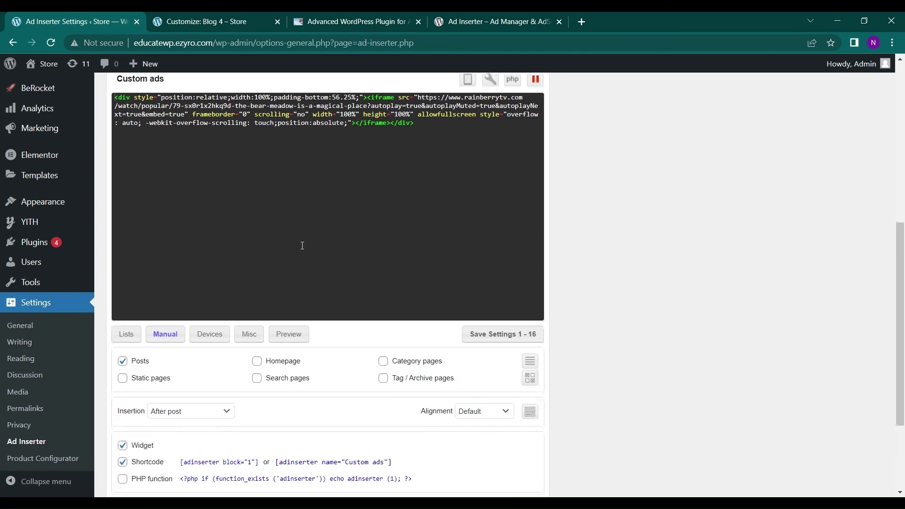